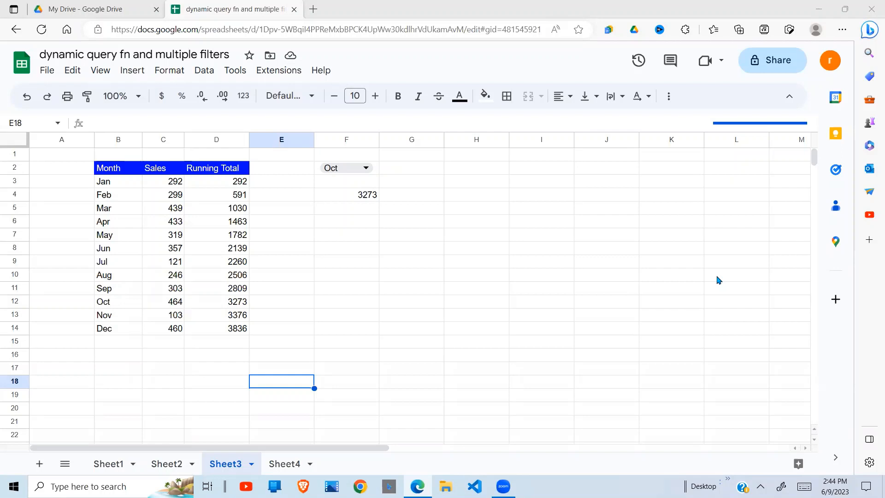
mouse_move(396, 182)
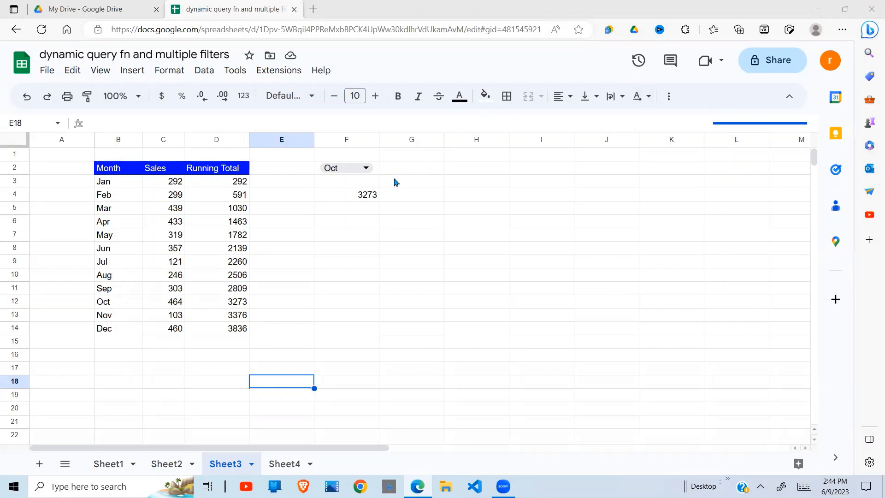
mouse_move(206, 235)
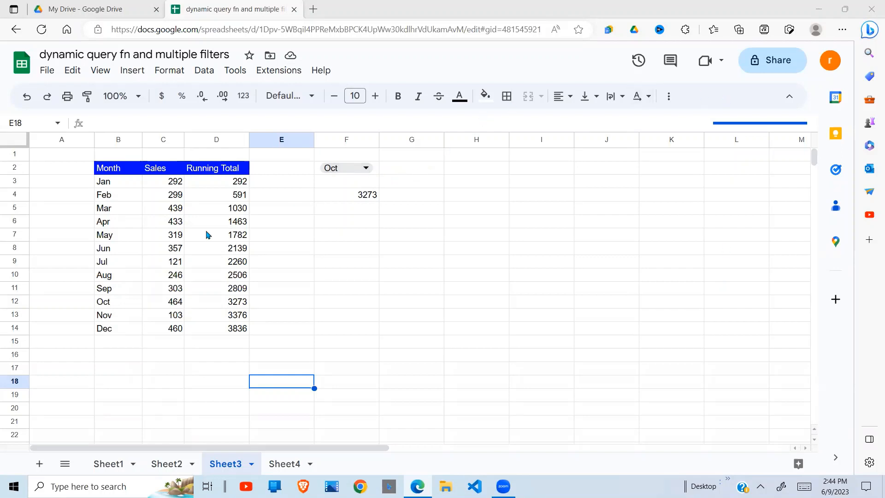
Pick Mar in the F2 dropdown and check the Jan–Mar sales sum, then switch it to Aug for 2506.
left_click(163, 234)
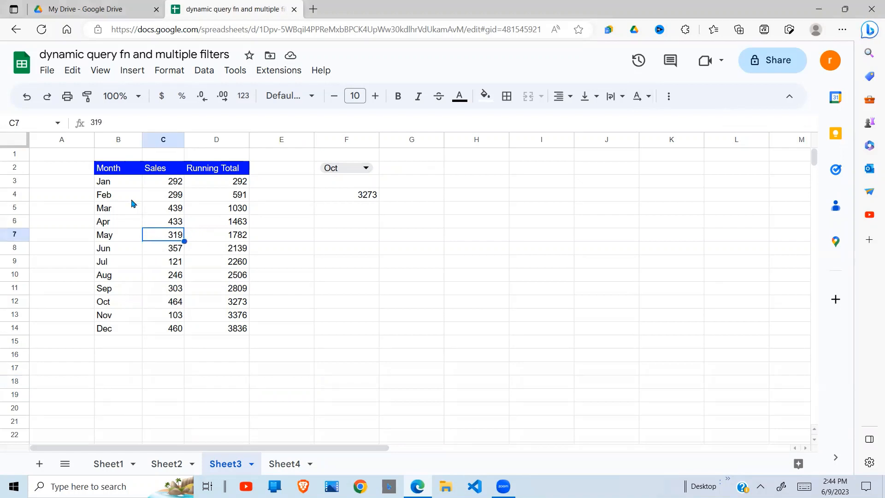
mouse_move(118, 354)
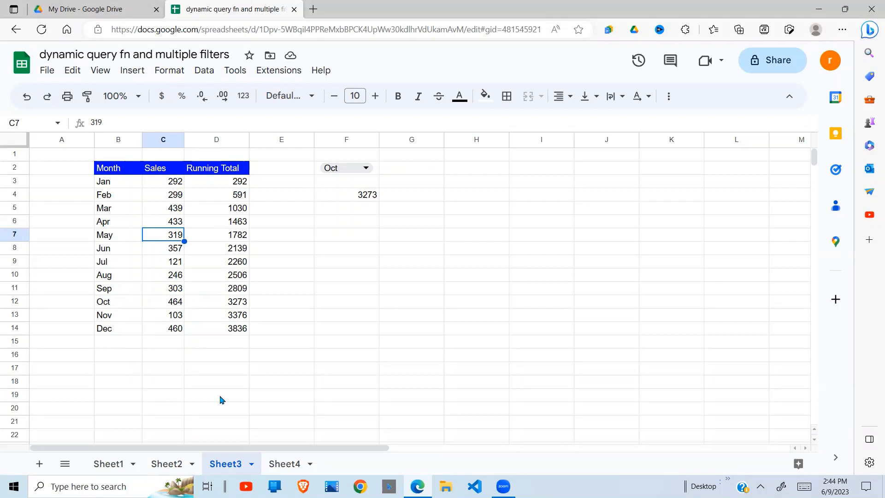
mouse_move(366, 168)
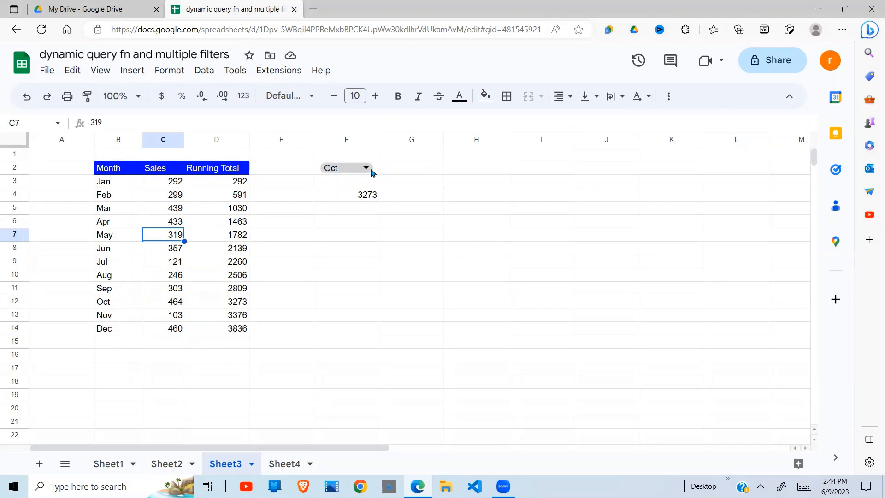
left_click(365, 168)
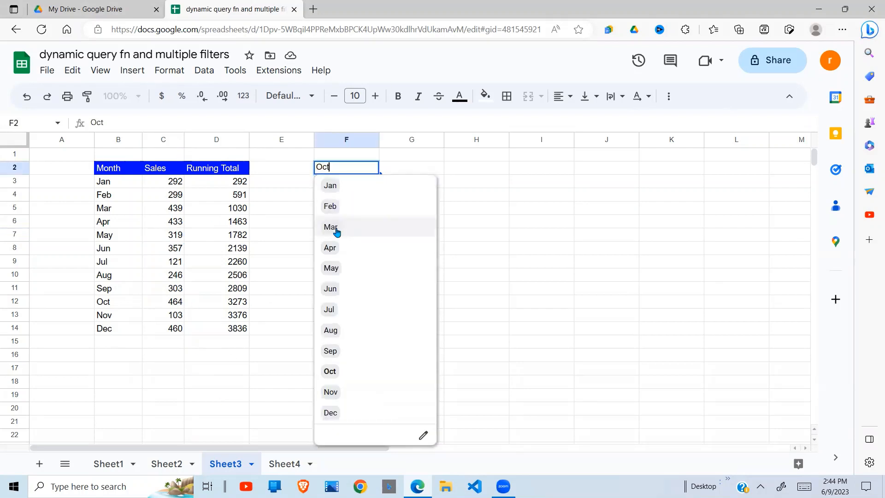
left_click(330, 227)
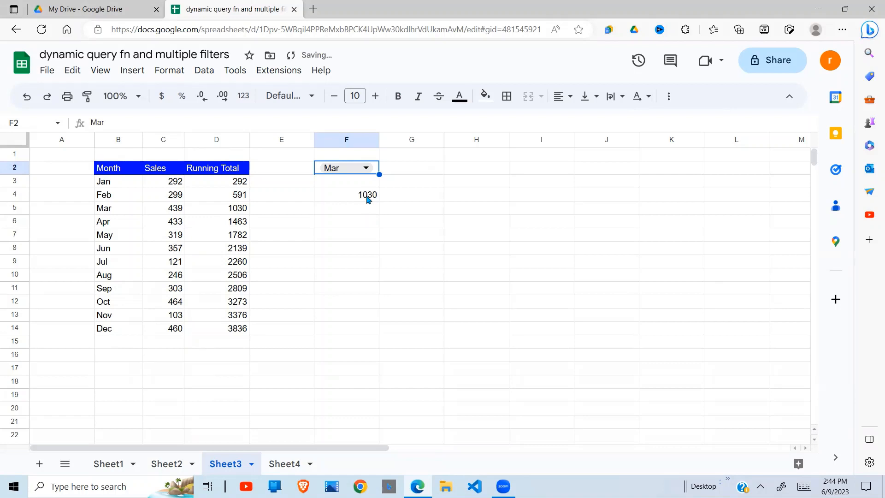
left_click(346, 220)
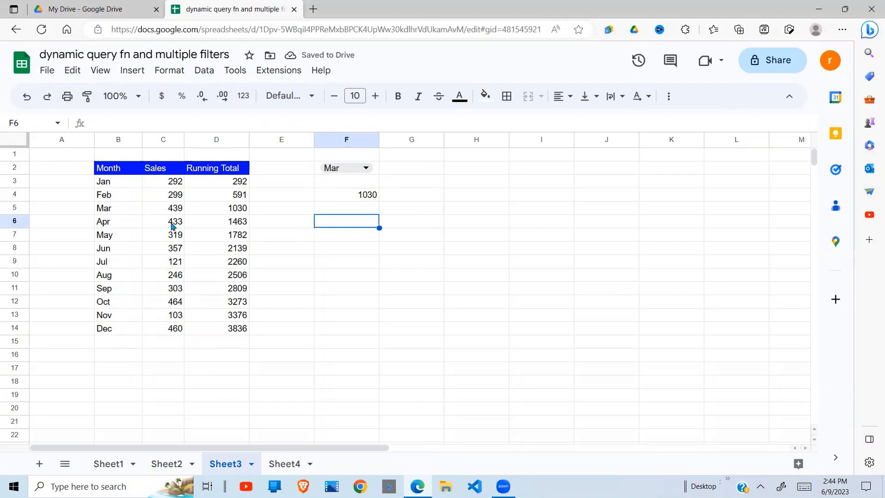
left_click_drag(163, 182, 163, 207)
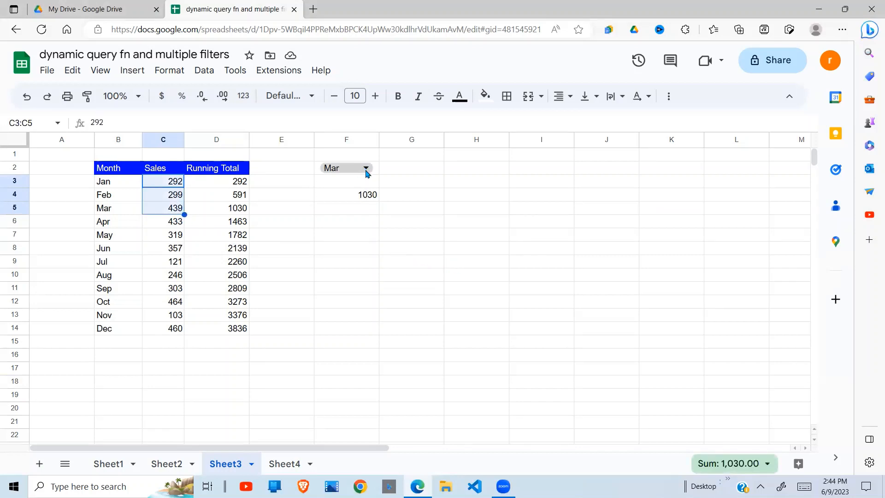
left_click(365, 167)
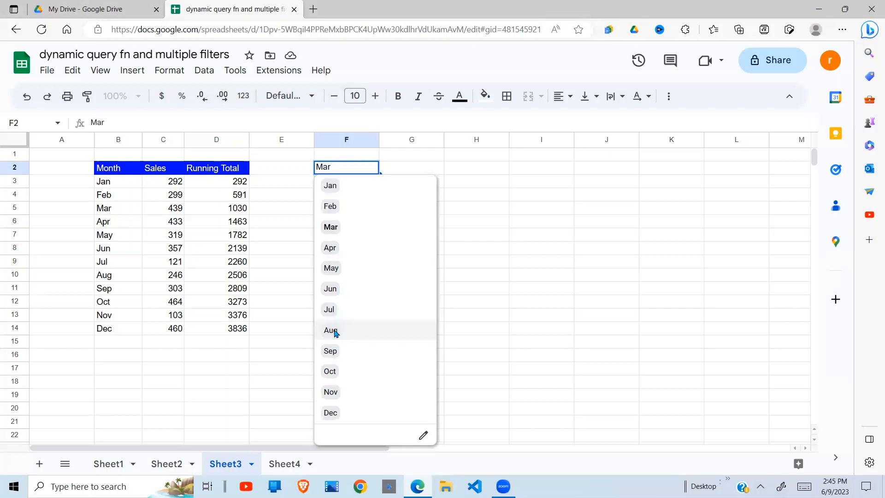
left_click(330, 330)
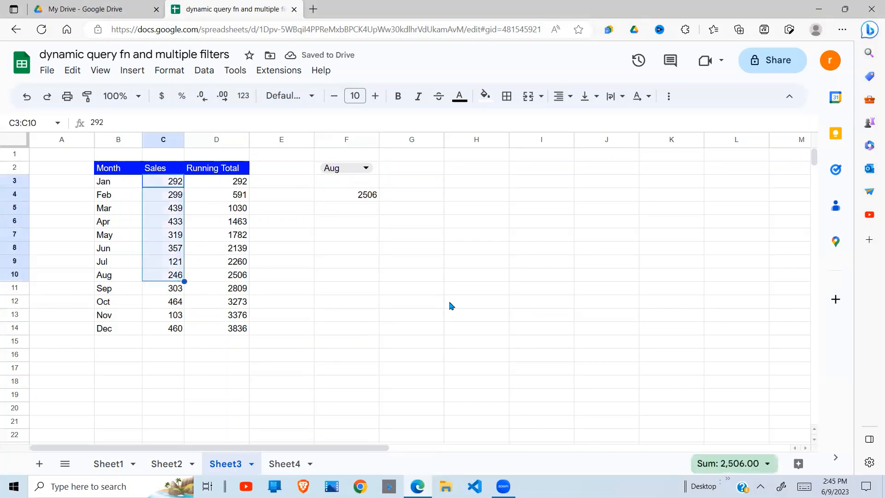
mouse_move(708, 413)
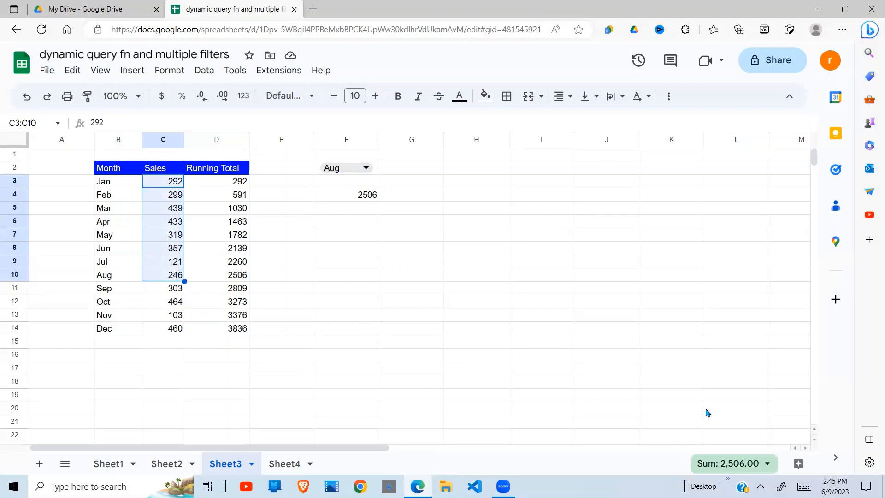
mouse_move(529, 353)
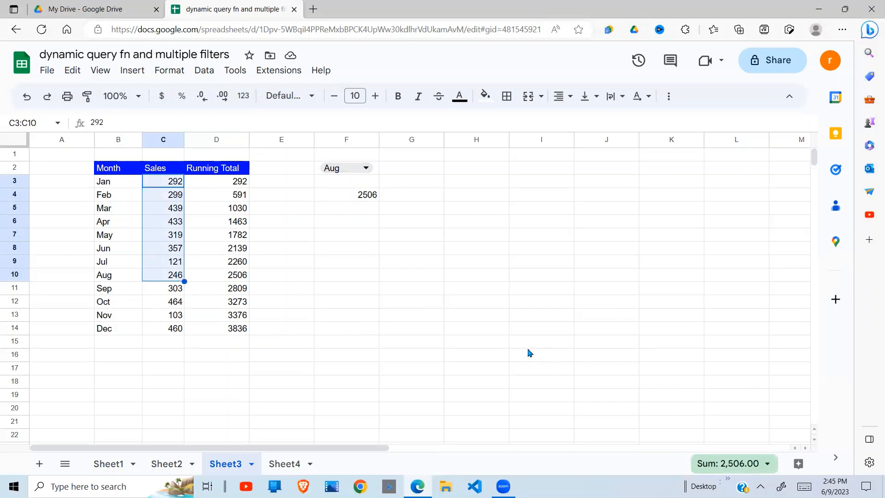
mouse_move(446, 324)
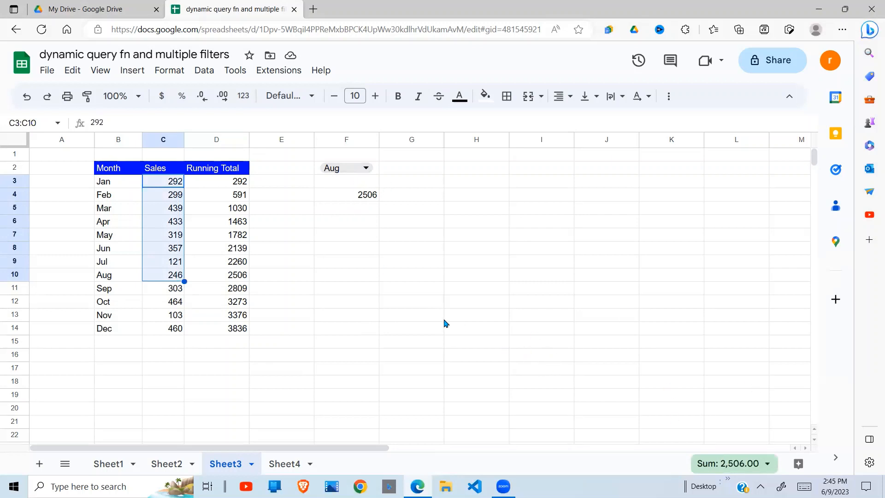
mouse_move(388, 319)
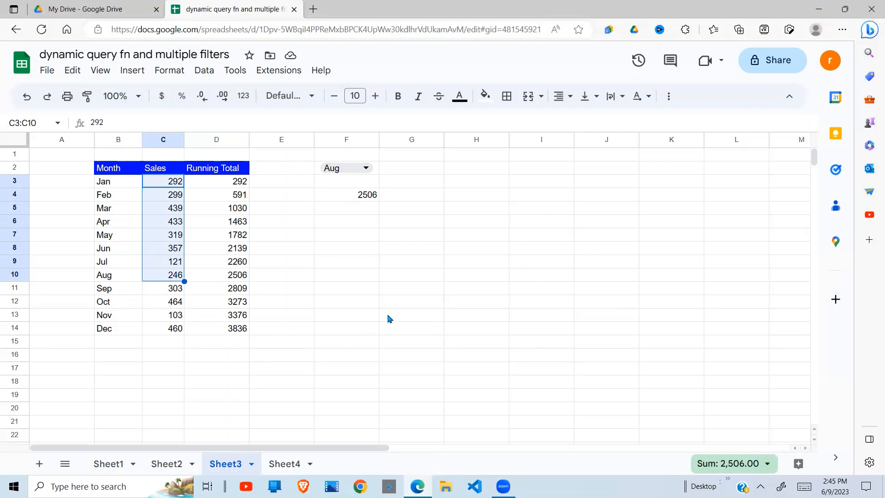
mouse_move(322, 213)
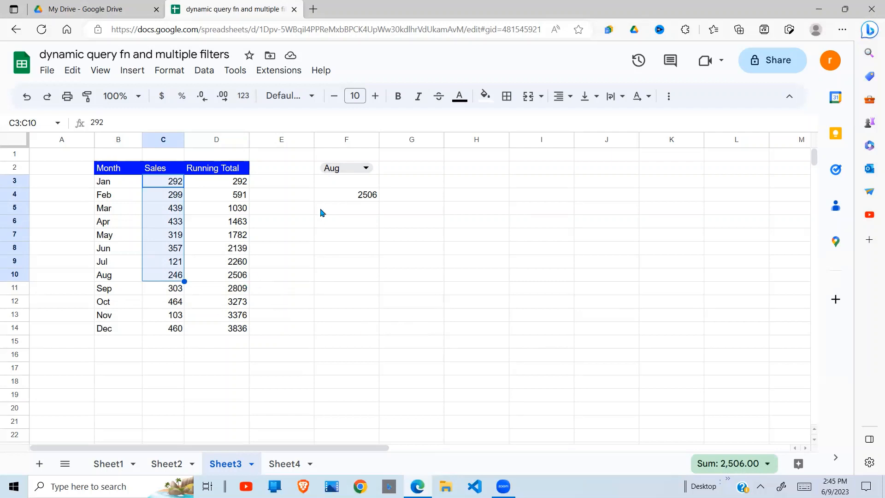
mouse_move(319, 313)
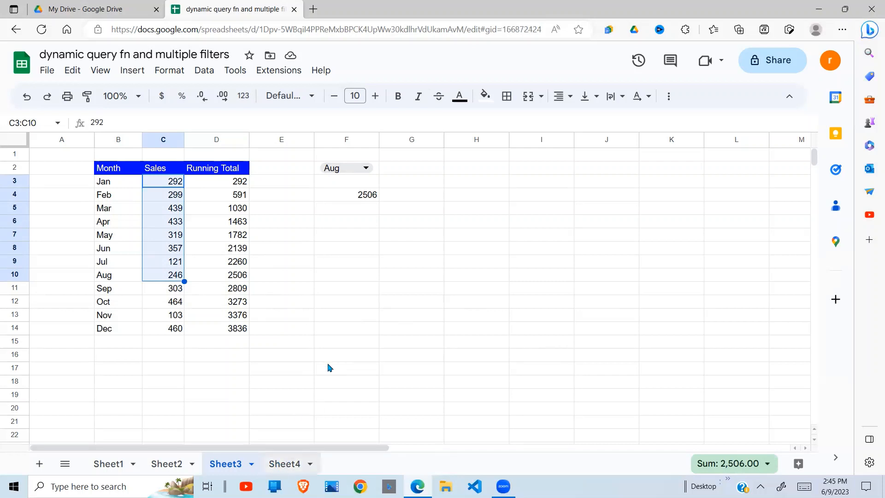
Switch to Sheet4, clear the leftover scratch cells beside the table, and select F6.
left_click(285, 463)
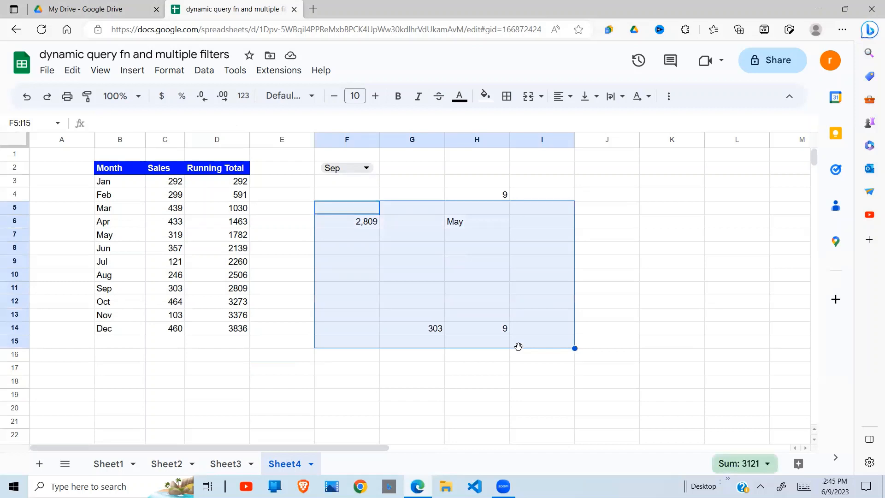
key("Delete")
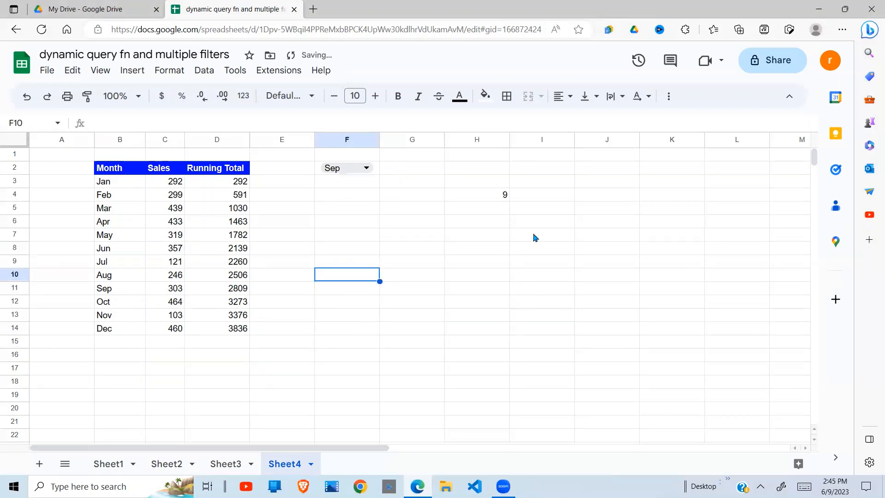
left_click_drag(346, 195, 542, 275)
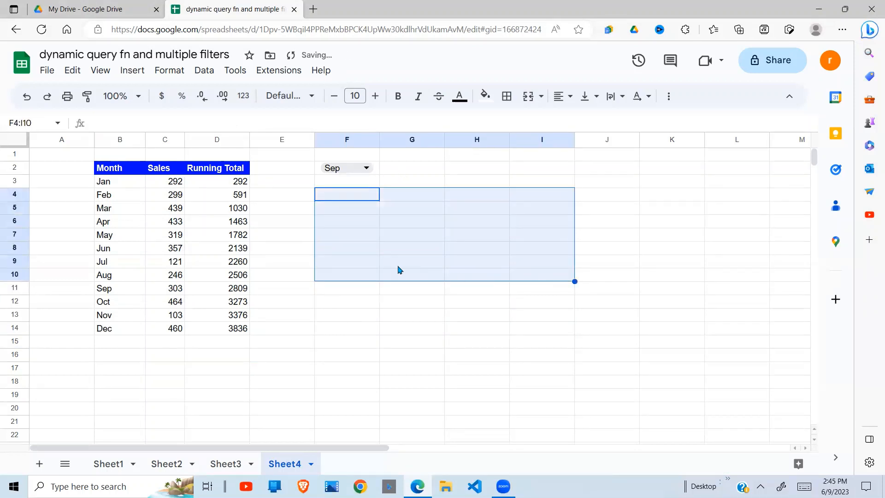
left_click(347, 220)
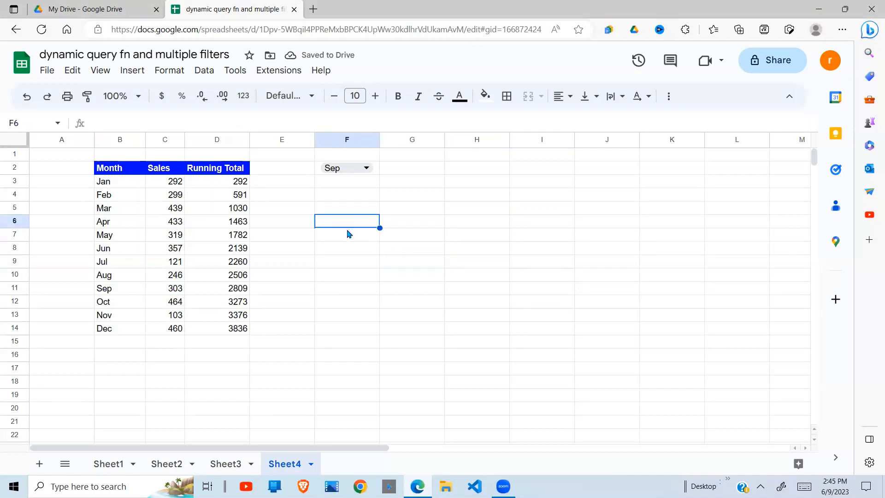
mouse_move(357, 256)
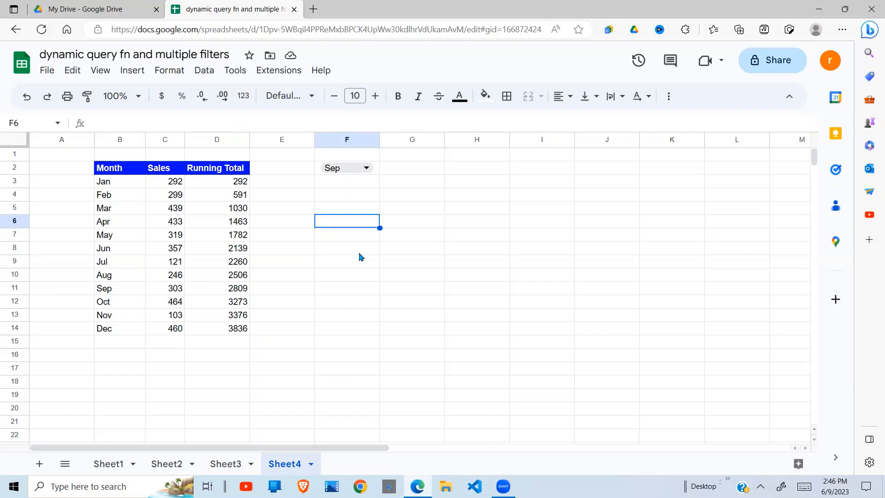
mouse_move(501, 298)
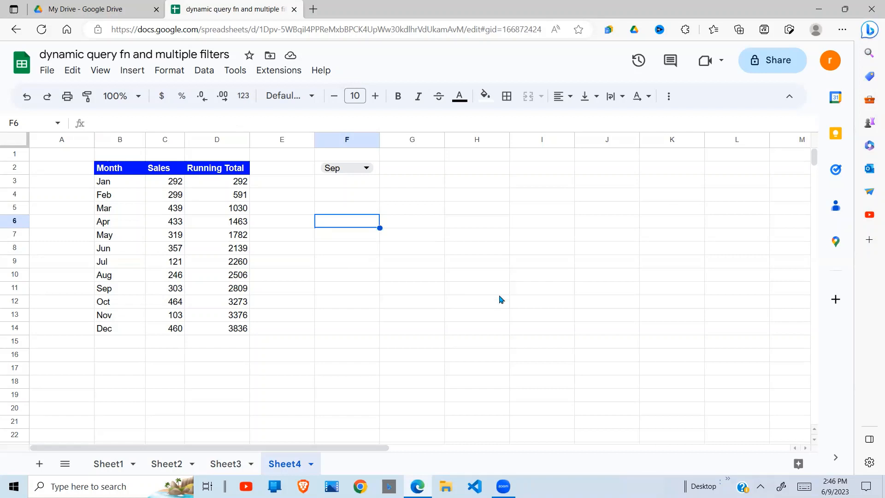
mouse_move(466, 302)
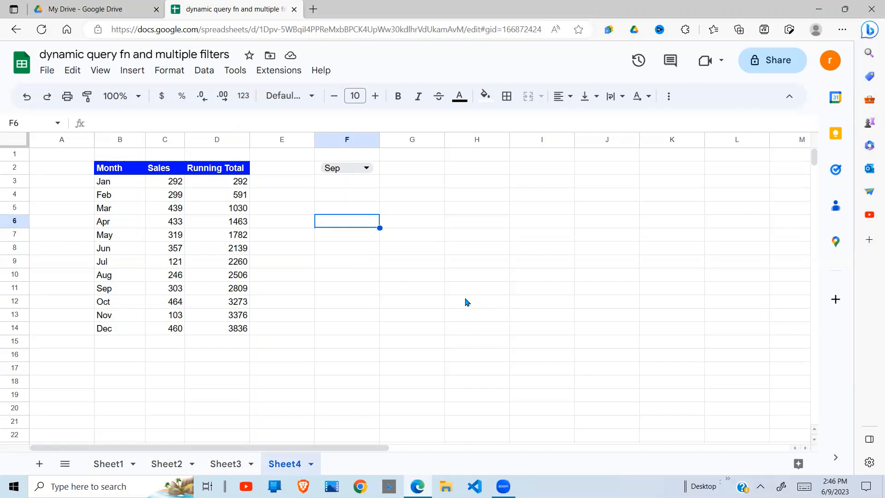
Enter =match(F2,B3:B14,0) in F6, returning 9 for Sep.
type("=m")
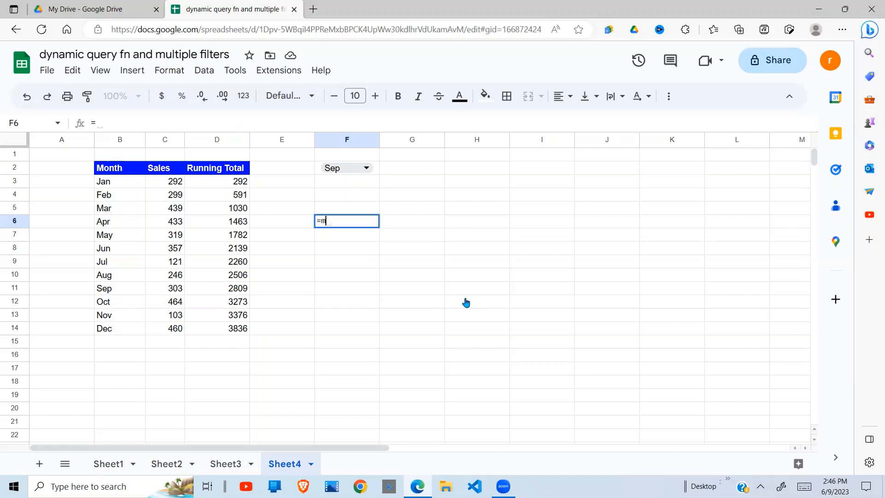
type("atch(")
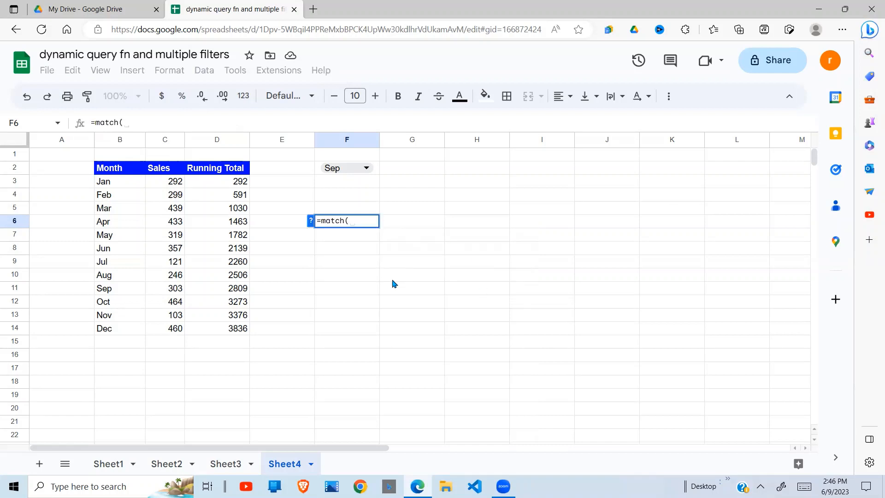
mouse_move(412, 268)
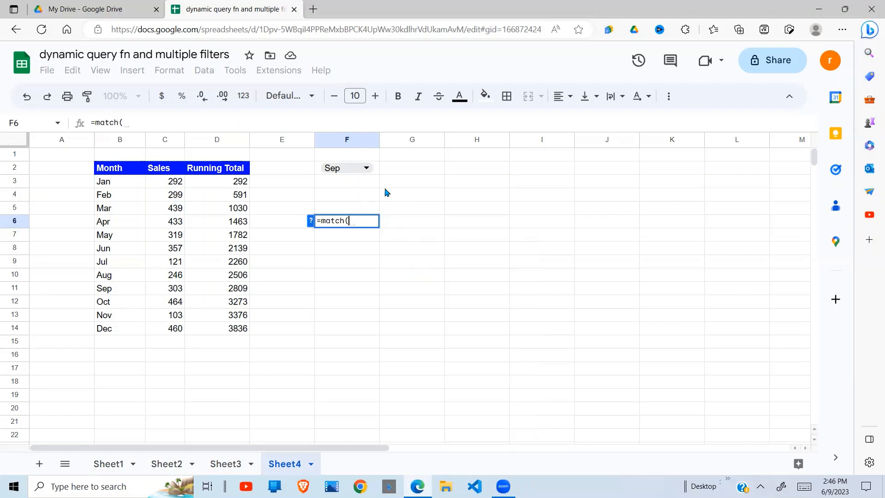
left_click(346, 168)
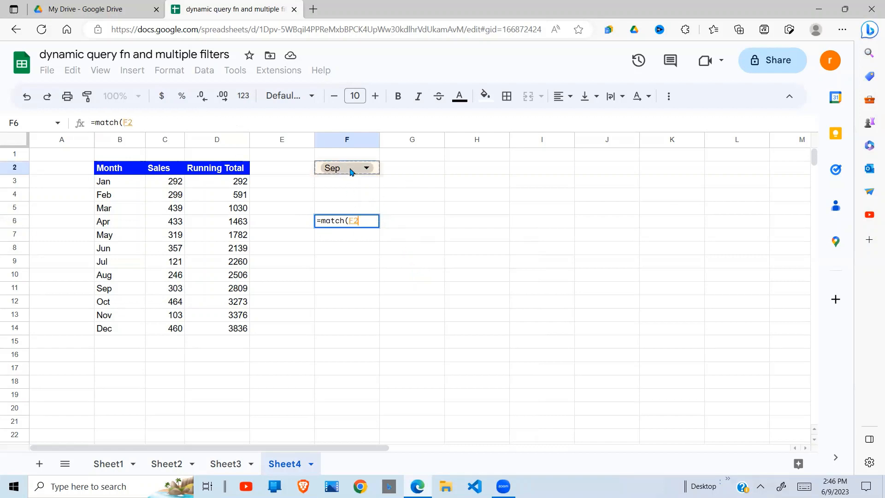
type(",")
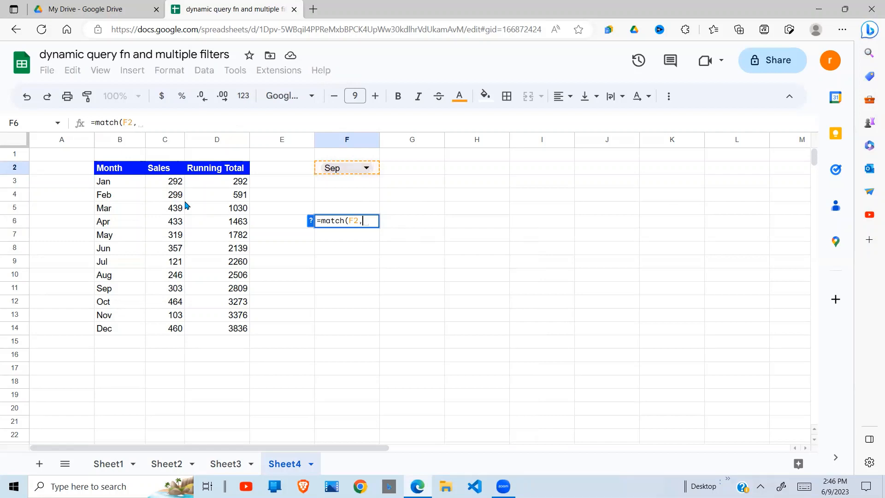
left_click(120, 182)
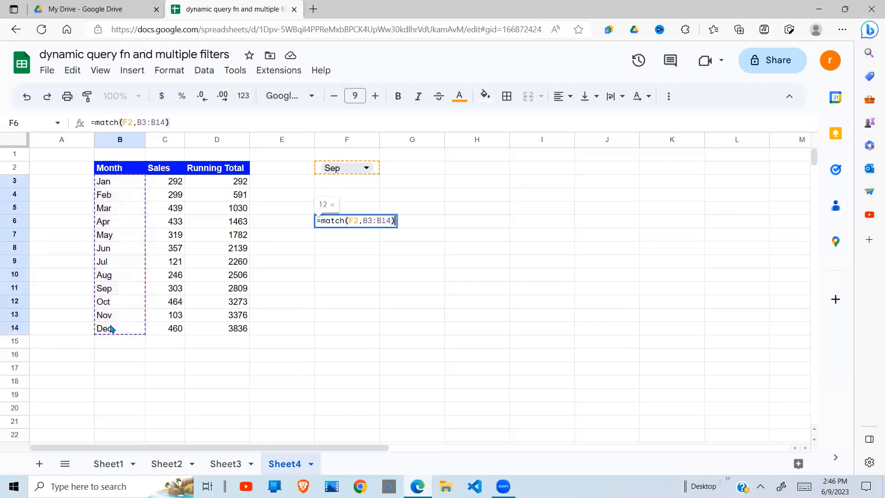
type(",0")
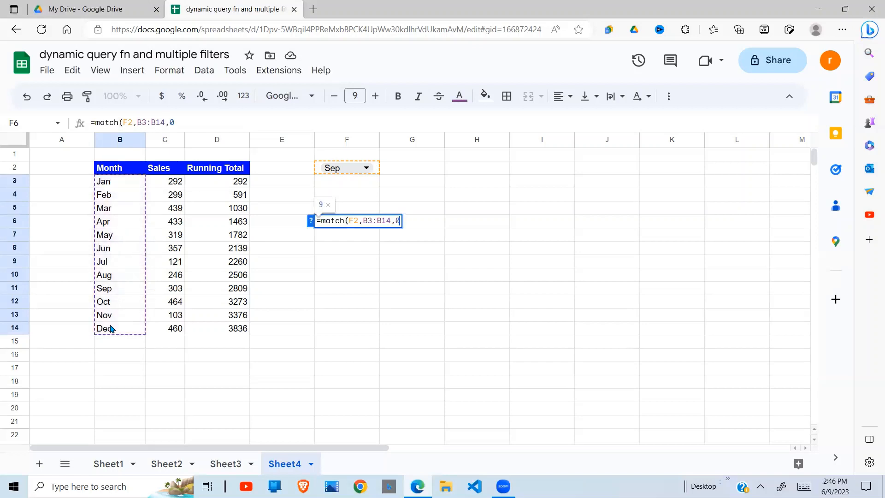
key("Return")
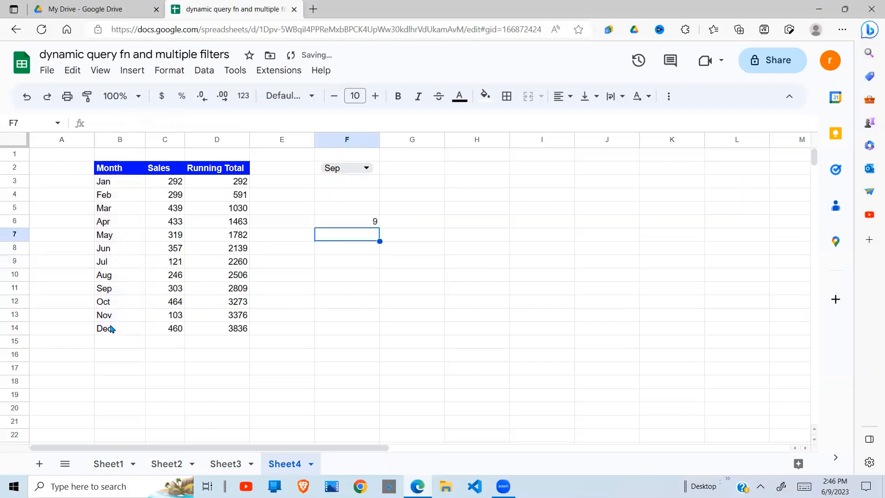
Review the F6 formula and count down the month list to show Sep sits ninth.
left_click(347, 220)
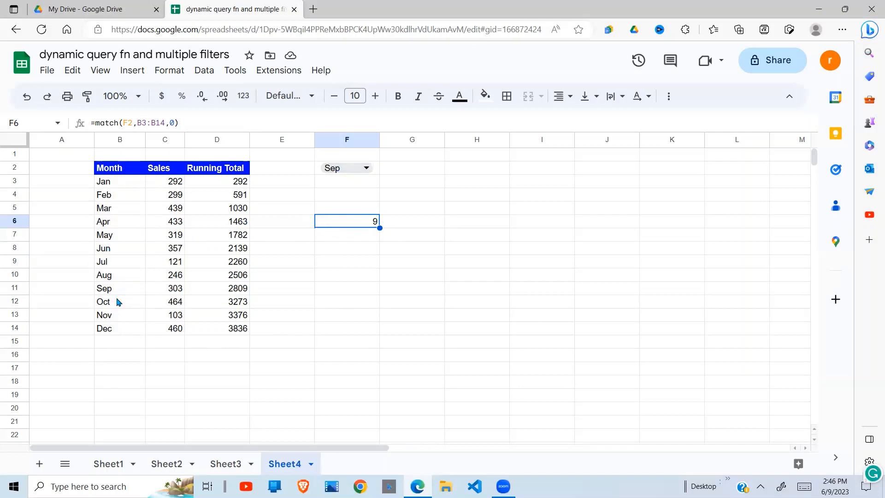
left_click(119, 181)
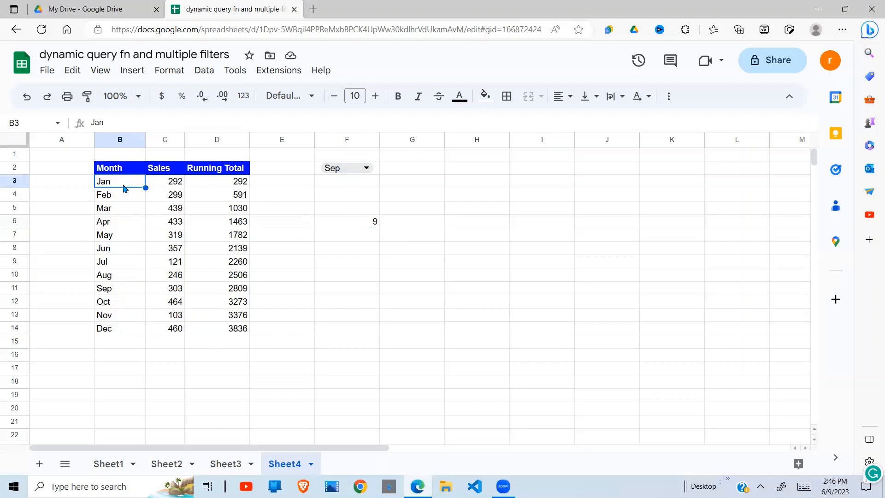
left_click(119, 261)
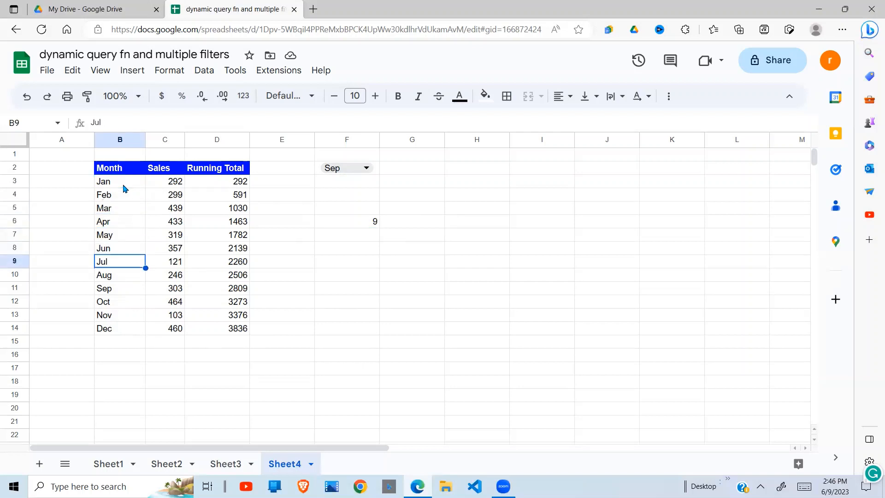
left_click(119, 288)
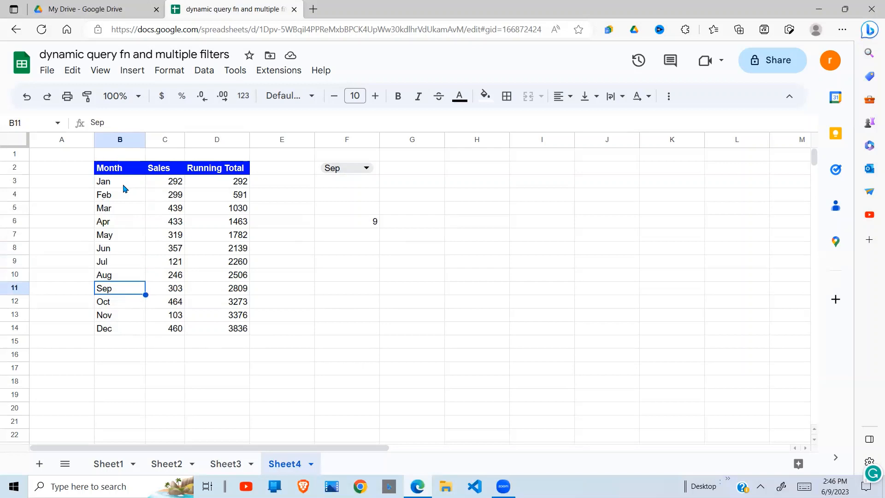
mouse_move(366, 227)
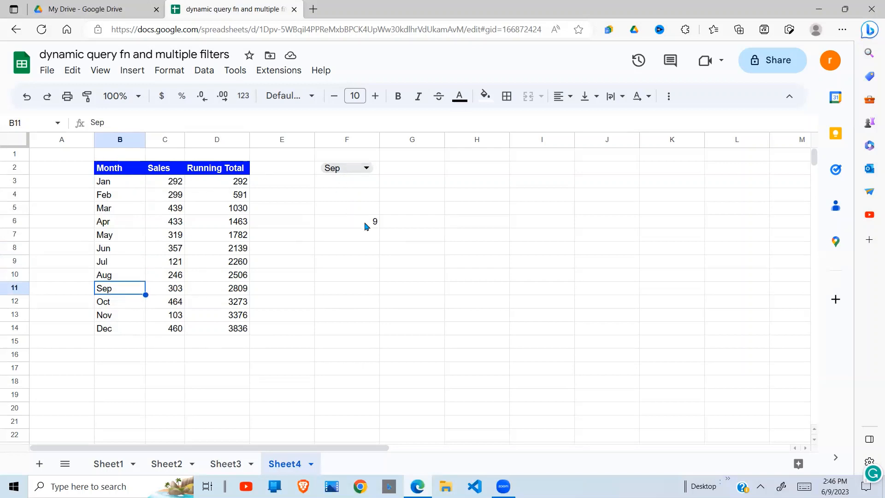
Set the F2 dropdown to Jan then Feb so F6 reads 2, and select F9.
left_click(365, 167)
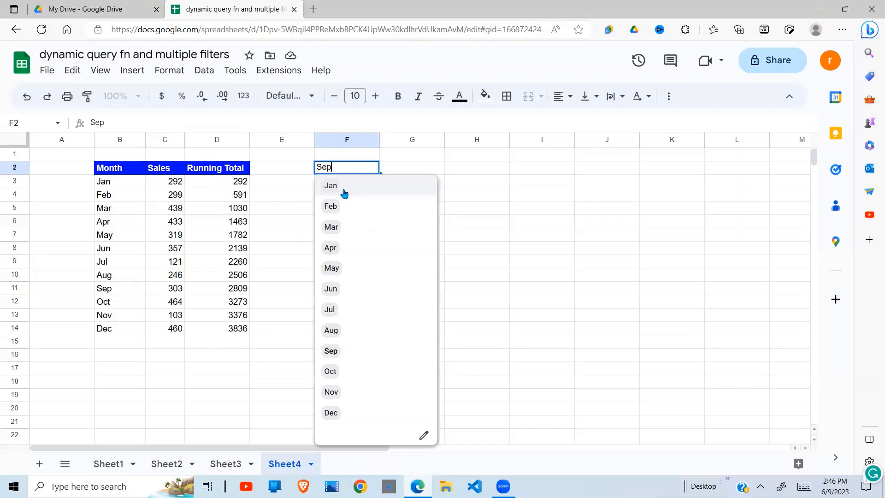
left_click(330, 185)
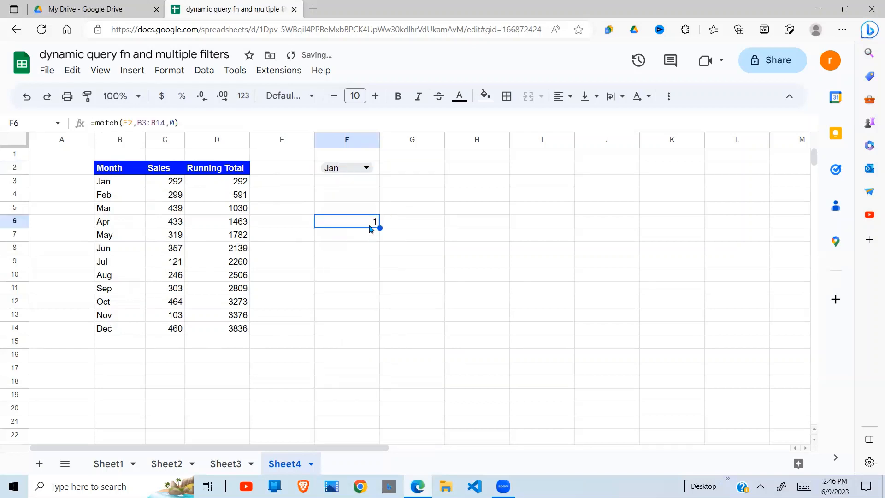
left_click(366, 168)
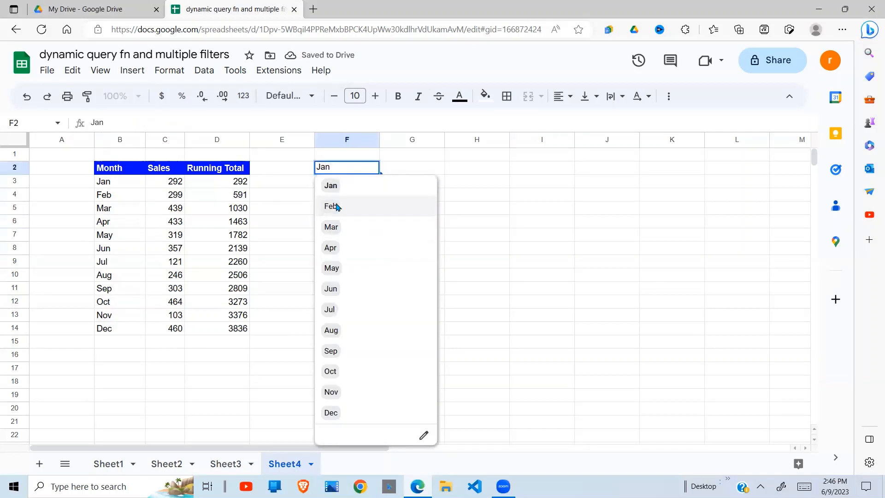
left_click(330, 206)
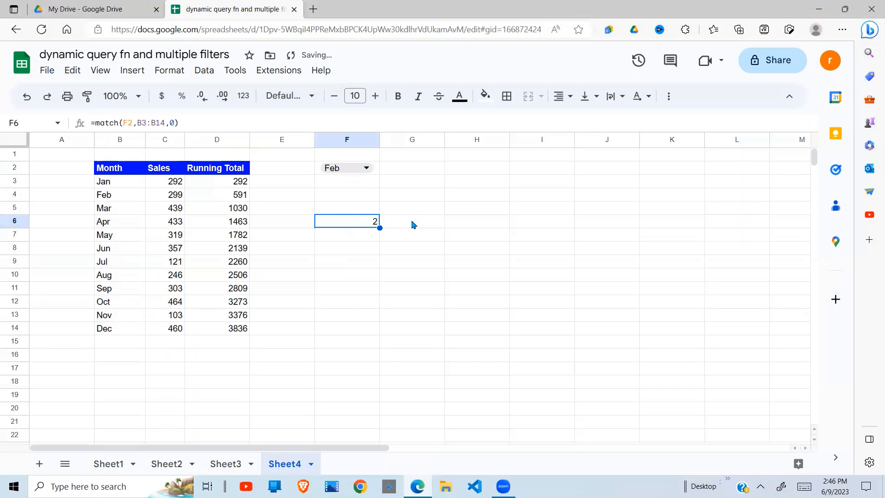
mouse_move(351, 229)
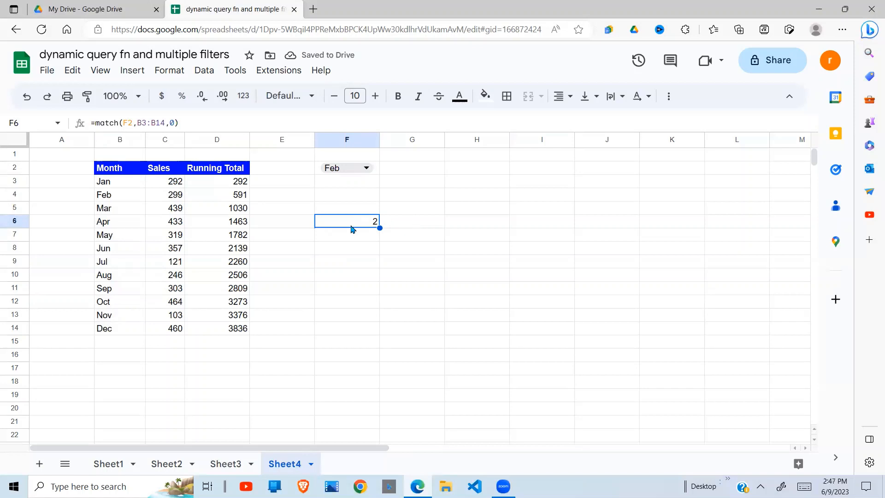
left_click(347, 261)
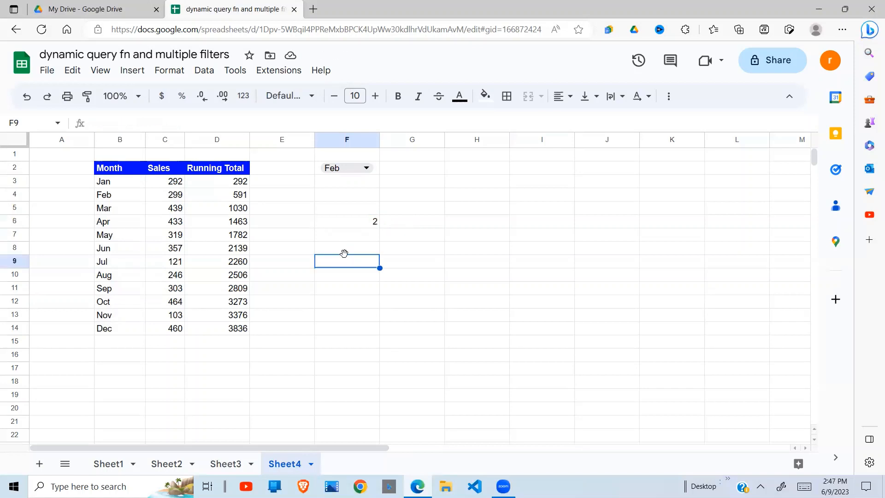
Enter =sum(C$3:C8) in F9 giving 2139 and compare it with the Jun running total in D8.
type("=sum")
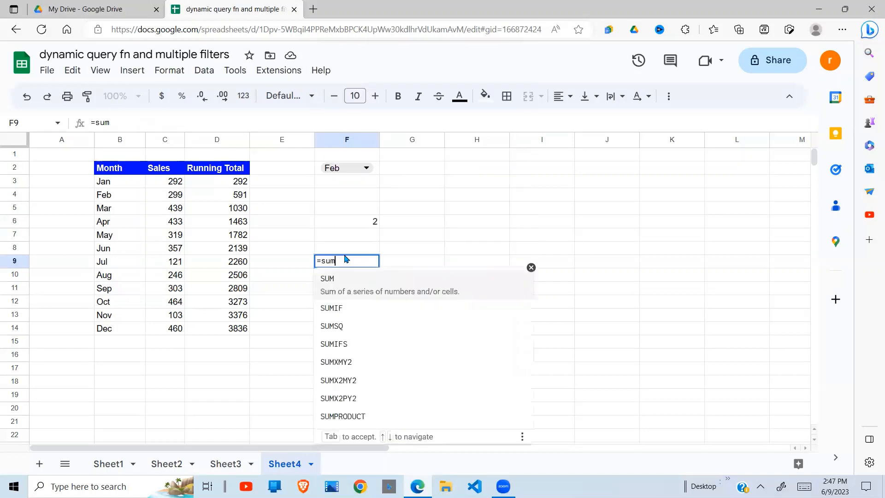
type("(")
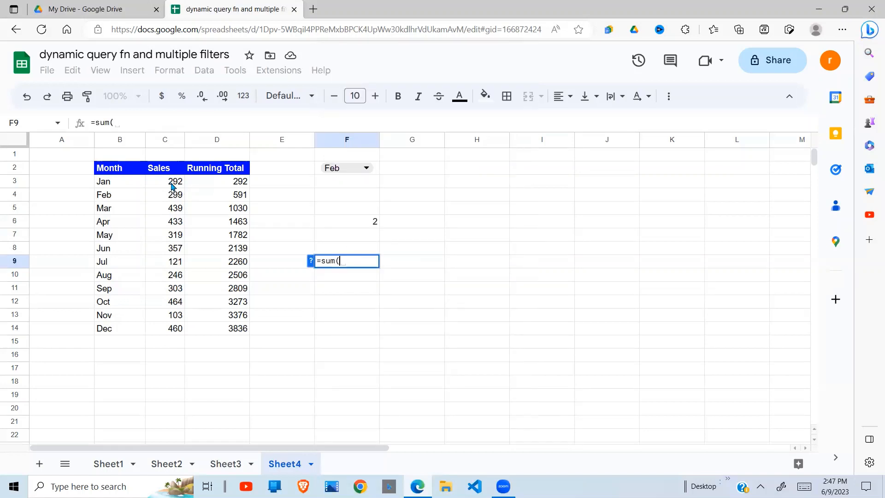
left_click(164, 182)
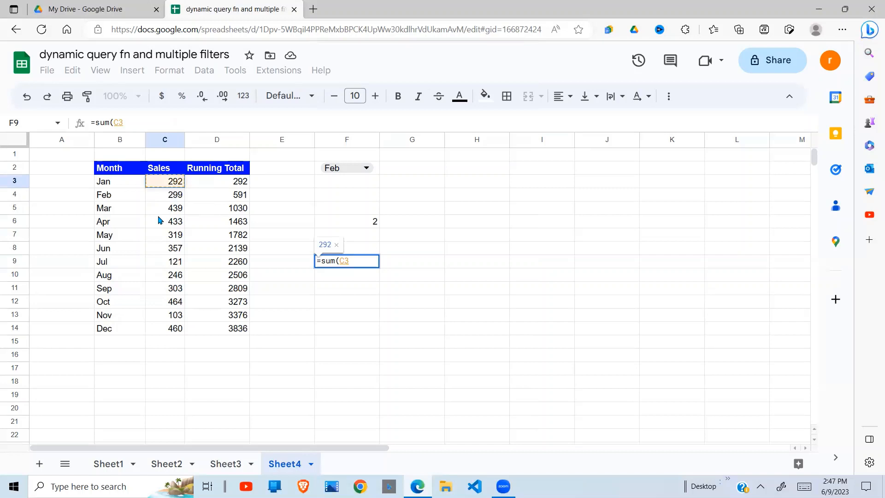
key("Backspace")
type("$3:")
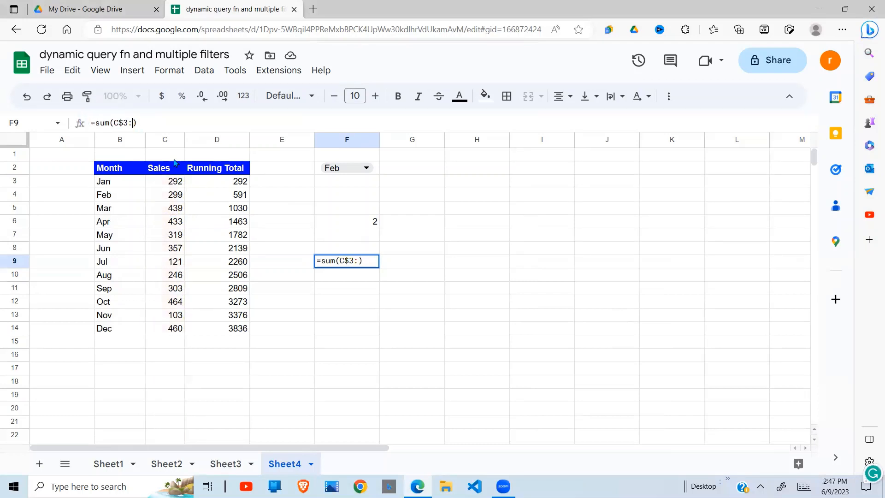
type("C")
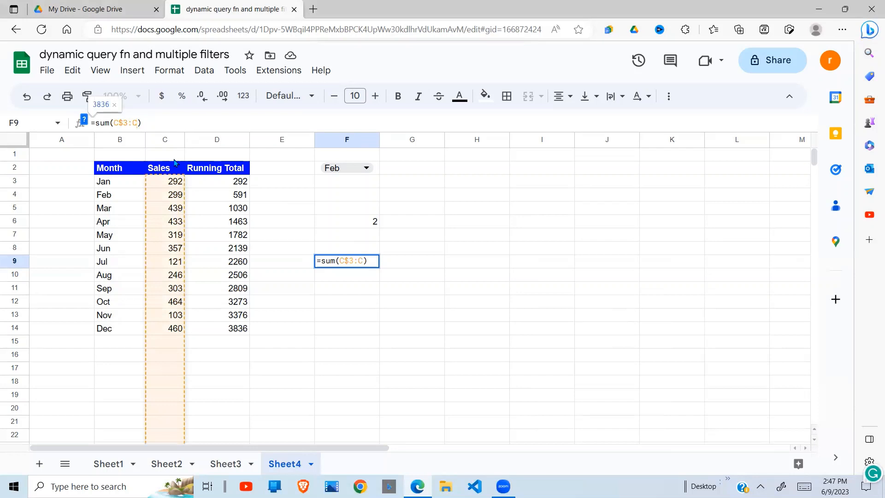
type("$")
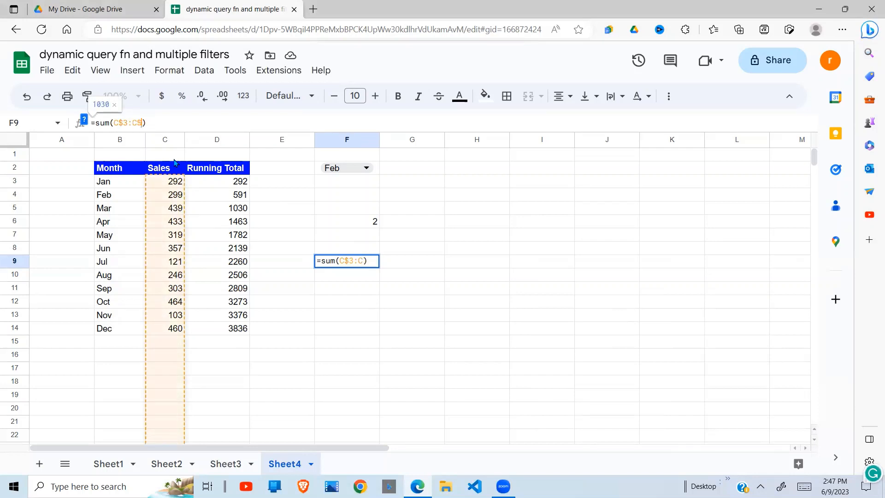
type("5")
key("Enter")
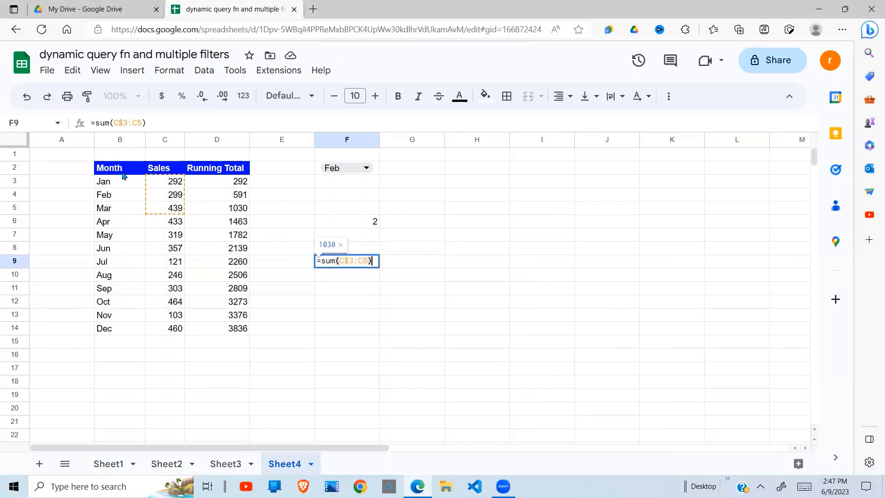
mouse_move(165, 242)
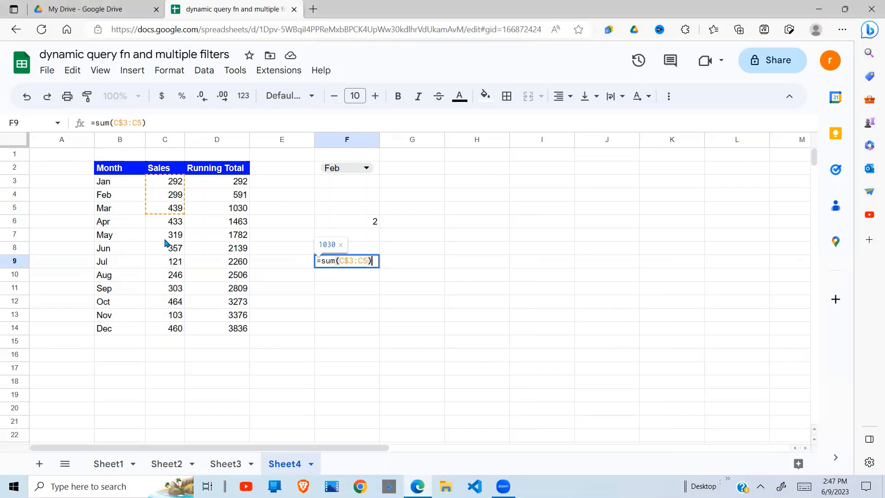
mouse_move(175, 254)
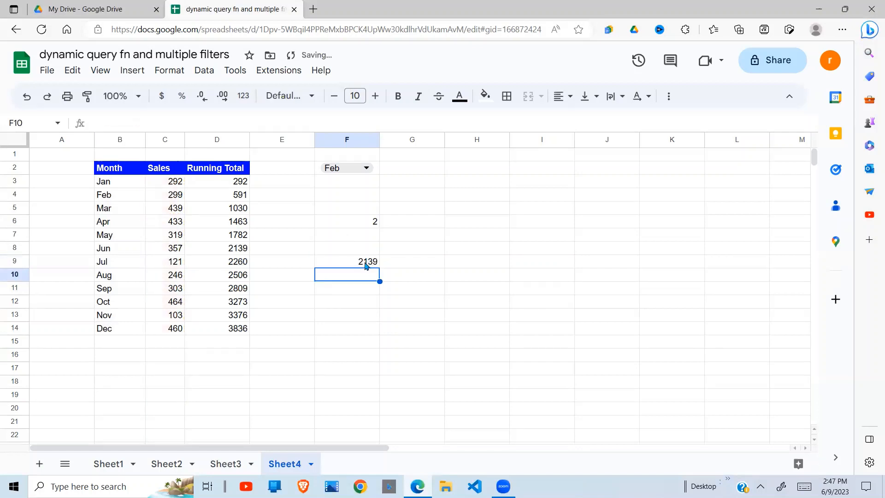
left_click(216, 248)
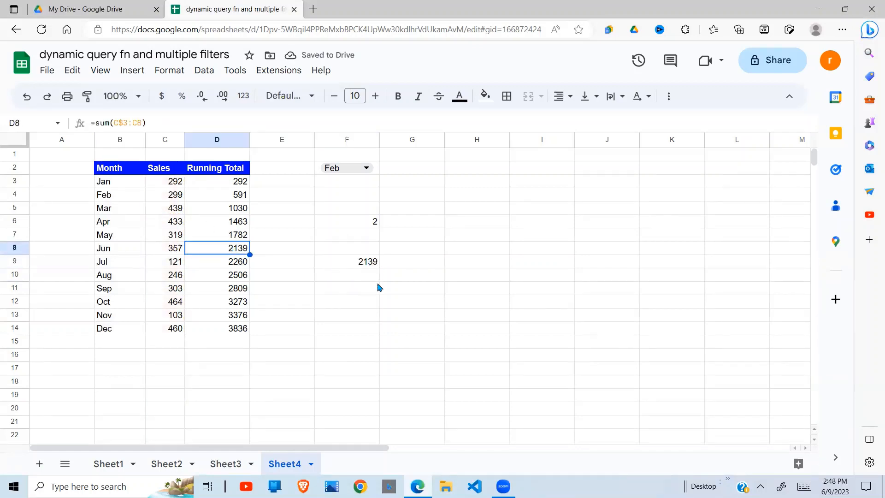
Reselect F9 to review its =sum(C$3:C8) formula returning 2139.
left_click(346, 261)
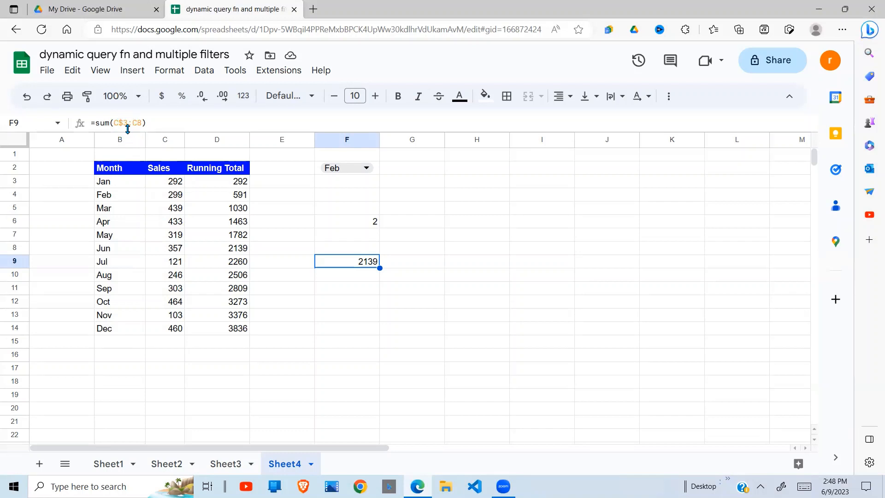
mouse_move(131, 127)
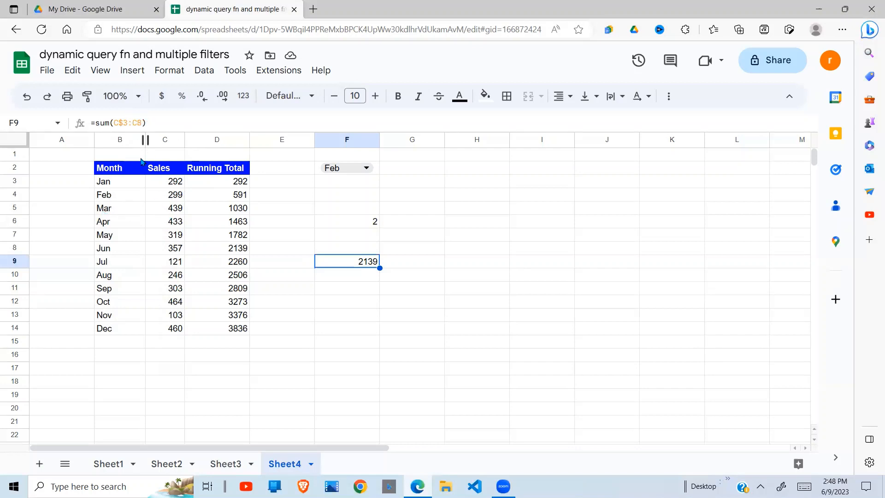
mouse_move(169, 257)
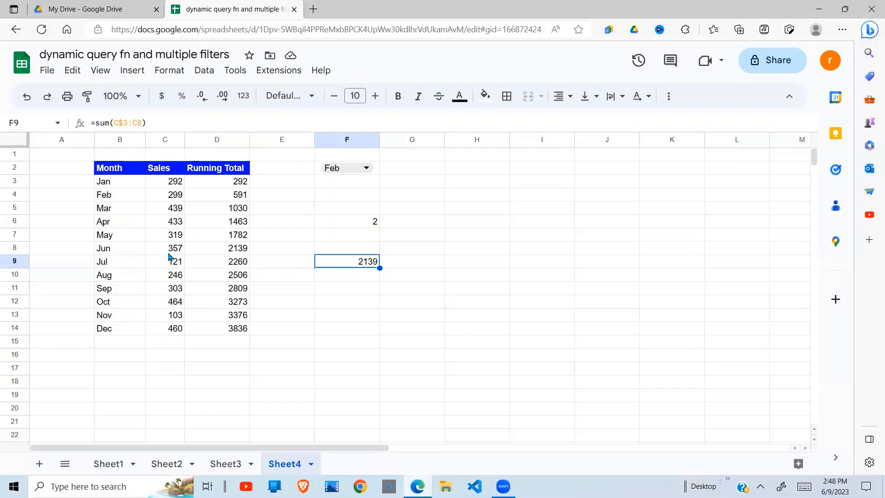
mouse_move(189, 202)
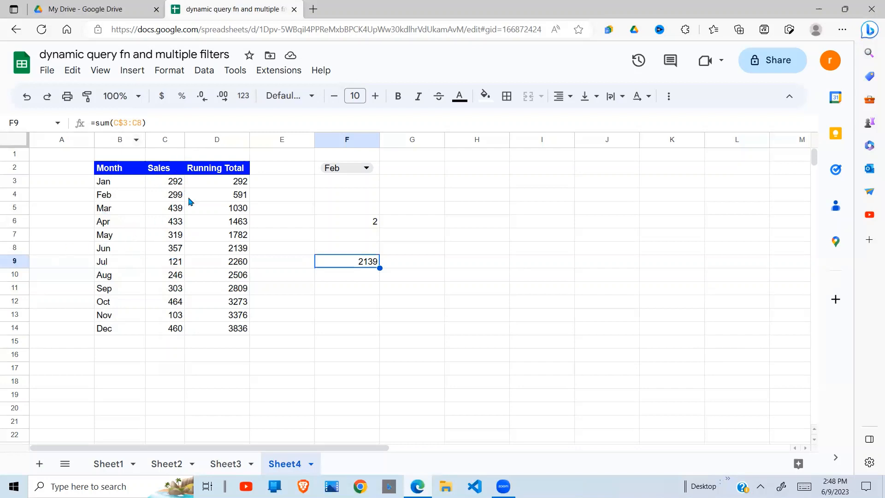
mouse_move(158, 135)
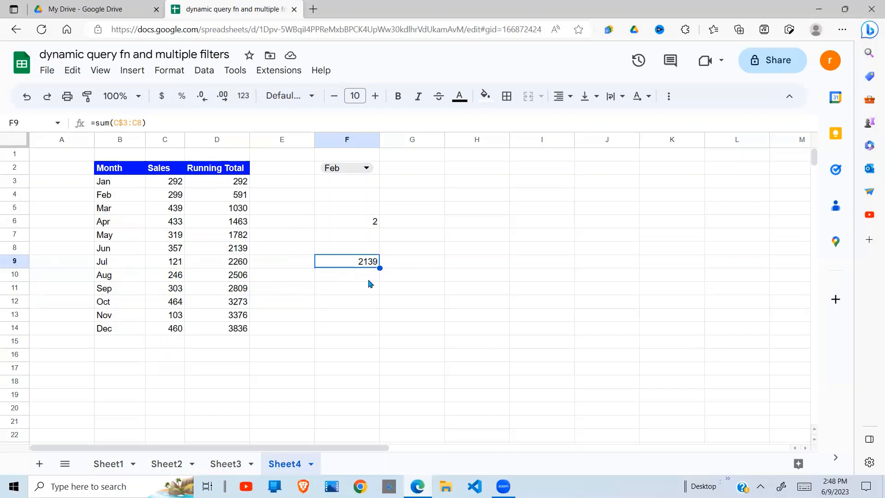
Set the F2 month dropdown to Mar and then Jun so F6 reads 6.
left_click(347, 274)
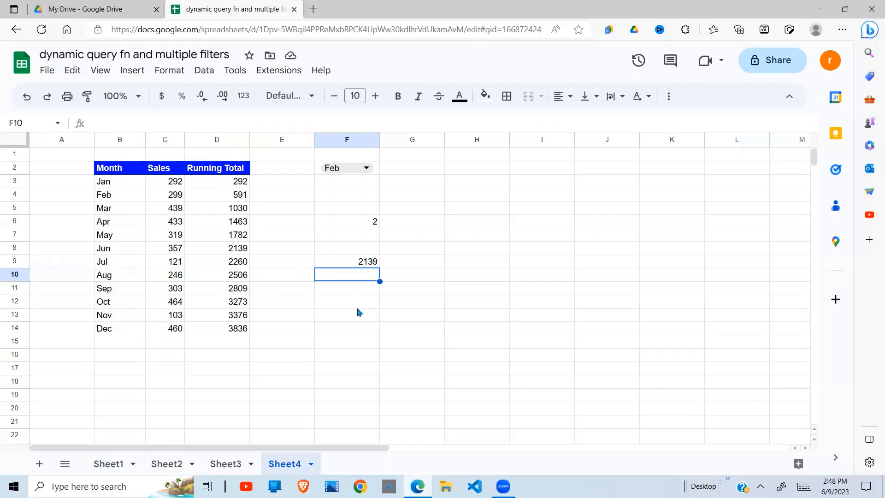
left_click(347, 207)
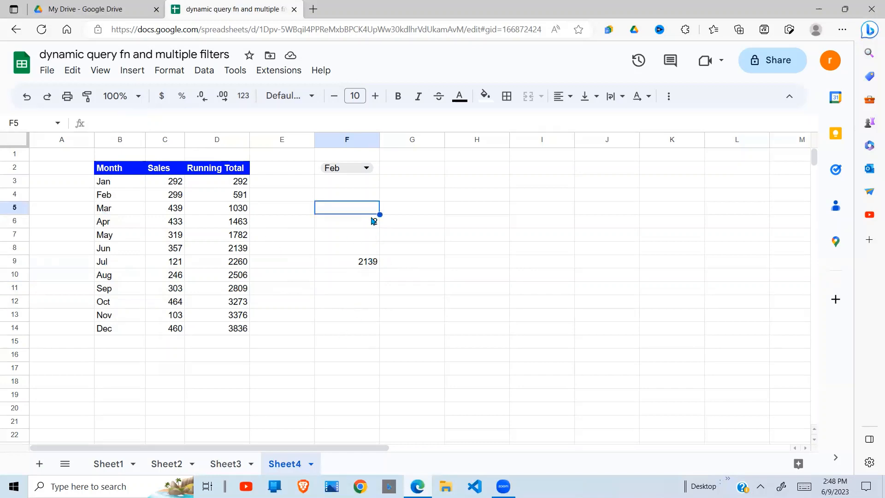
left_click(366, 168)
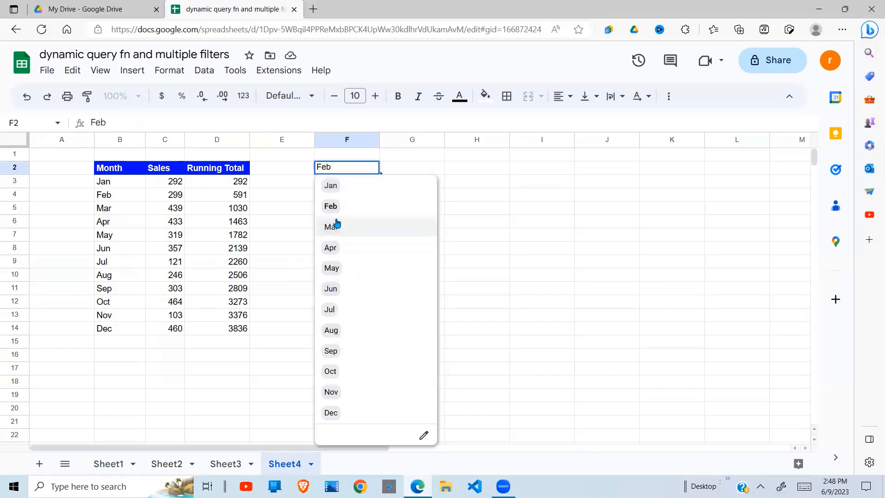
left_click(330, 205)
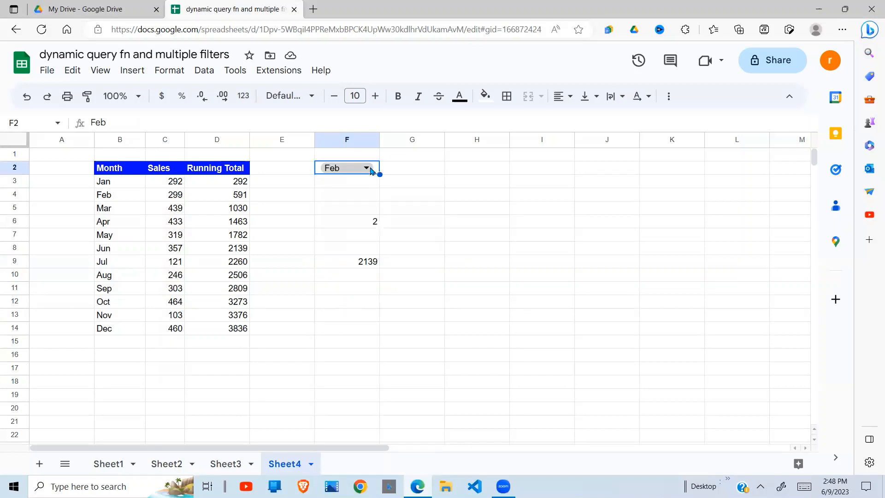
left_click(345, 168)
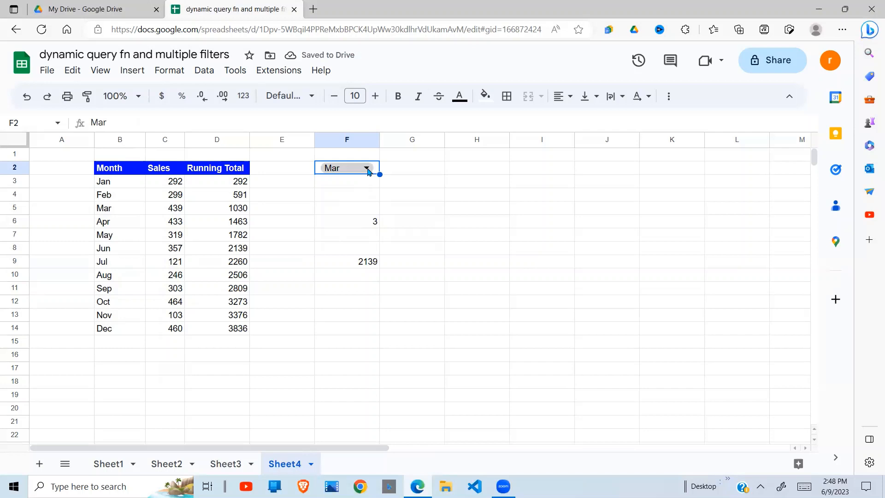
left_click(366, 168)
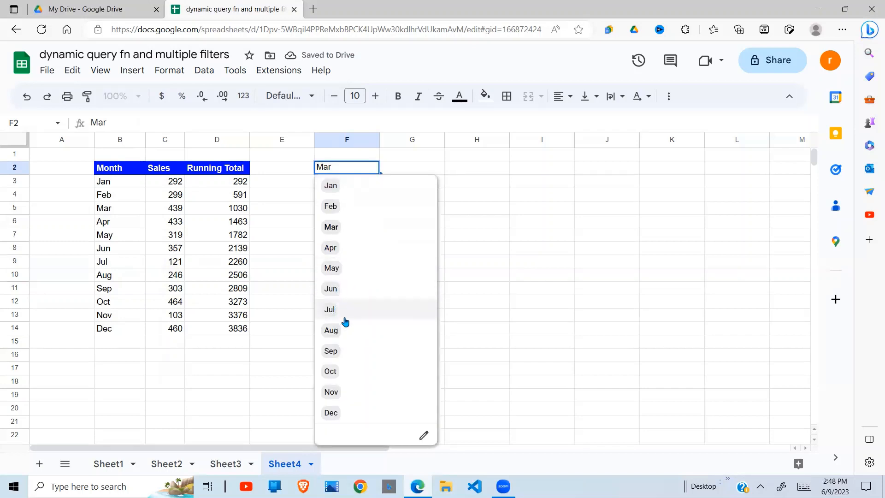
left_click(330, 288)
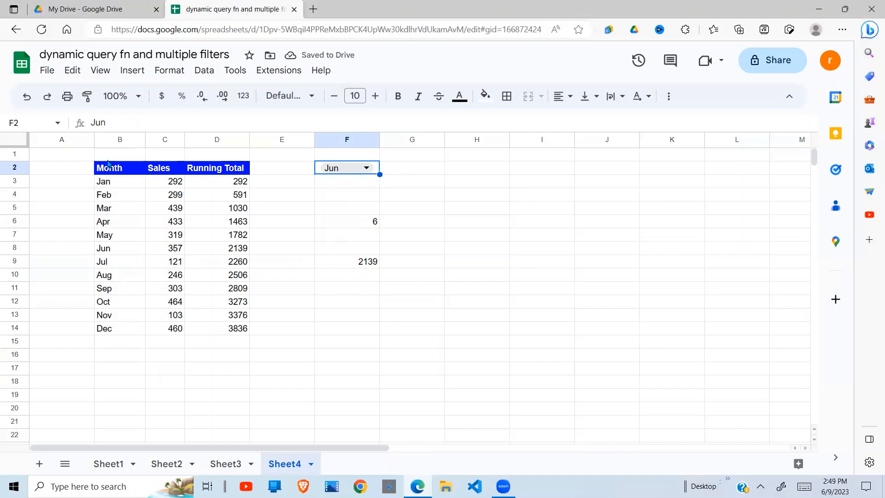
Point out the Jun row and the sales figures from the top down to June's value.
left_click(104, 248)
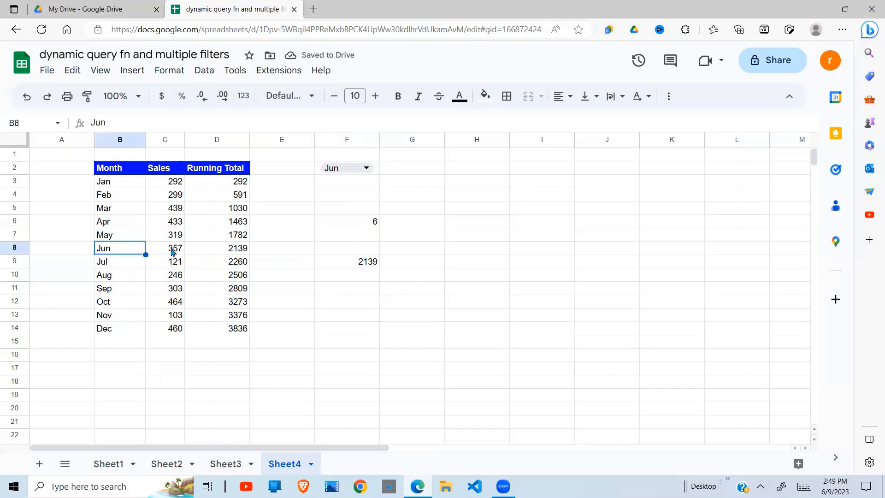
left_click(164, 220)
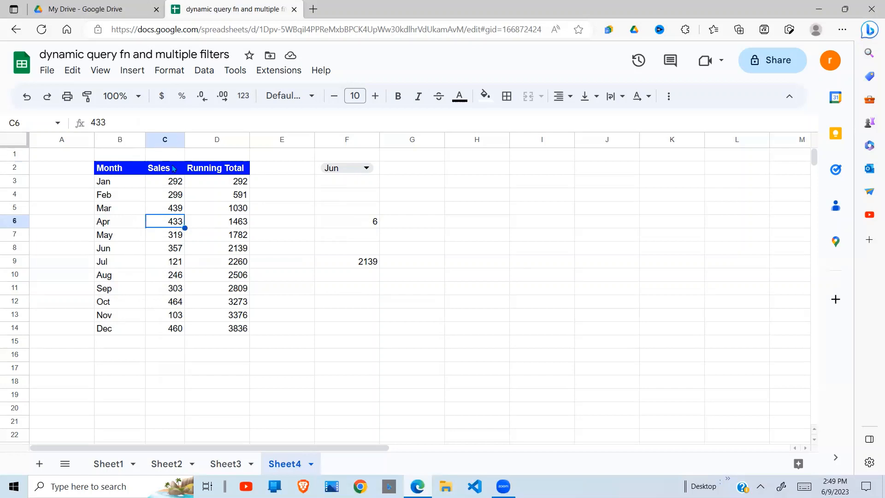
left_click(164, 154)
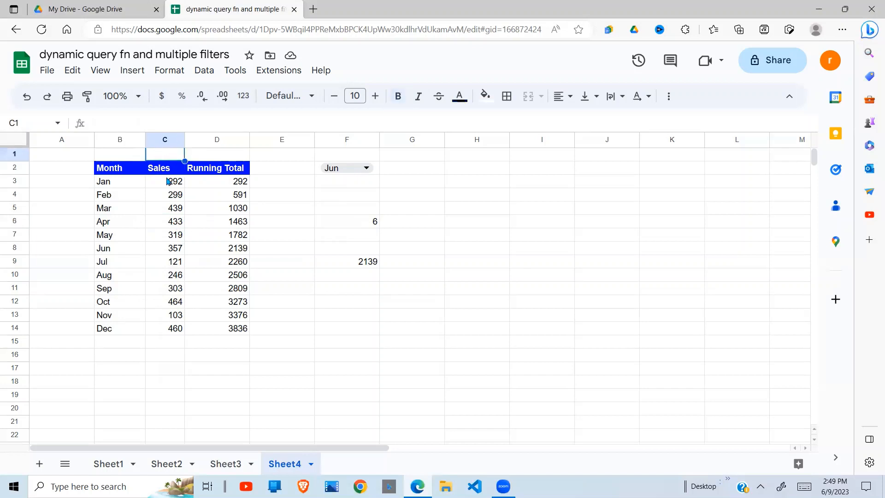
mouse_move(175, 254)
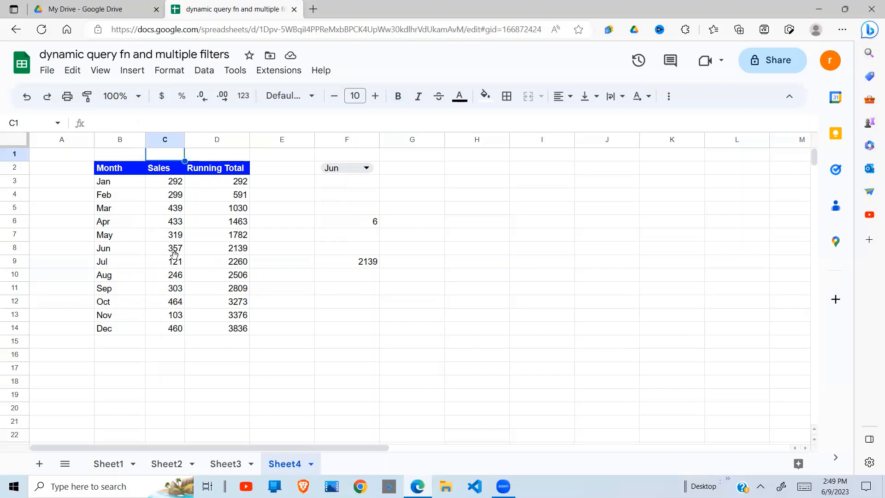
left_click(164, 248)
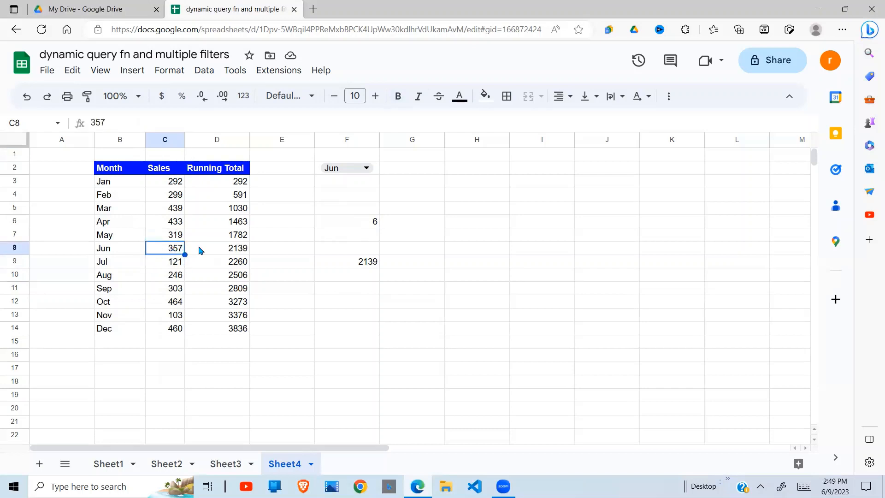
Review the MATCH formula in F6 and the running-sum formula in F9.
left_click(346, 220)
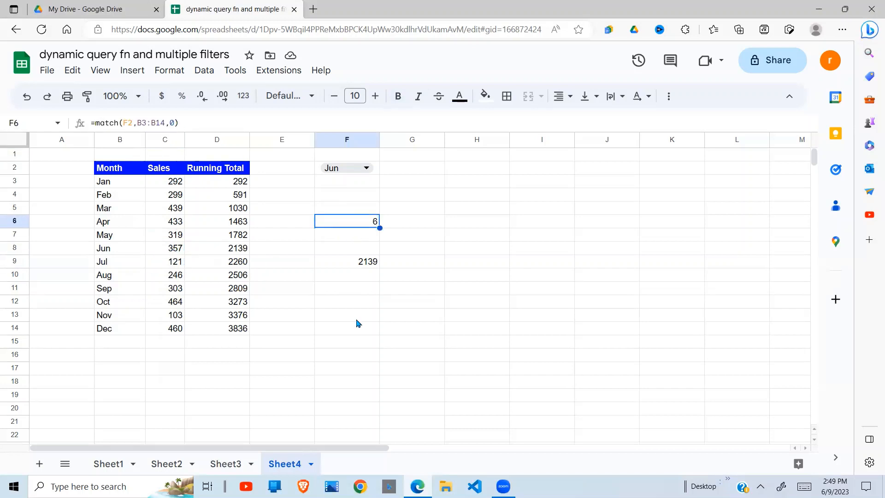
left_click(347, 260)
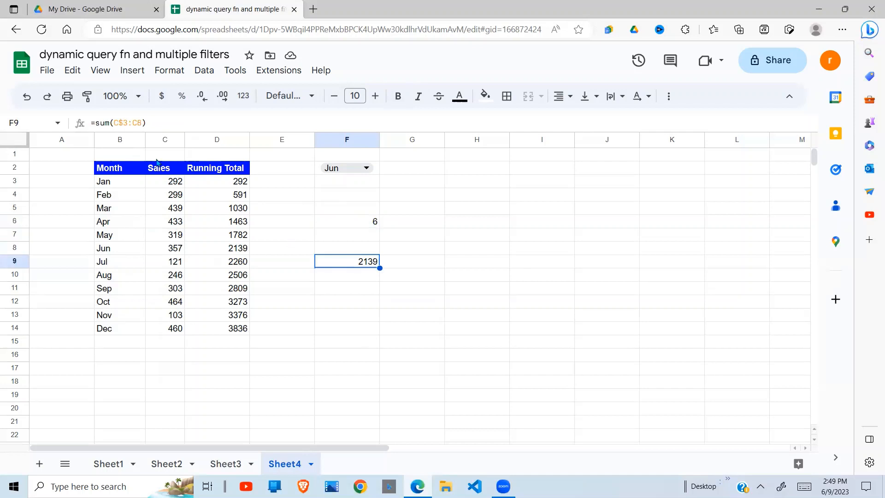
mouse_move(356, 303)
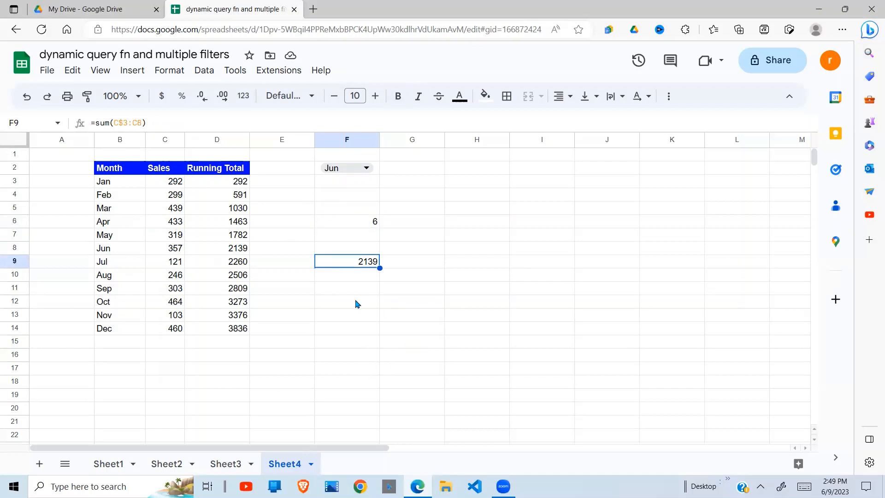
left_click(347, 220)
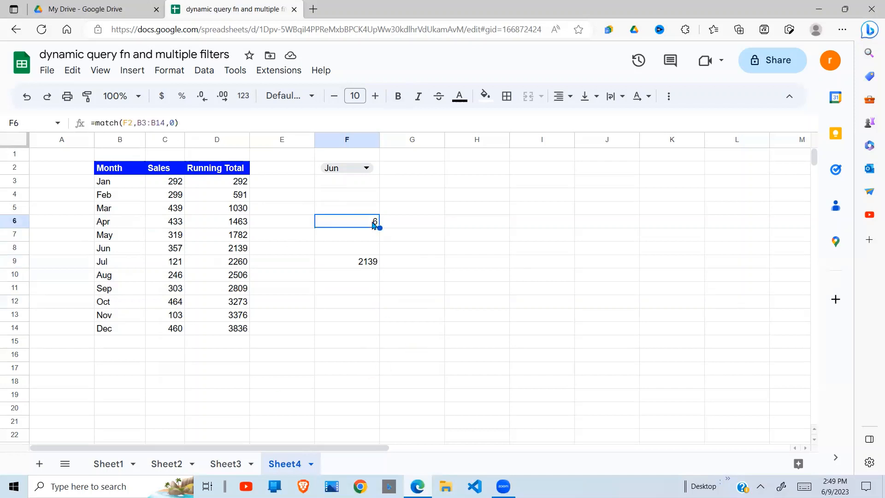
double_click(347, 221)
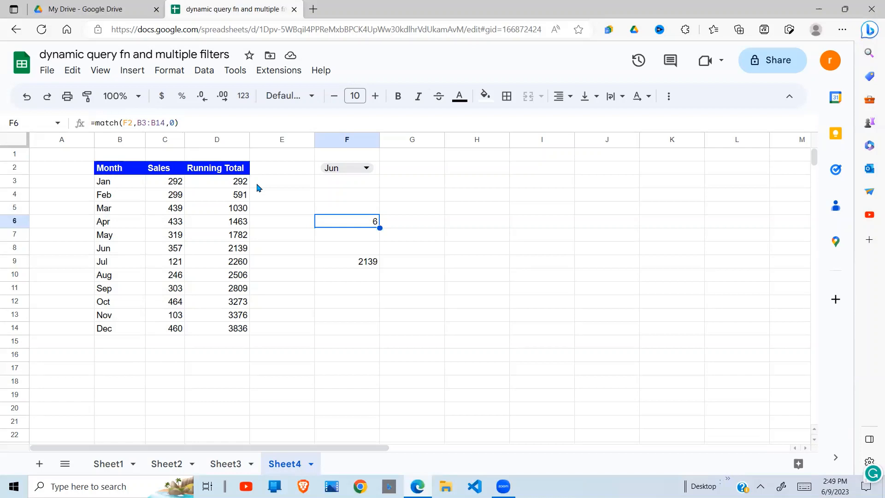
left_click(347, 261)
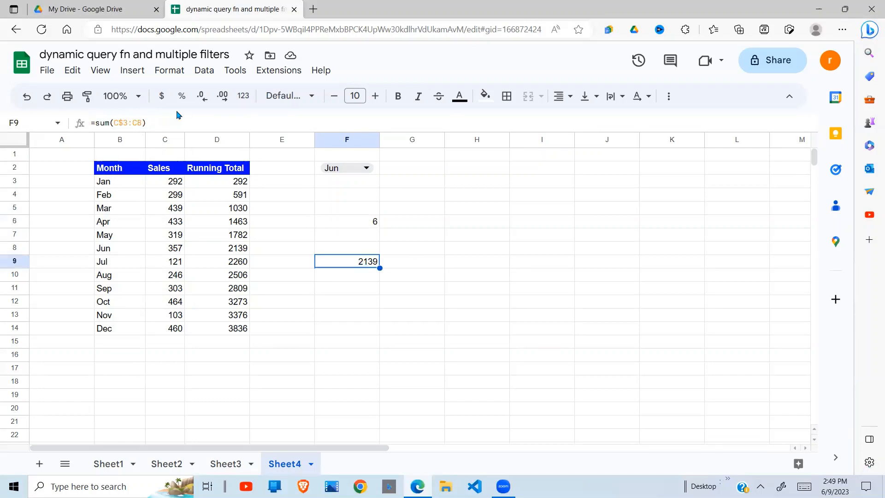
Rewrite F9 as =sum(C$3:INDIRECT("C"&match(F2,B3:B14,0)+2)), returning 2139 for Jun.
double_click(347, 261)
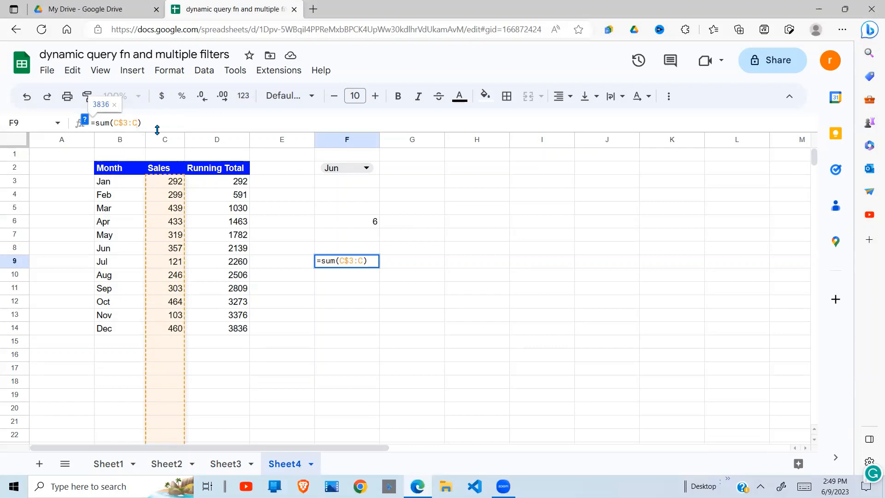
key("Backspace")
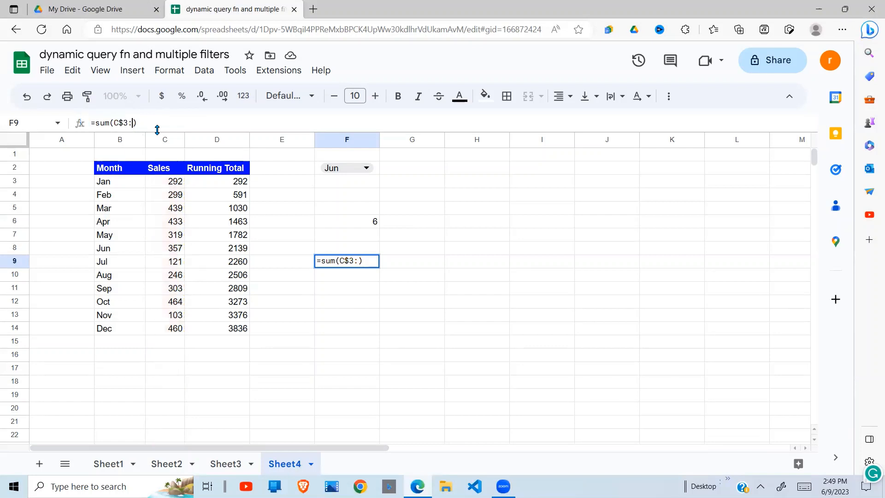
type("IN")
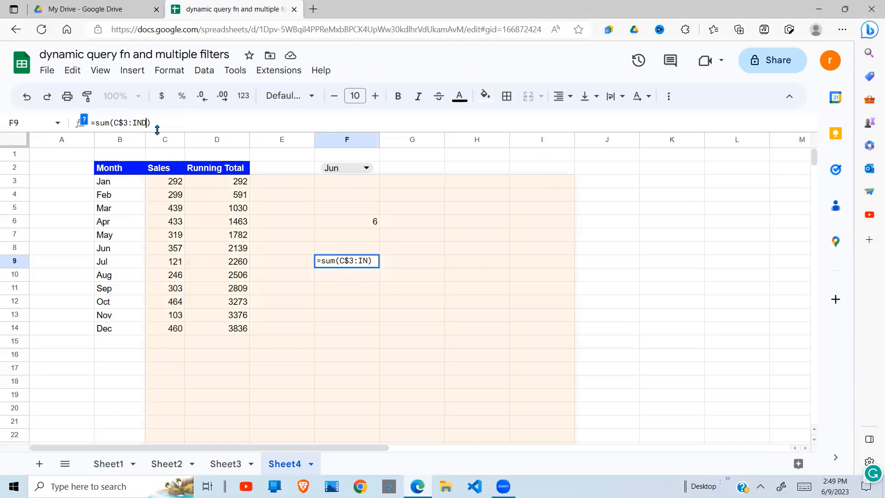
type("DIRECT(")
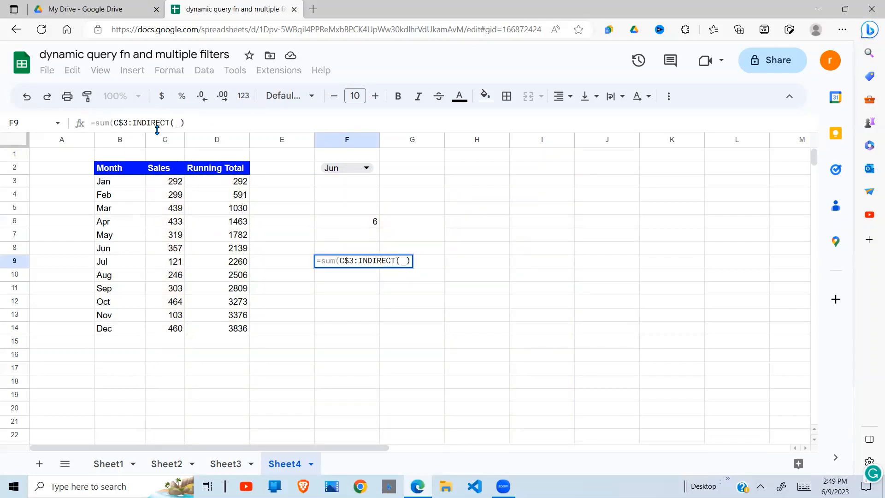
type("\"")
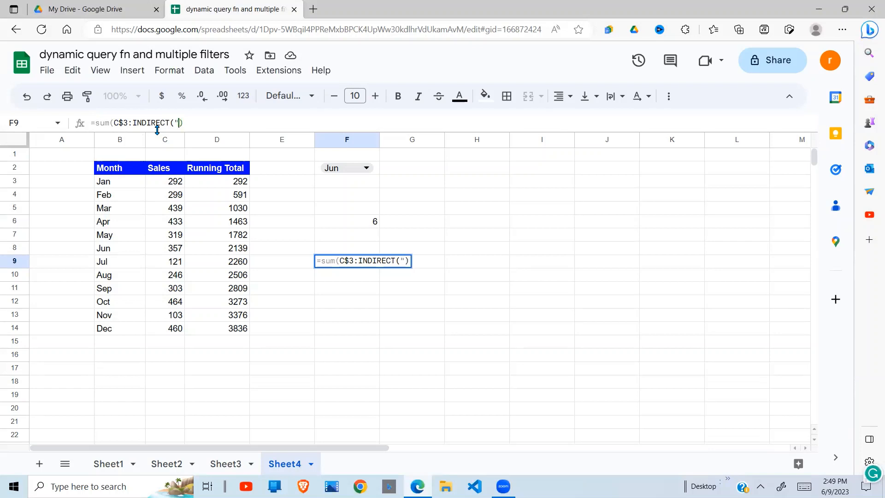
type("c")
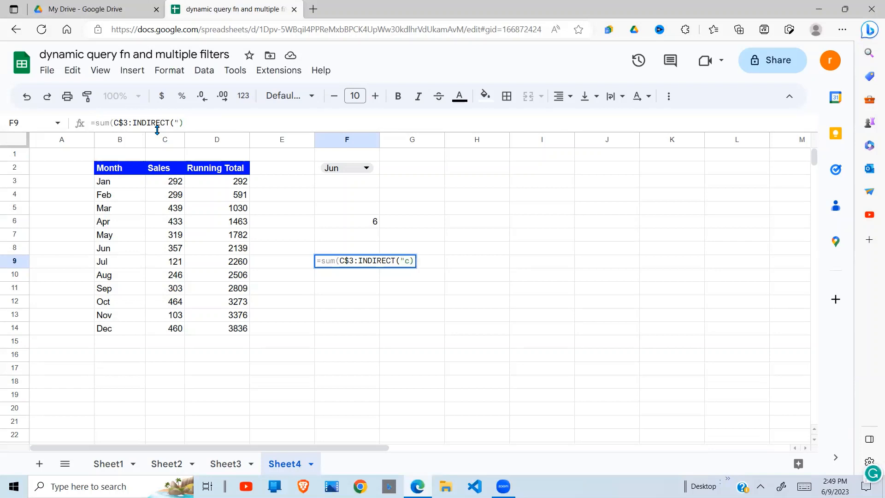
type("C")
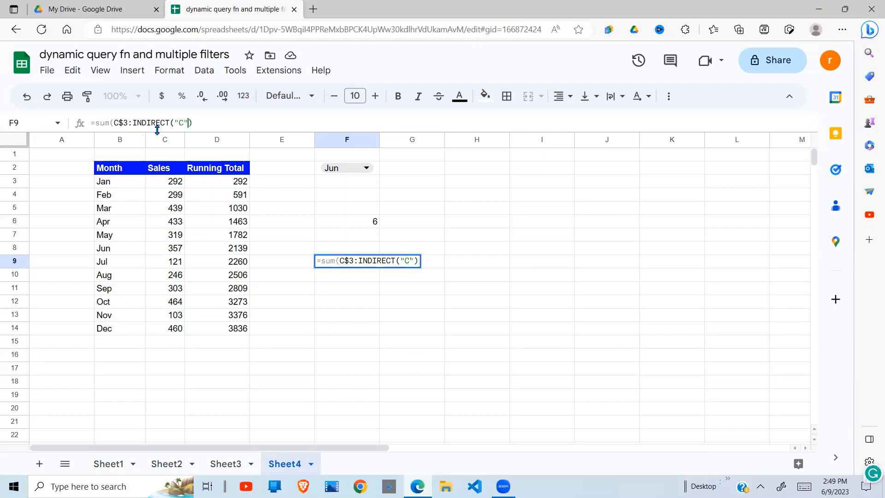
type("&")
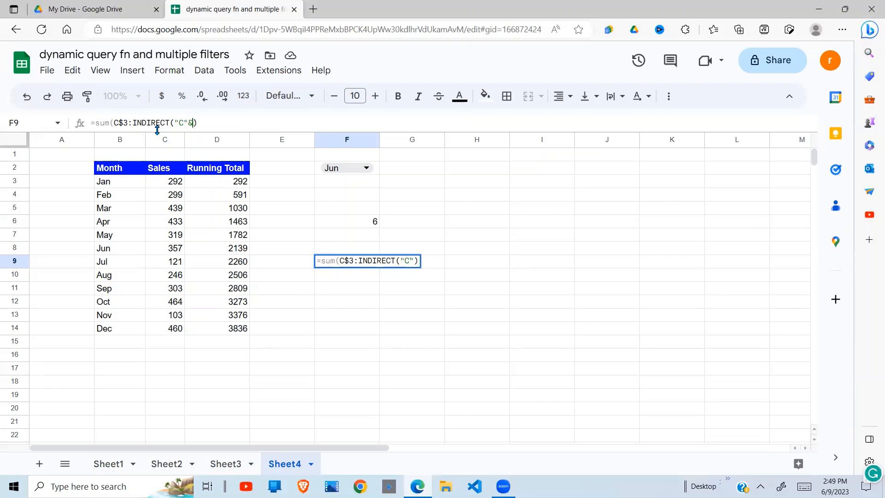
type("&")
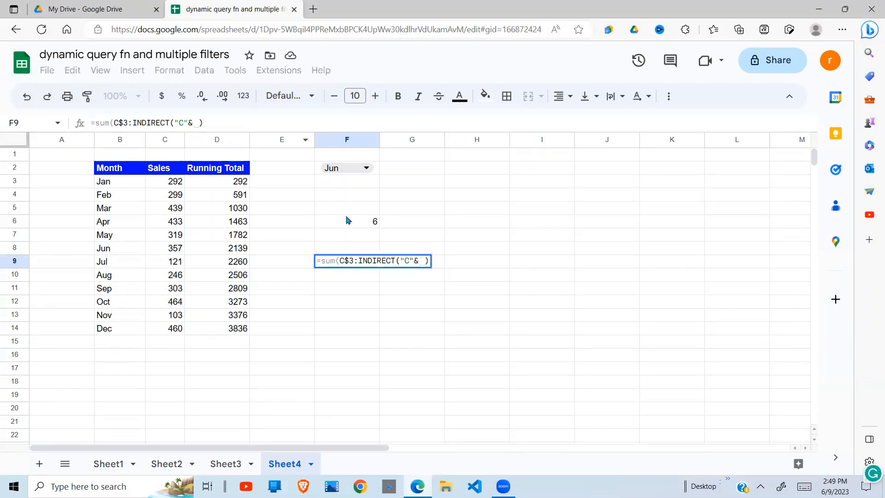
mouse_move(238, 121)
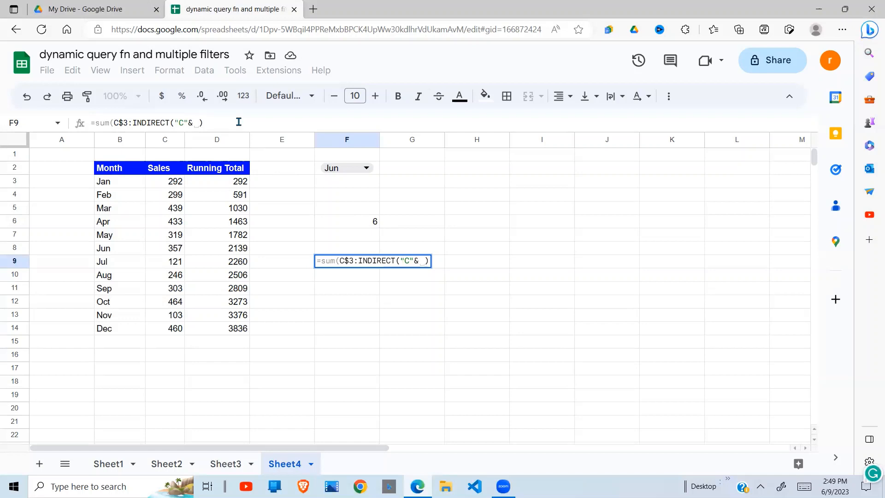
type("match(F2,B3:B14,0)")
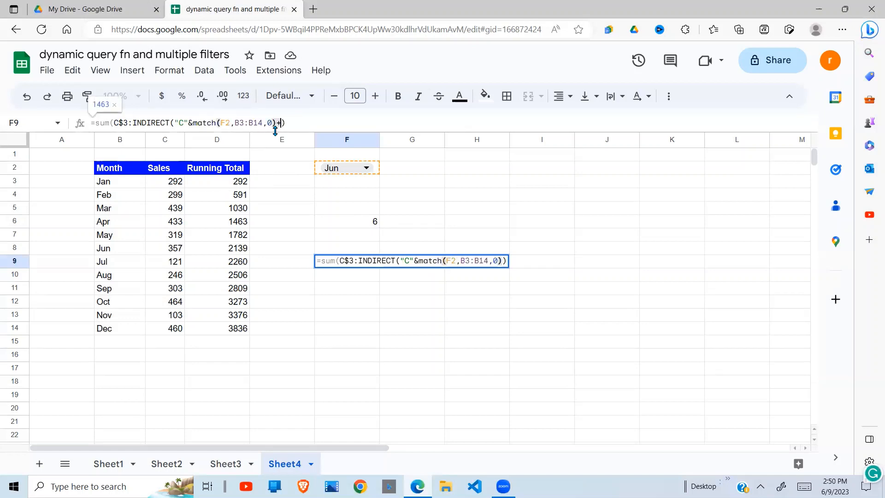
type("2")
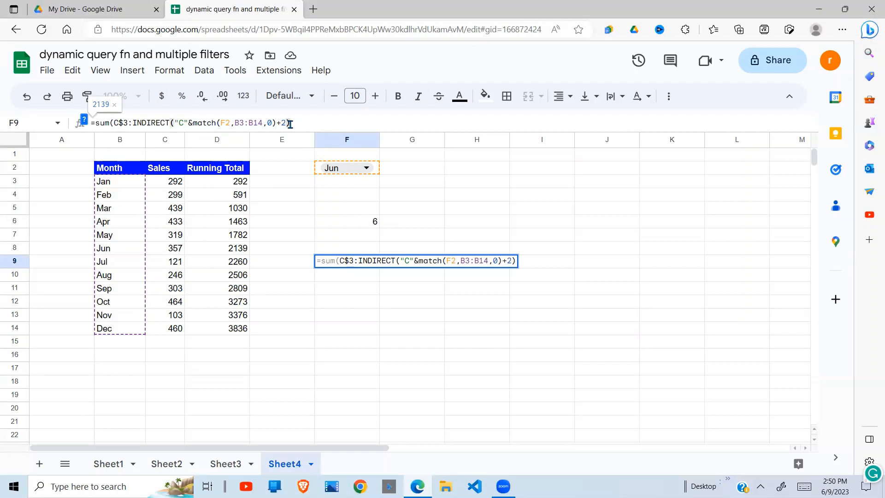
type(")")
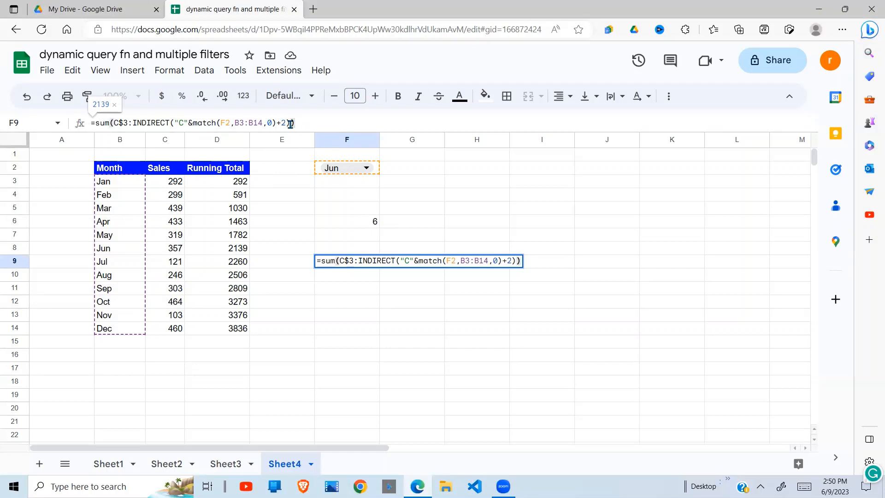
key("Return")
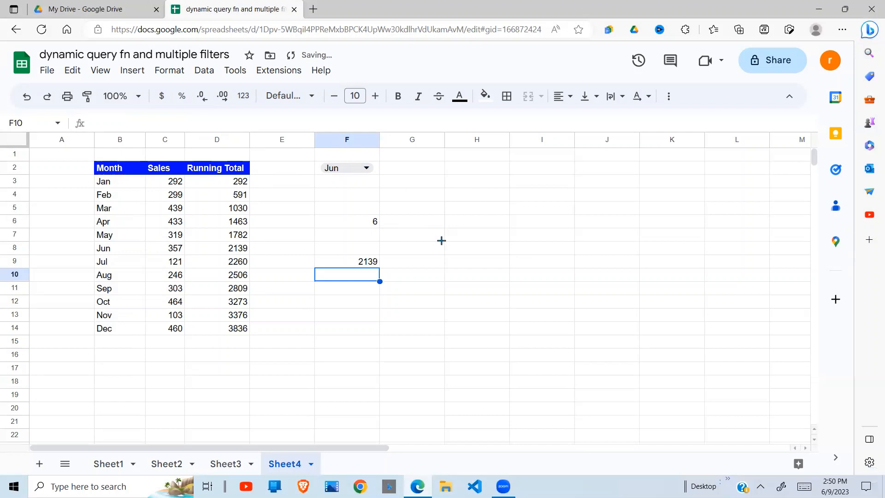
left_click(347, 261)
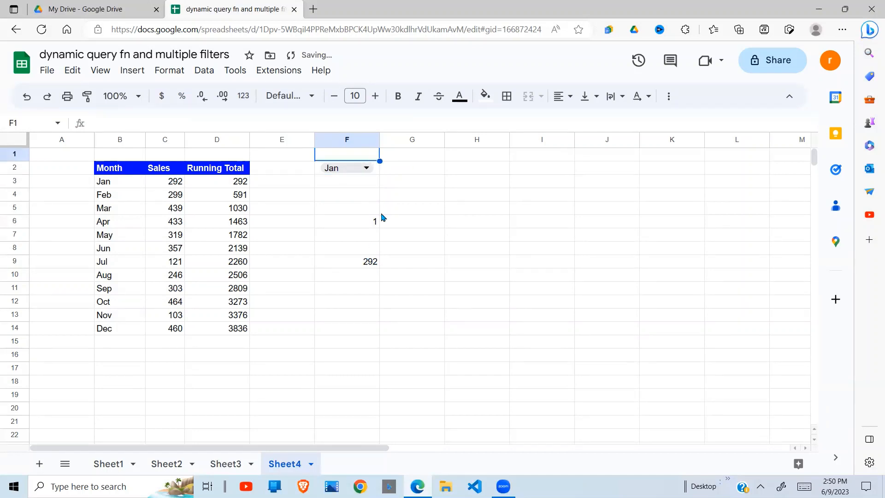
left_click(346, 167)
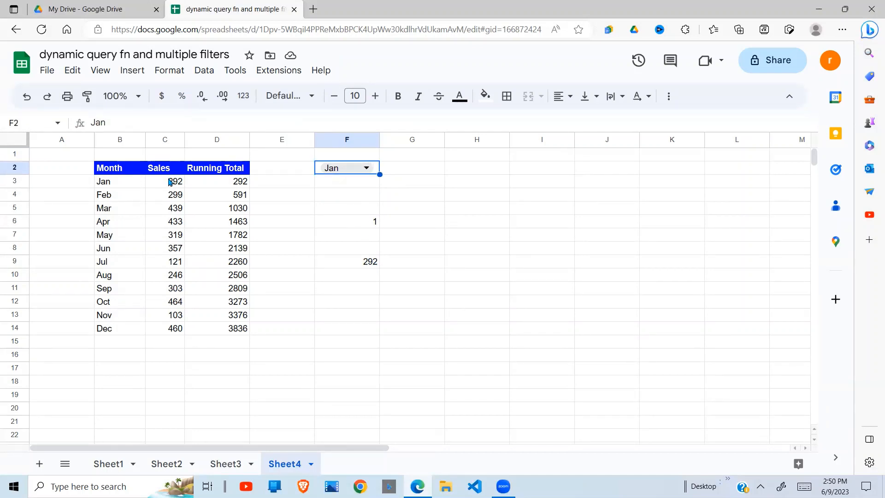
left_click(164, 182)
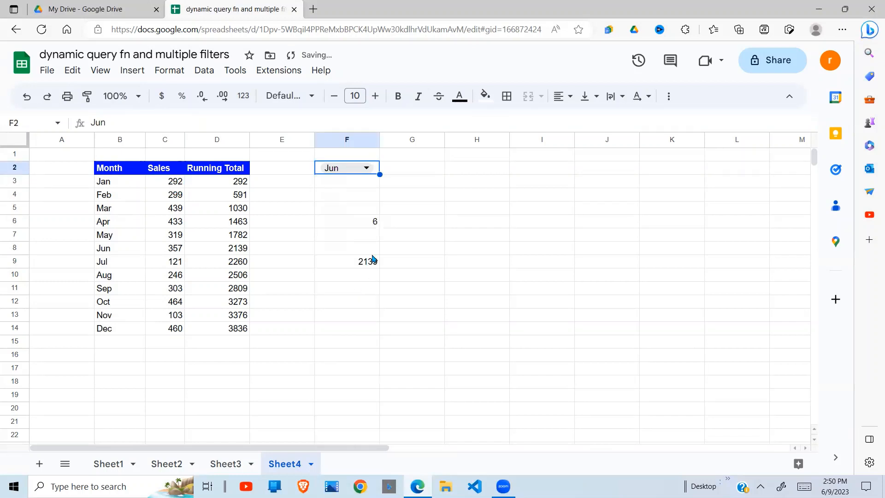
left_click(346, 261)
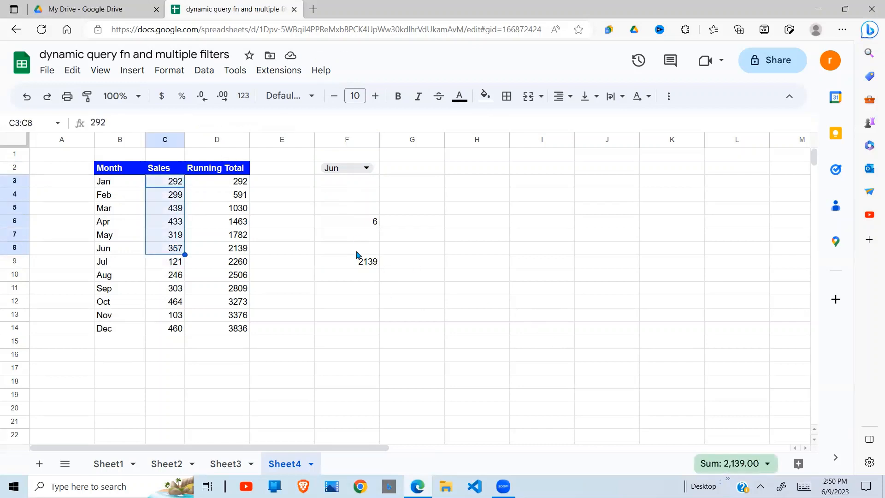
mouse_move(221, 247)
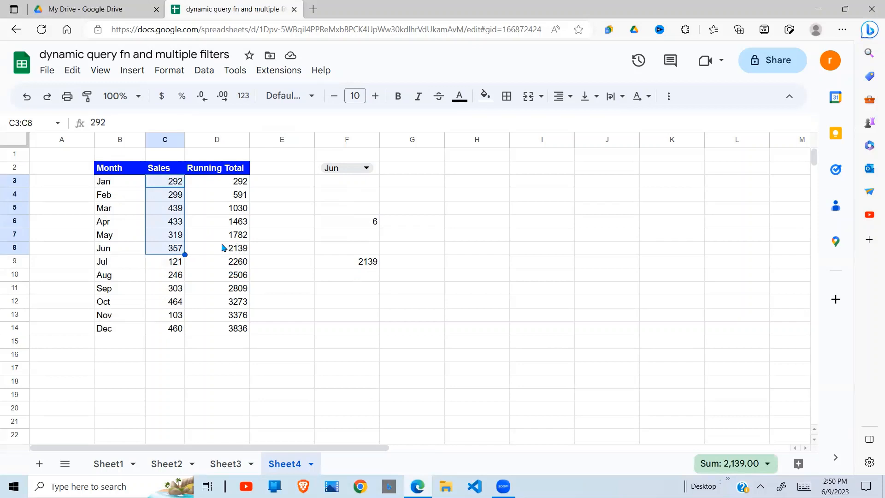
mouse_move(368, 266)
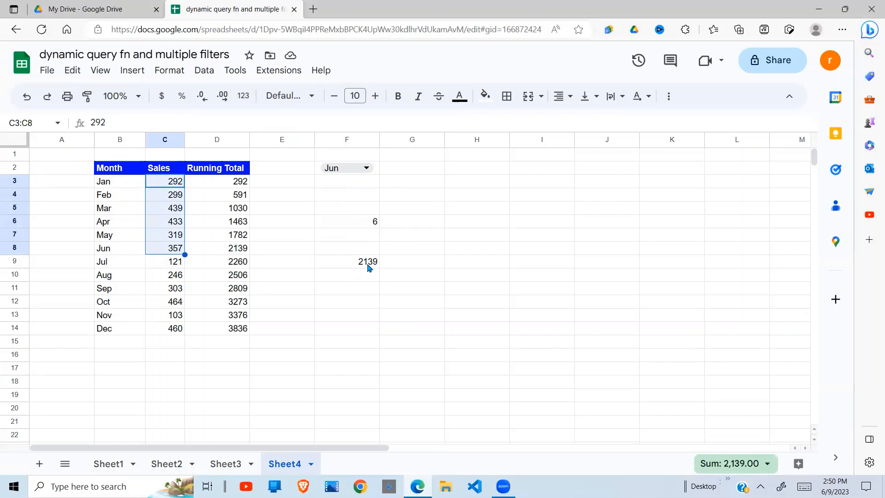
left_click(347, 261)
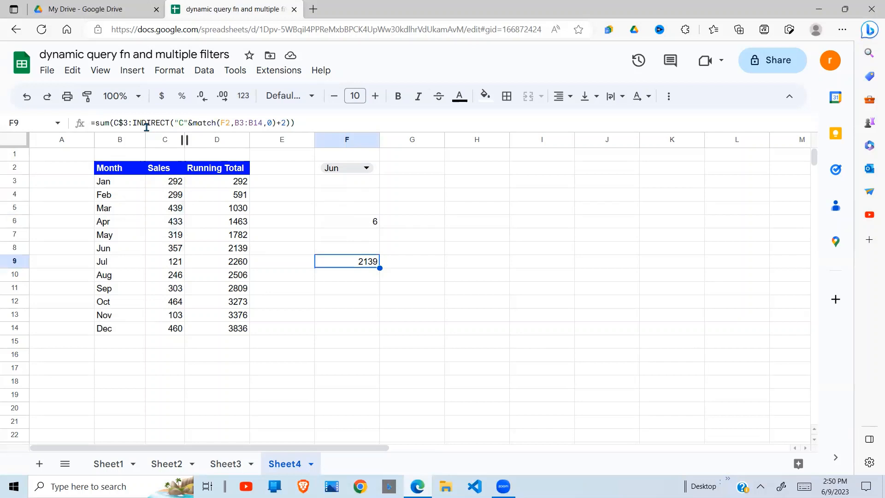
mouse_move(181, 140)
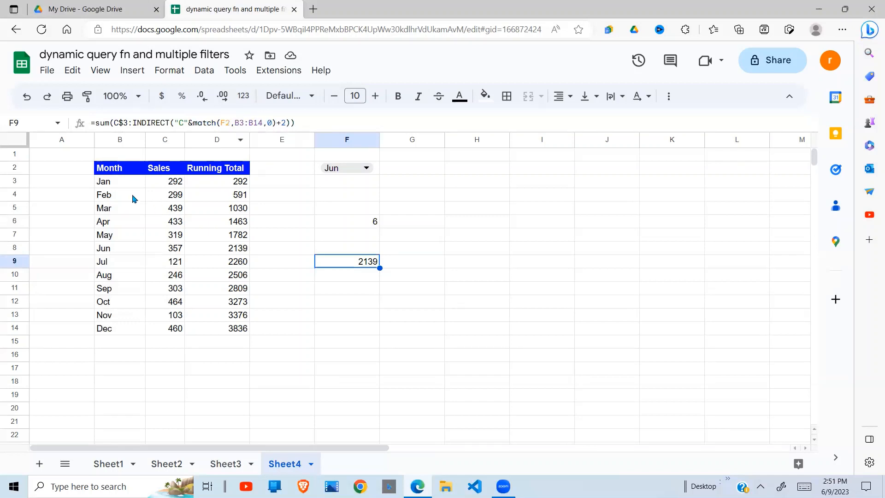
mouse_move(242, 152)
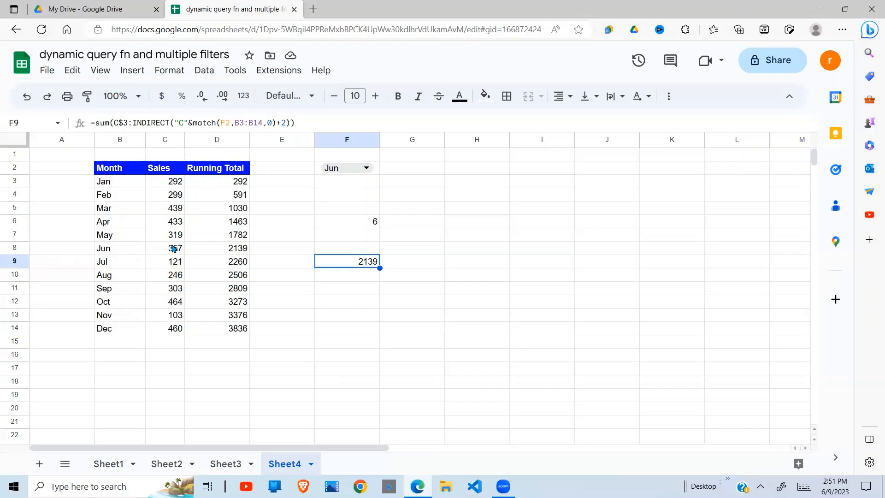
mouse_move(428, 250)
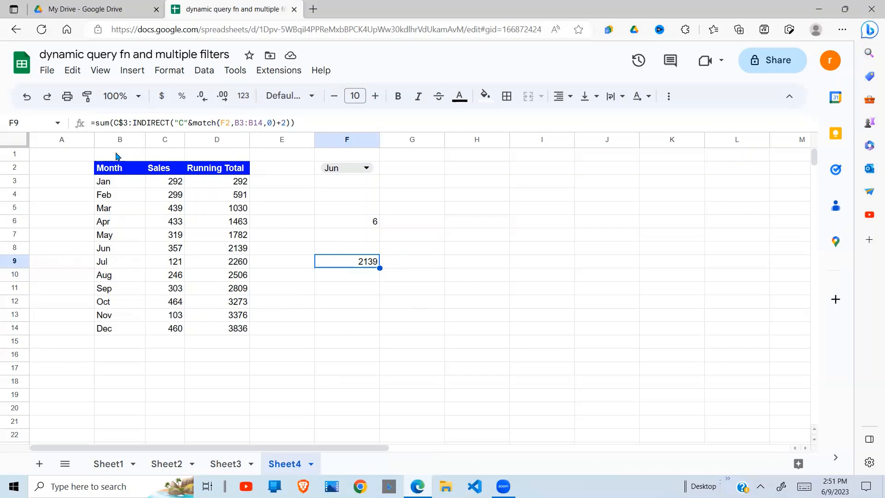
mouse_move(135, 168)
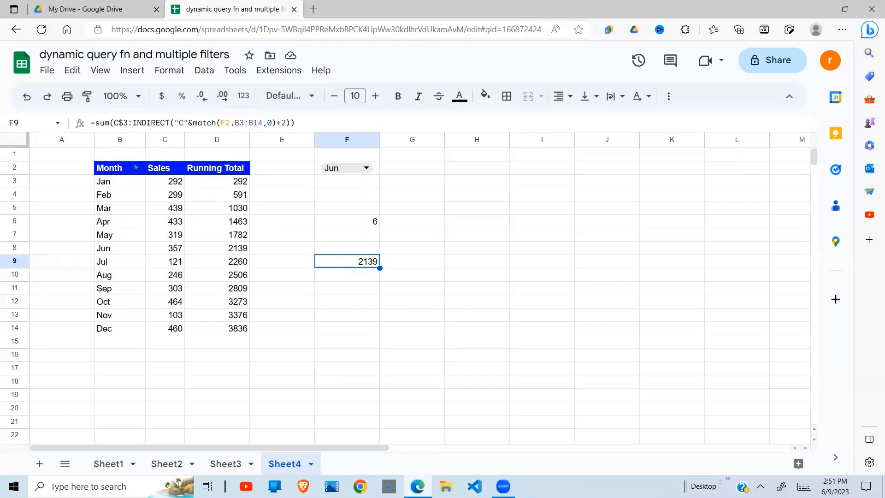
left_click(346, 301)
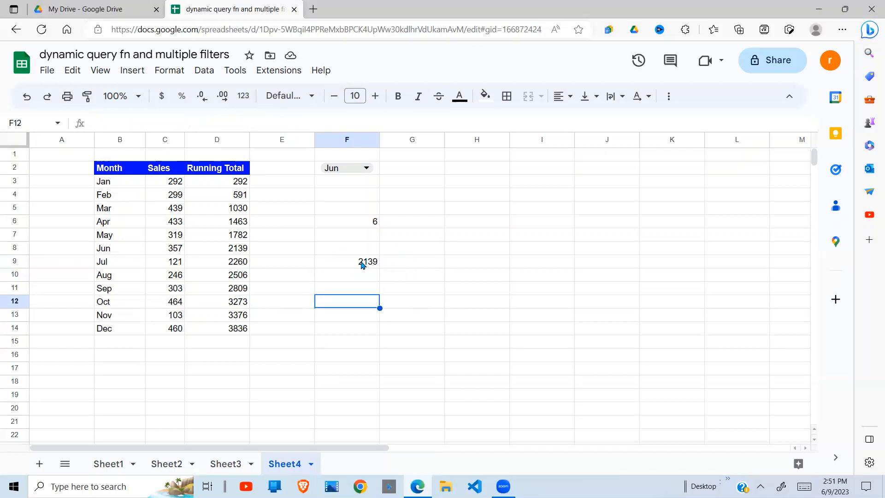
mouse_move(409, 298)
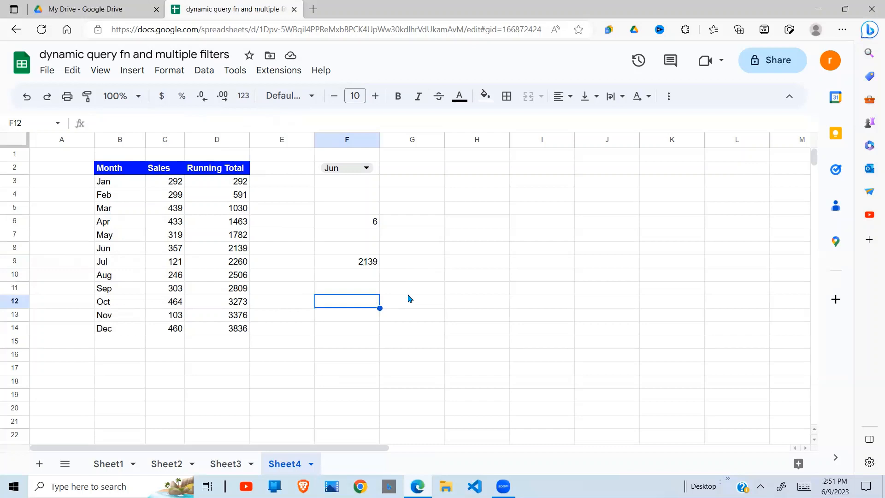
mouse_move(406, 296)
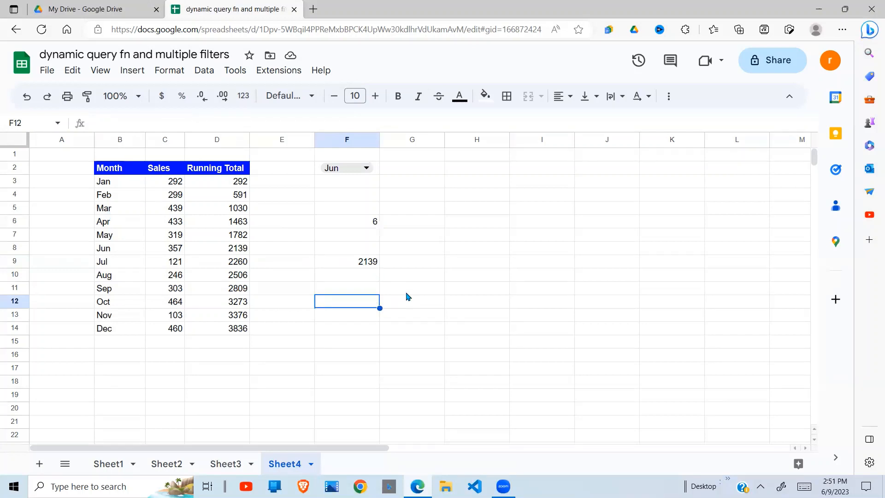
mouse_move(421, 303)
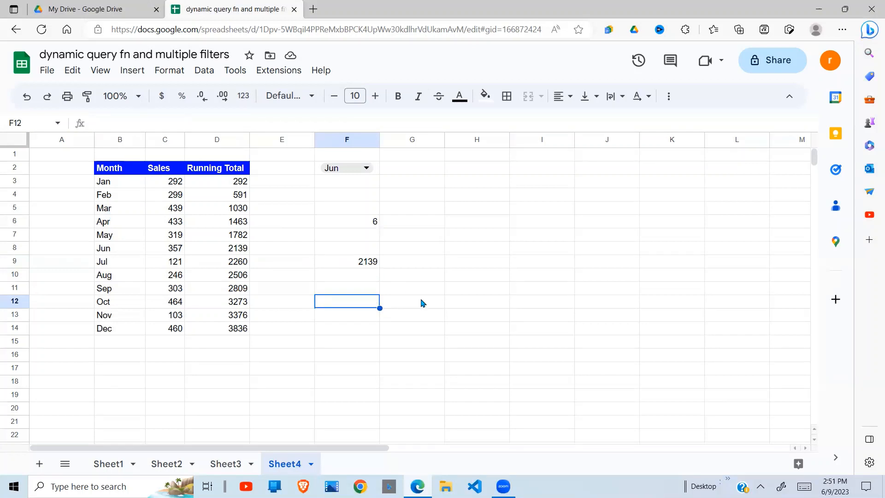
Enter an INDEX formula over the Sales column in F12 with row argument 5.
type("=INDEX(")
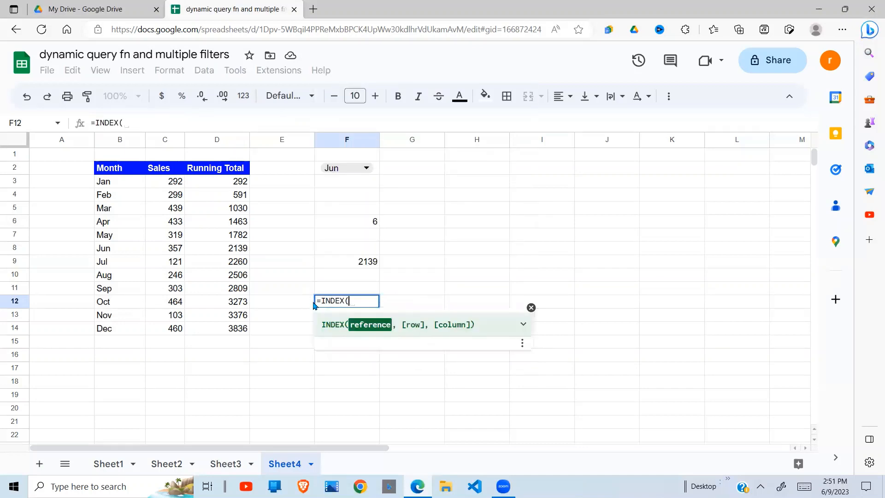
left_click(523, 328)
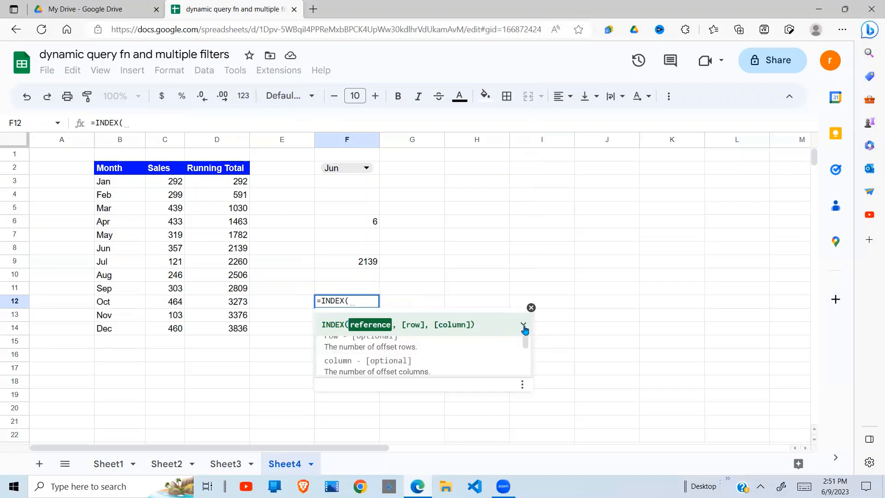
left_click(523, 329)
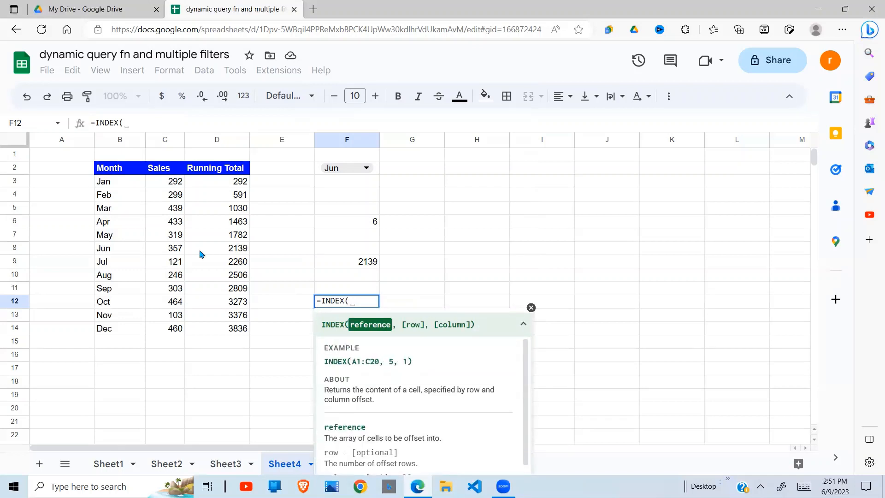
mouse_move(175, 184)
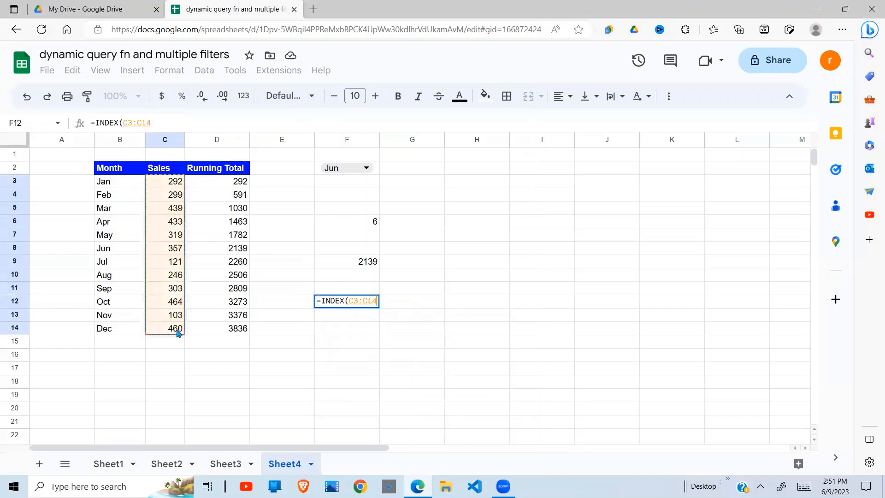
type(",")
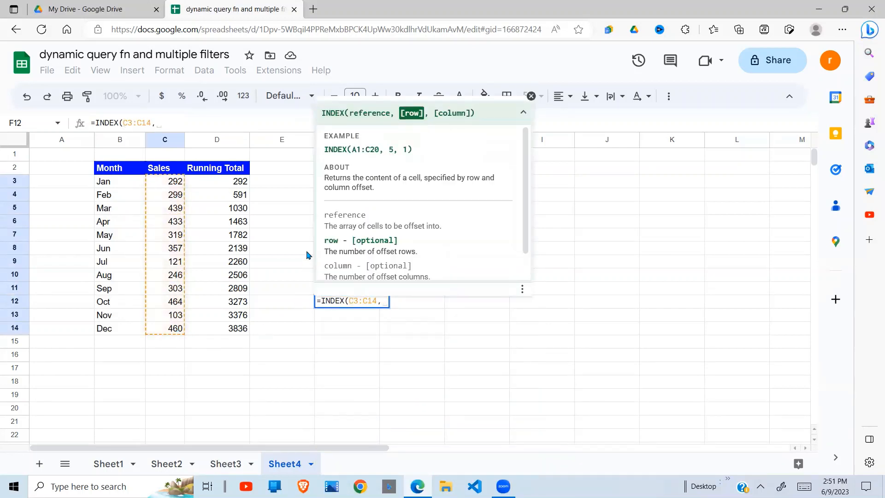
mouse_move(389, 157)
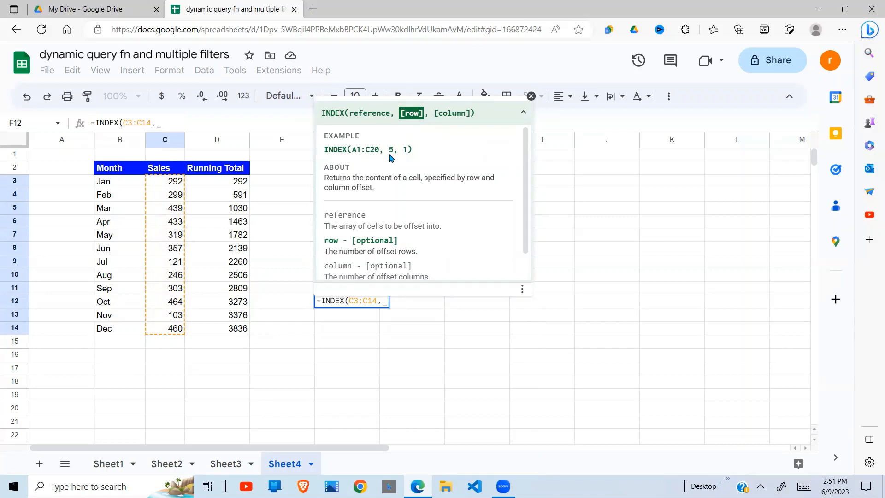
type("5")
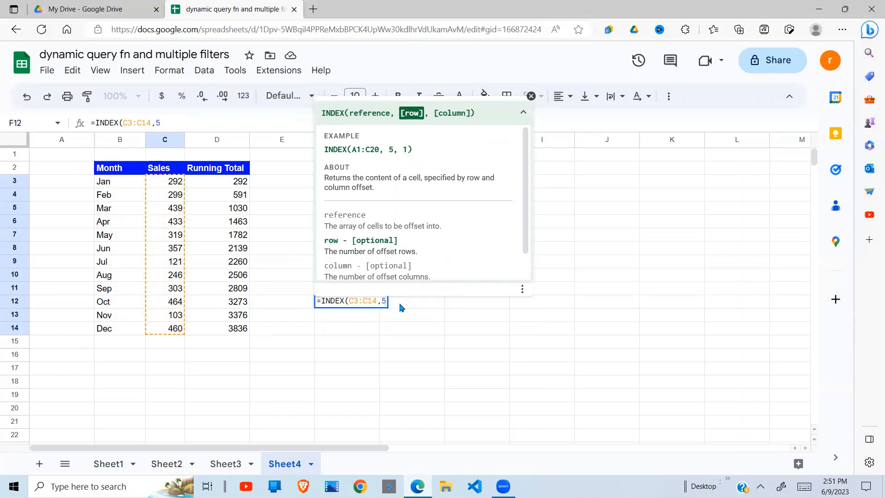
mouse_move(408, 315)
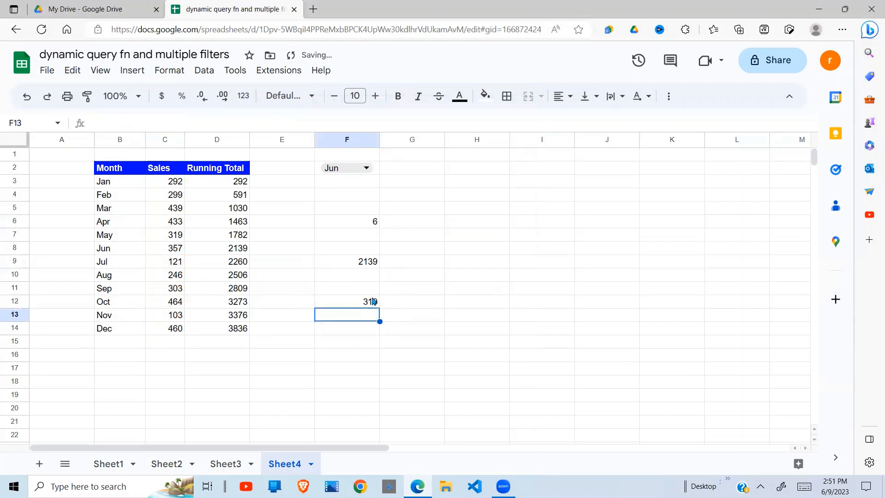
Check the F12 result against the February and May sales figures and review its formula.
left_click(347, 301)
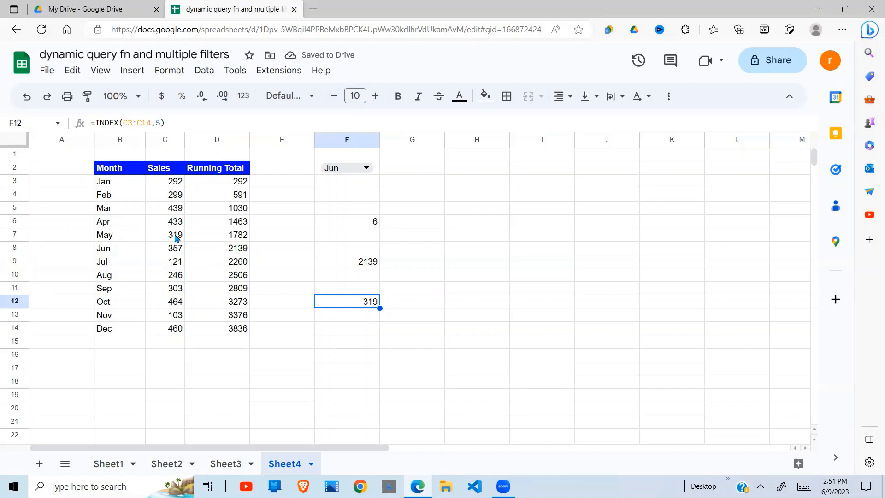
left_click(165, 234)
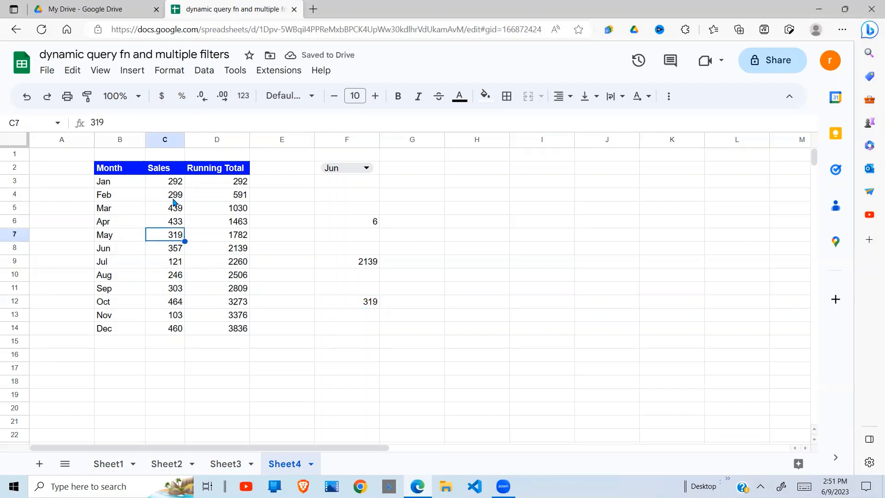
left_click(164, 194)
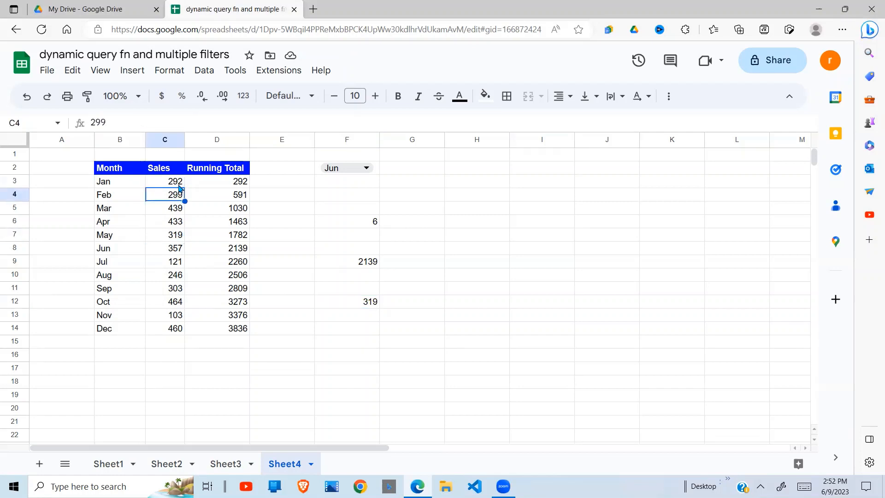
left_click(165, 235)
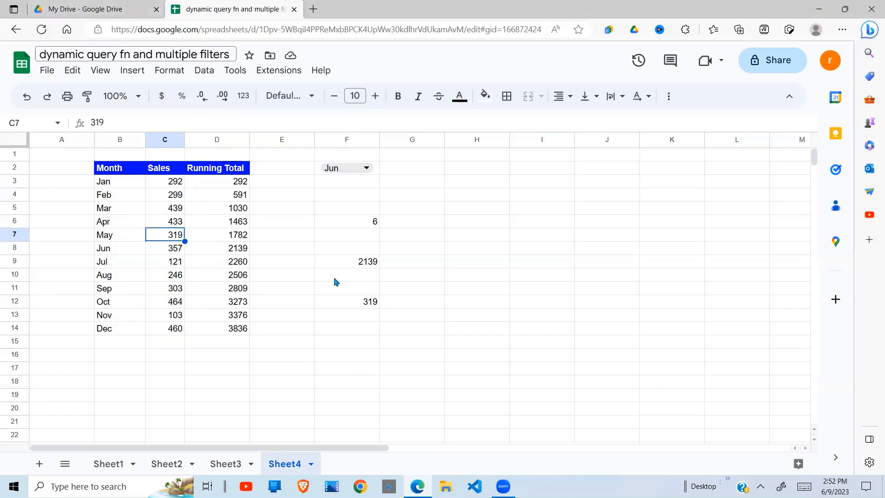
left_click(347, 300)
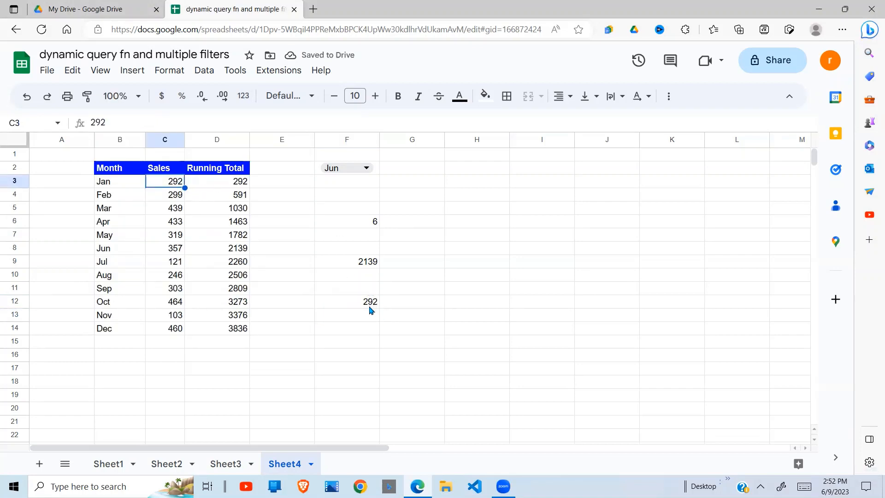
left_click(347, 300)
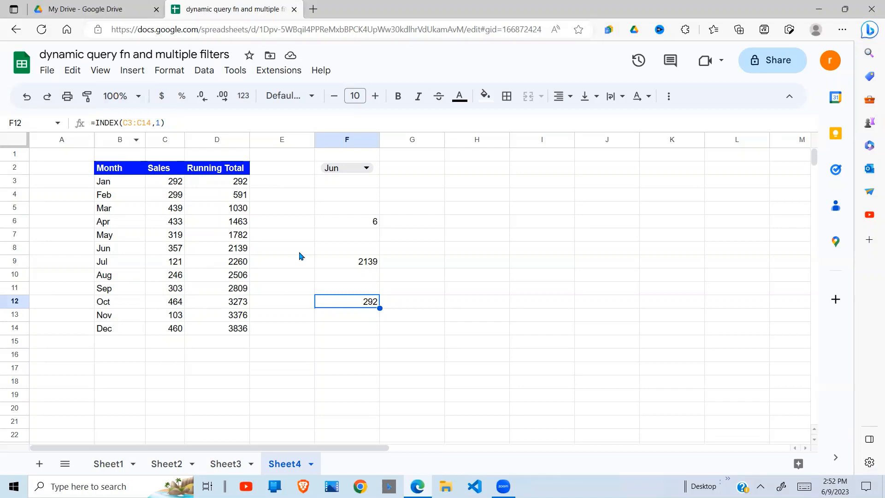
mouse_move(176, 147)
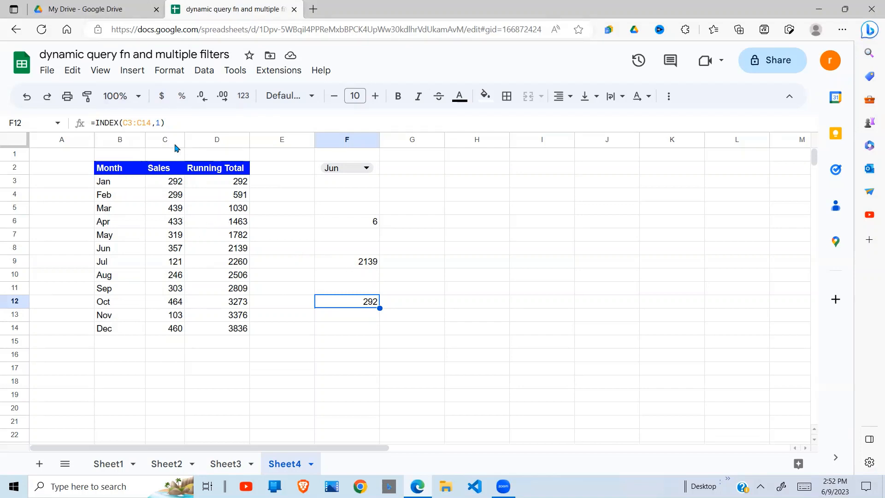
mouse_move(339, 180)
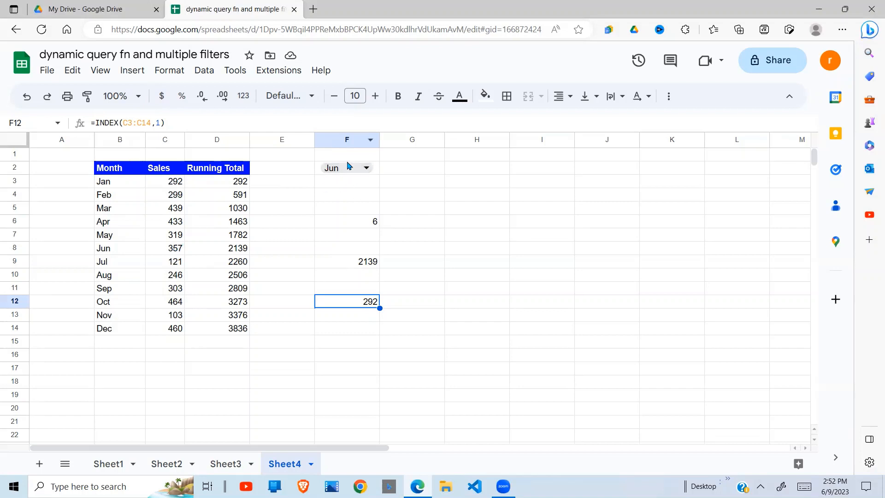
mouse_move(349, 194)
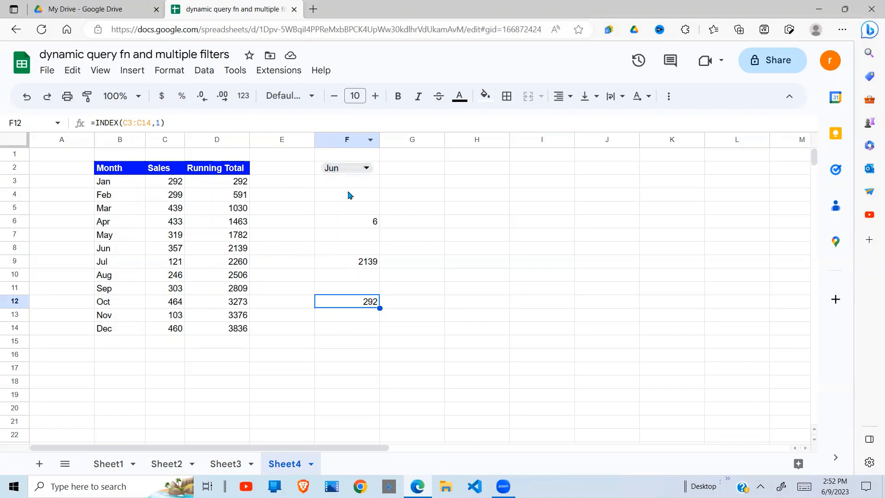
mouse_move(171, 231)
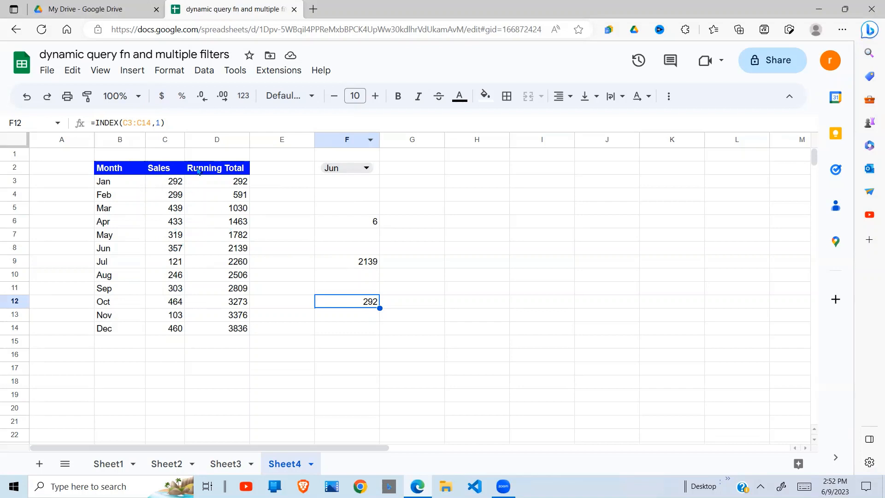
mouse_move(344, 306)
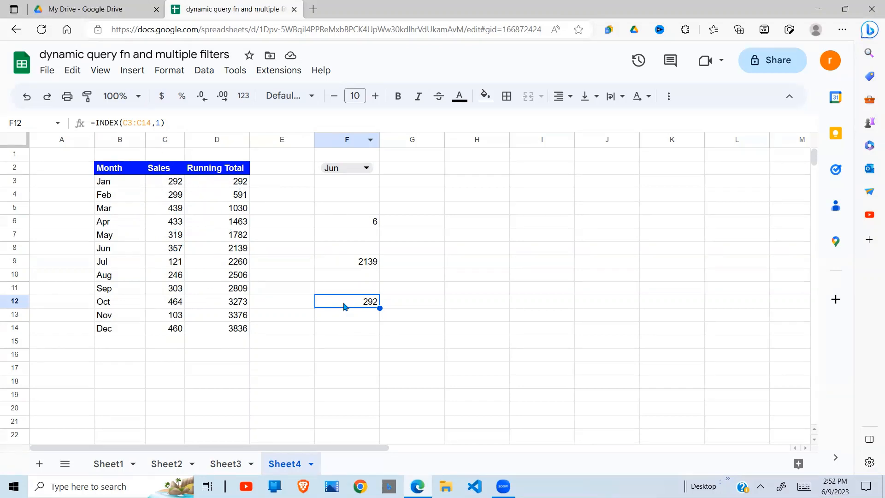
mouse_move(204, 141)
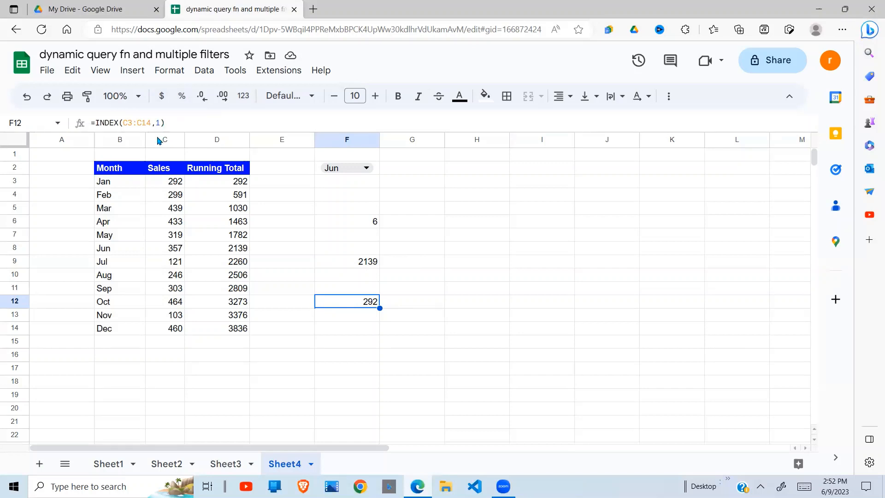
left_click(346, 260)
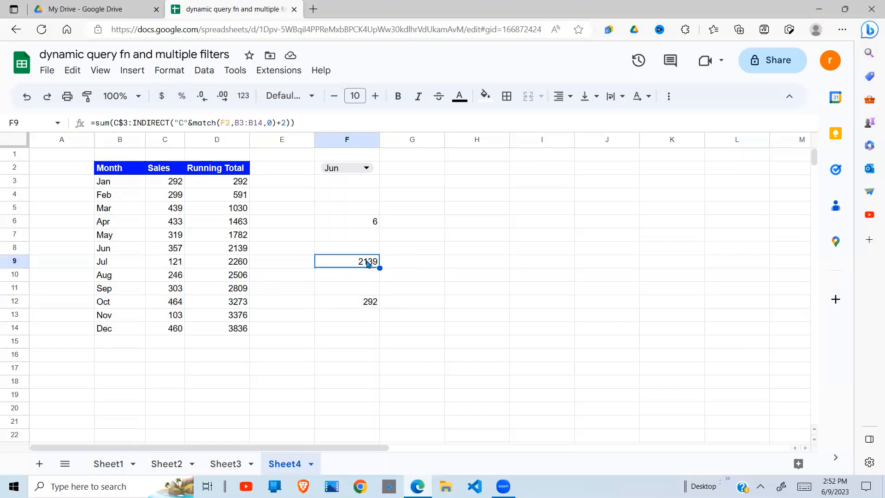
left_click(347, 301)
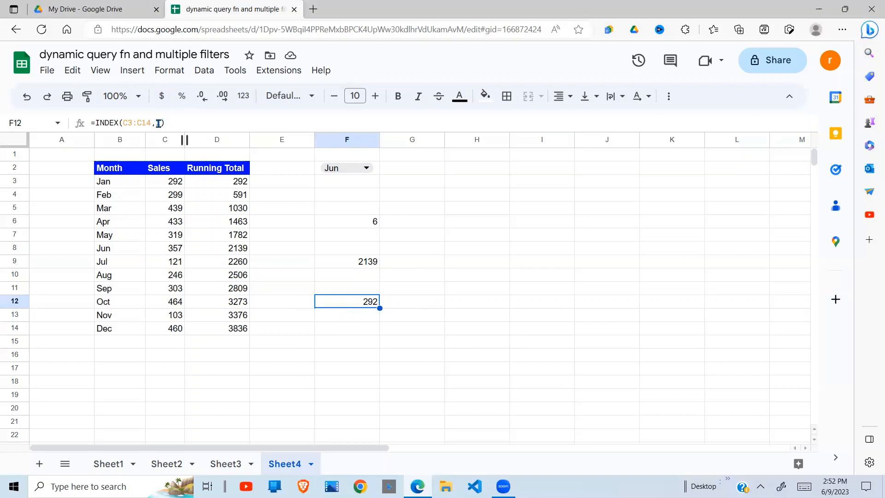
Make F12 =INDEX(C3:C14,MATCH(F2,B3:B14,0)), returning 357 for Jun, and review it.
type("1")
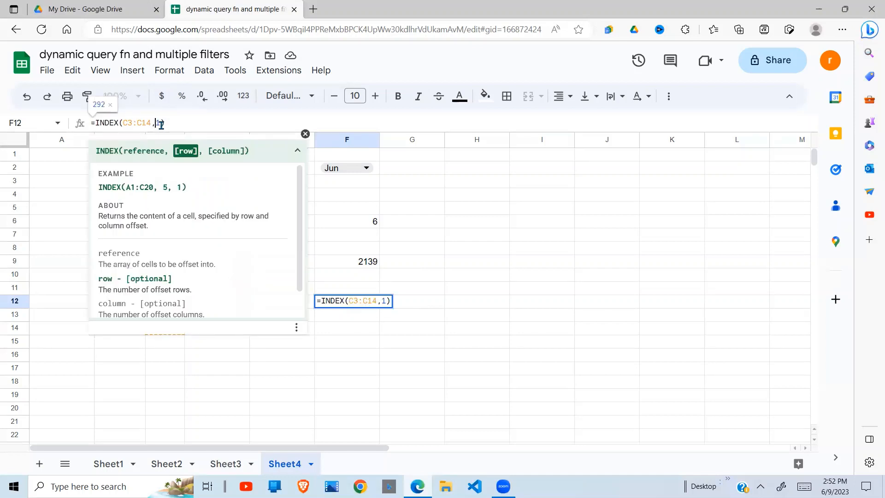
type("MA")
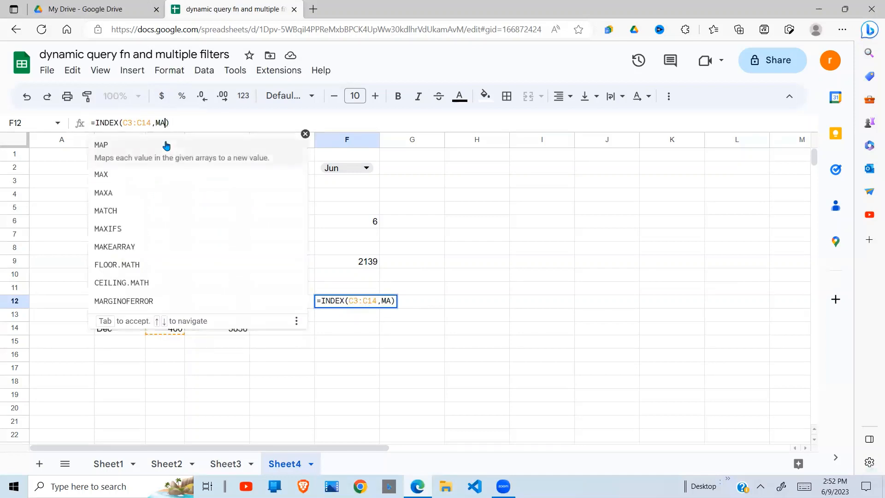
left_click(105, 210)
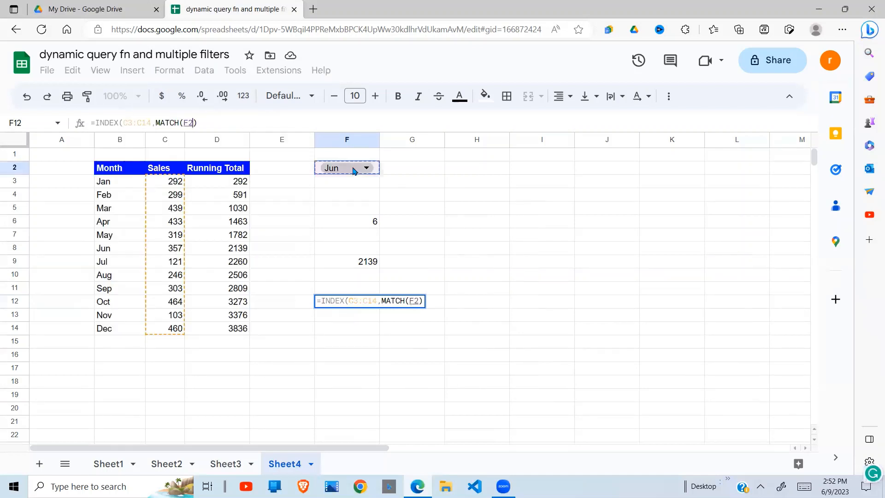
mouse_move(338, 177)
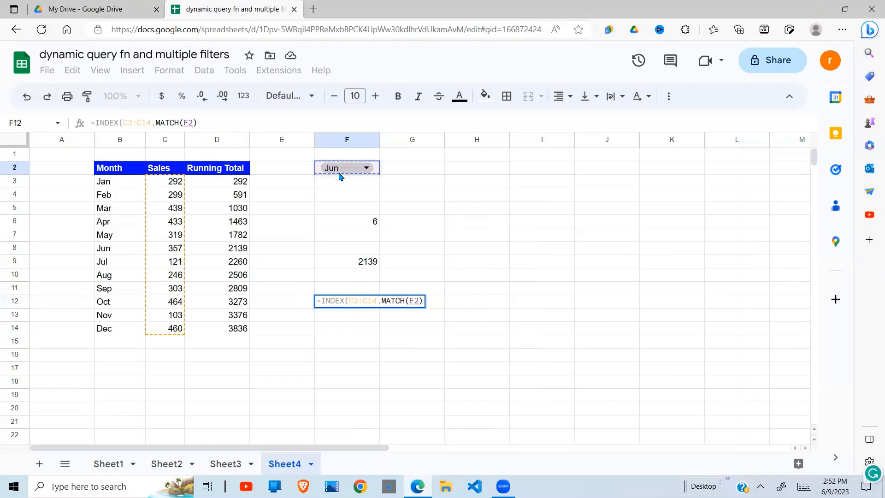
type(",")
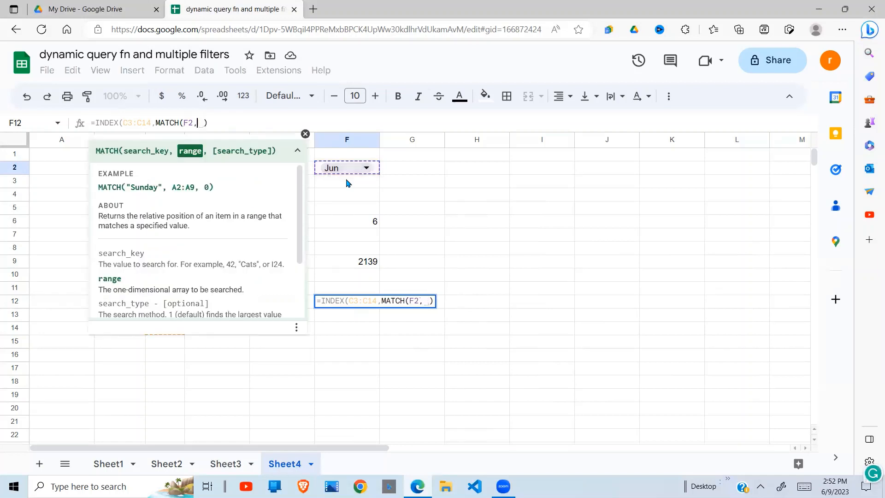
left_click(306, 134)
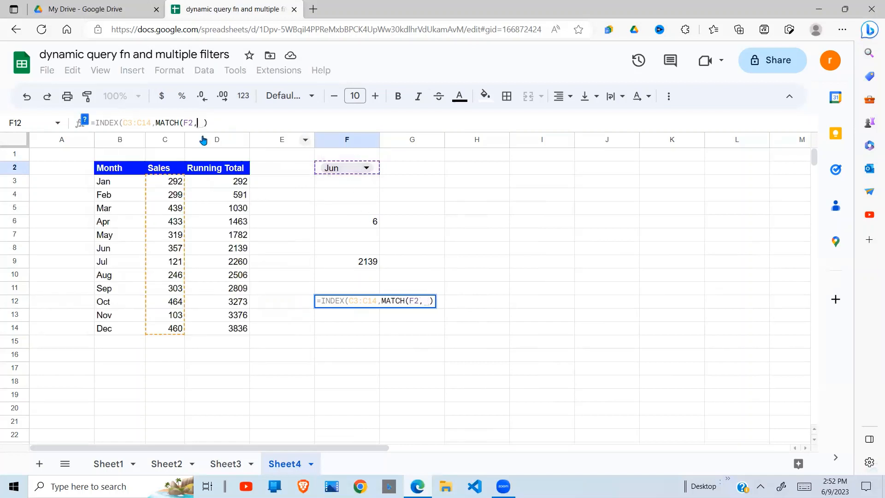
mouse_move(117, 185)
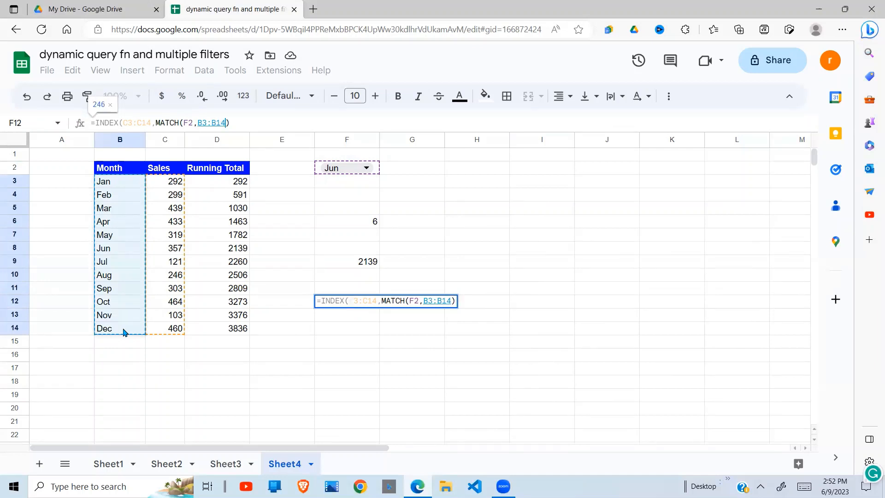
type(",0")
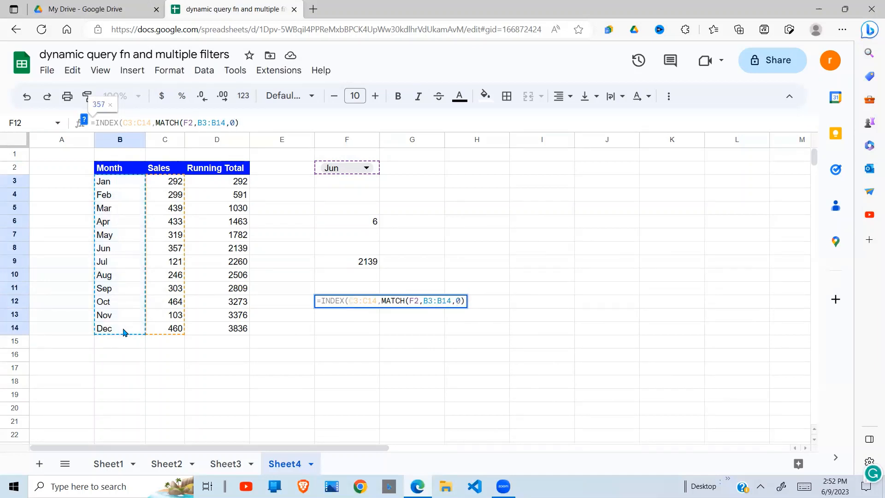
key("Return")
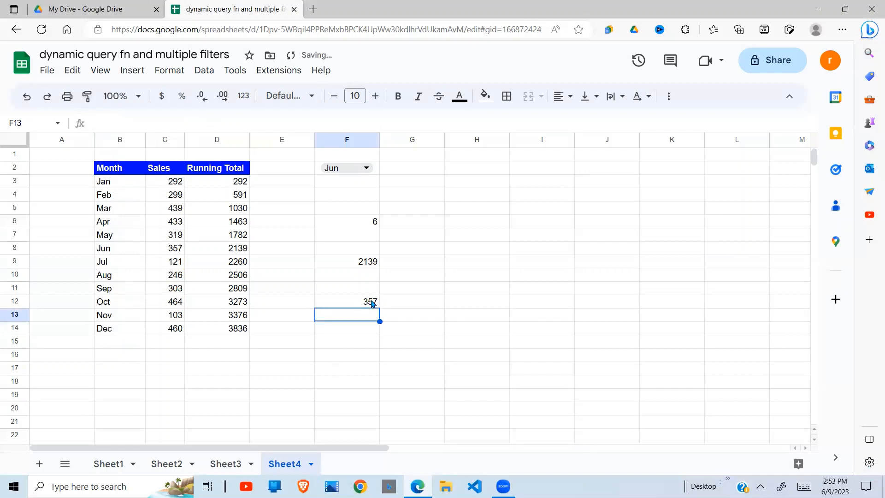
left_click(346, 300)
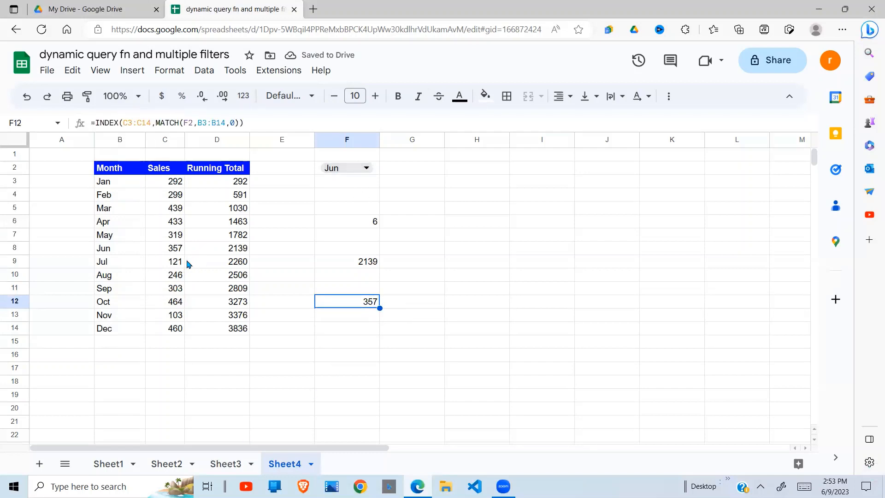
Pick Jan in the F2 month dropdown so F6, F9 and F12 read 1, 292 and 292.
left_click(165, 248)
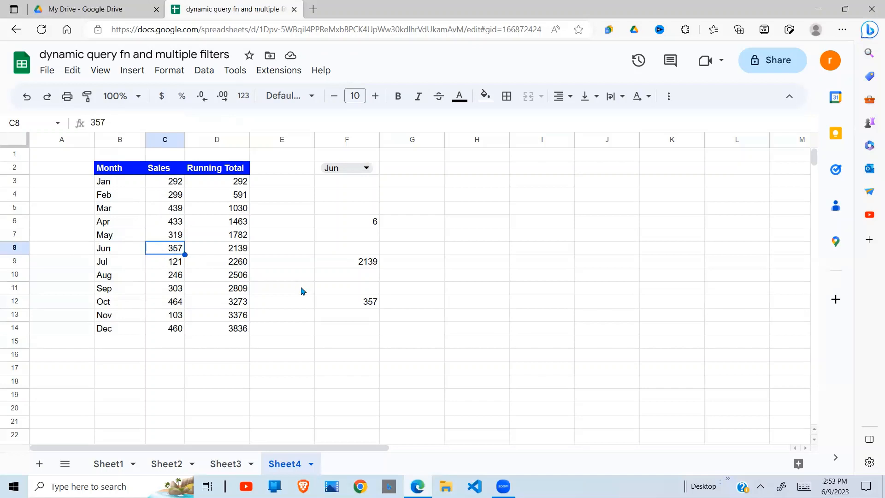
left_click(365, 167)
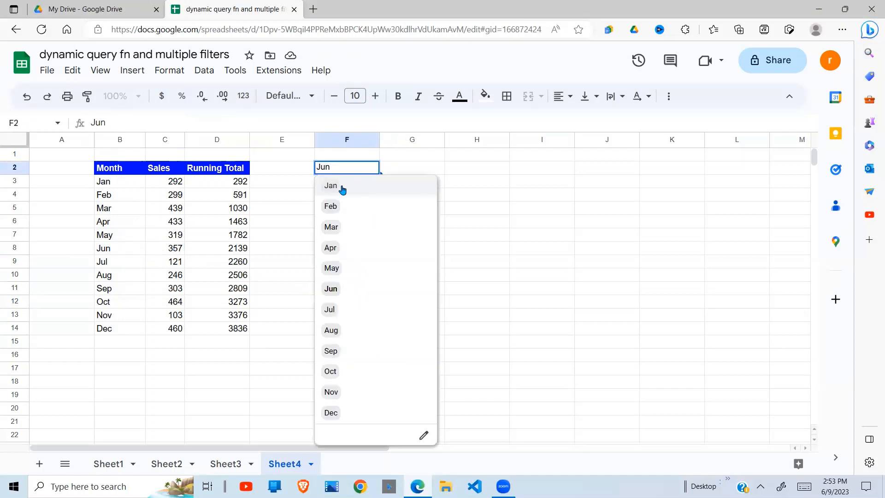
left_click(330, 185)
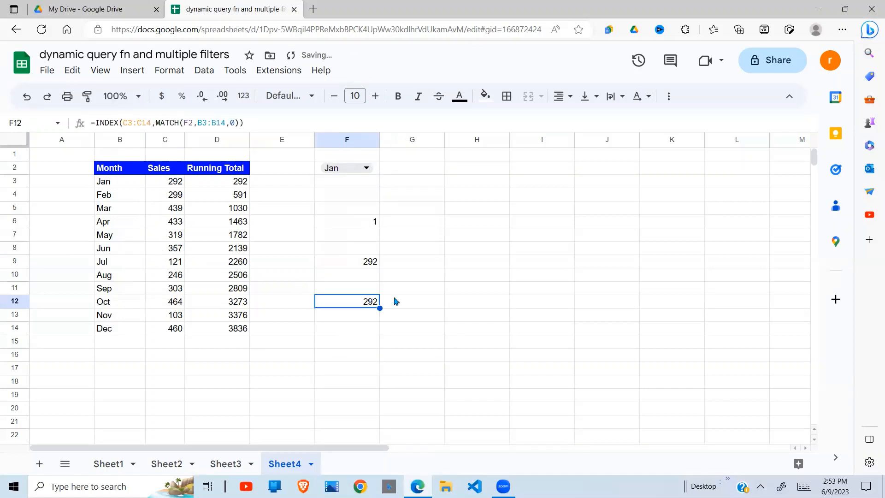
mouse_move(381, 316)
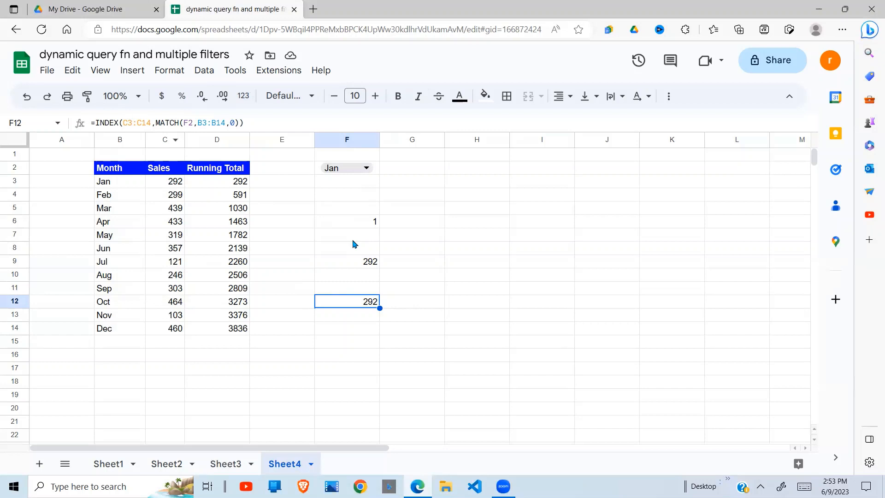
mouse_move(203, 155)
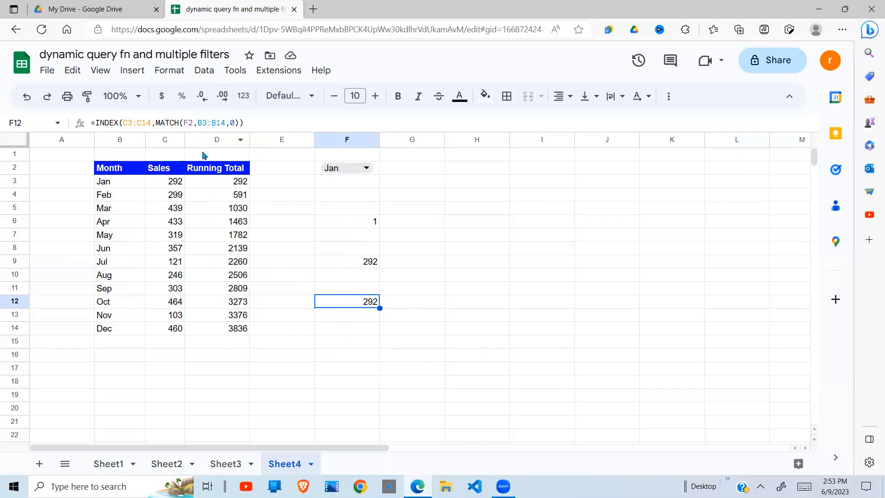
mouse_move(121, 123)
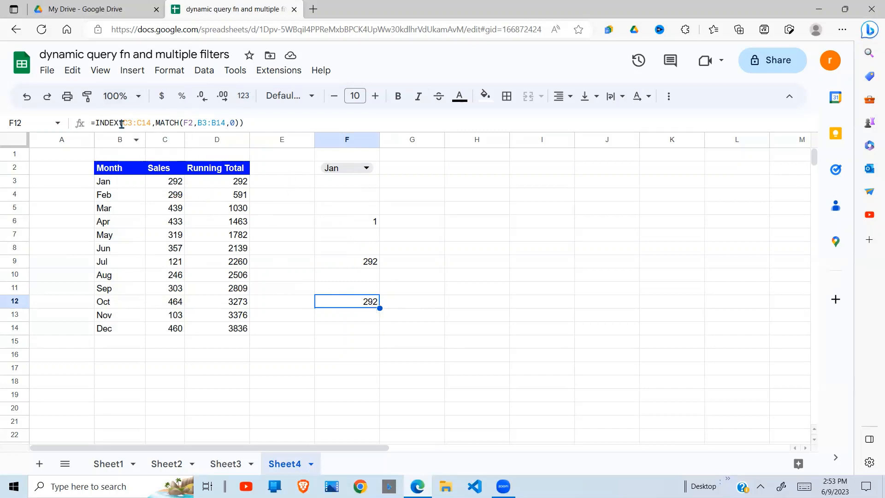
left_click(477, 221)
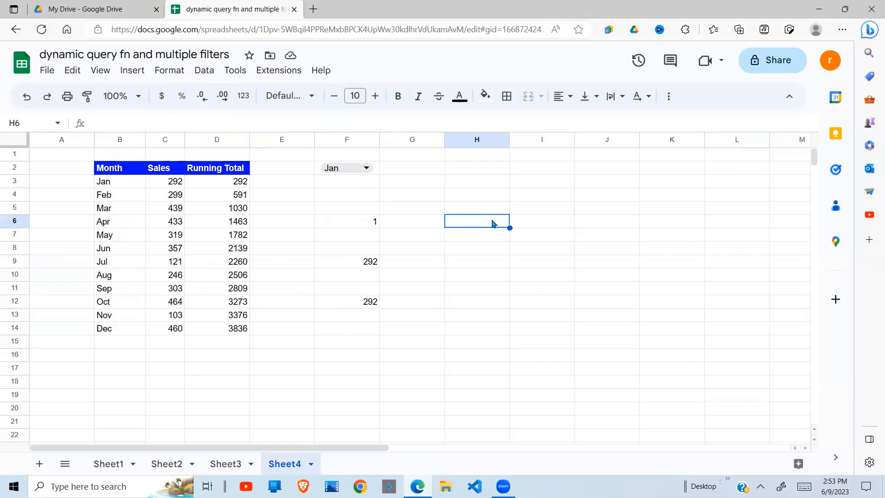
type("=INDEX")
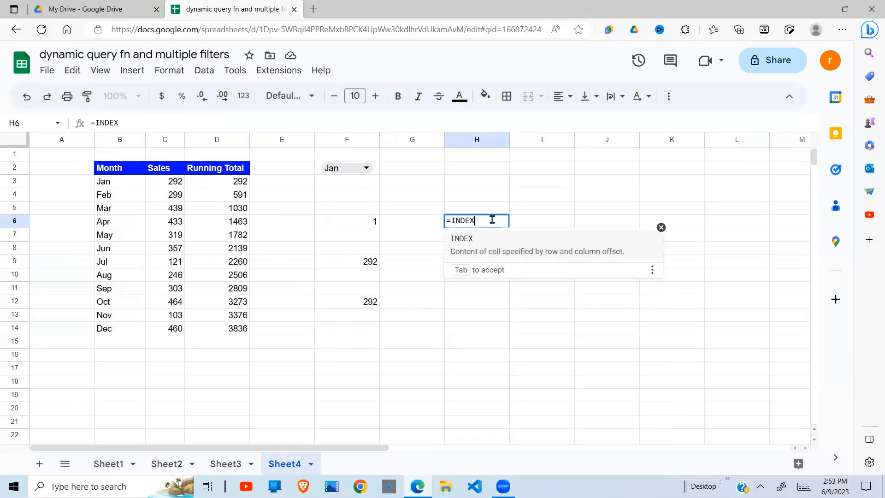
type("(")
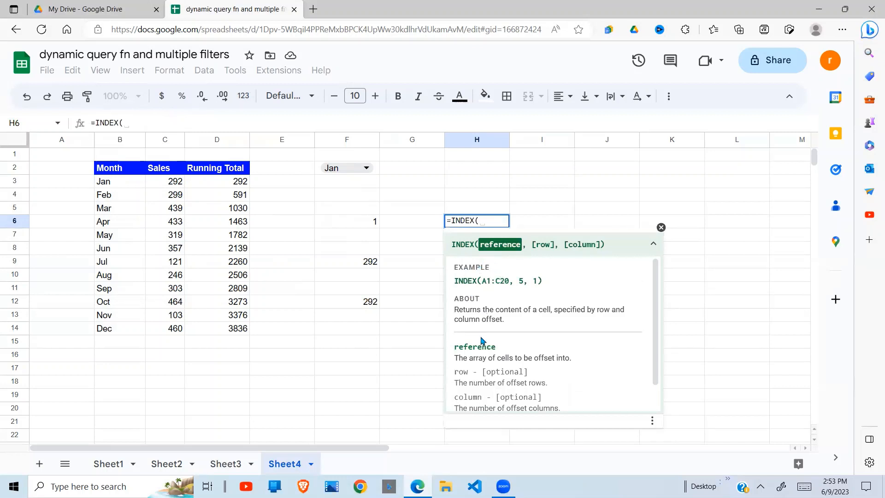
mouse_move(452, 364)
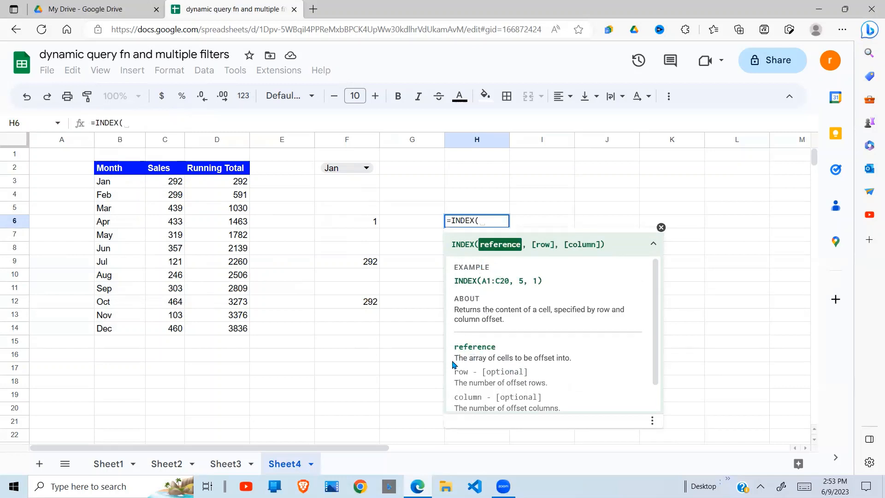
mouse_move(463, 254)
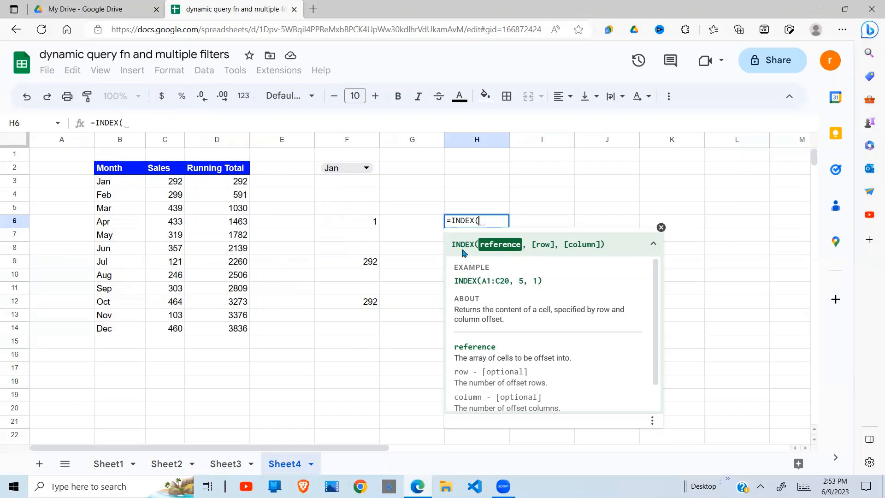
mouse_move(575, 378)
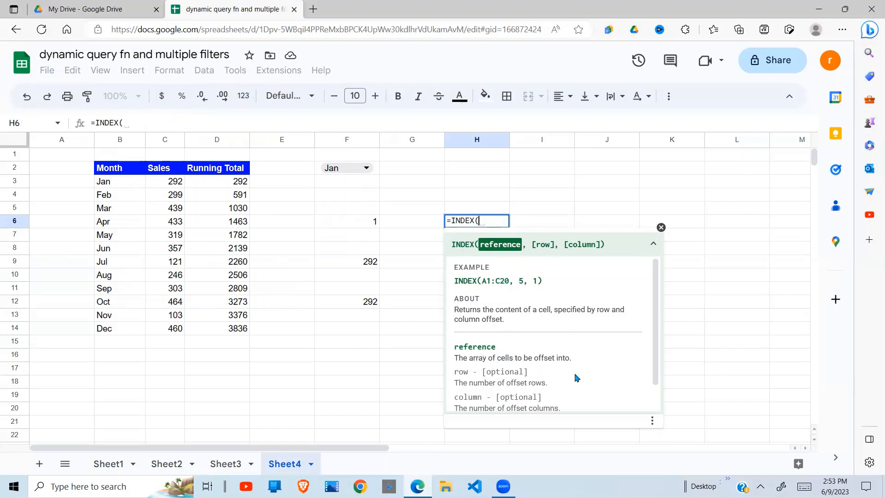
mouse_move(498, 356)
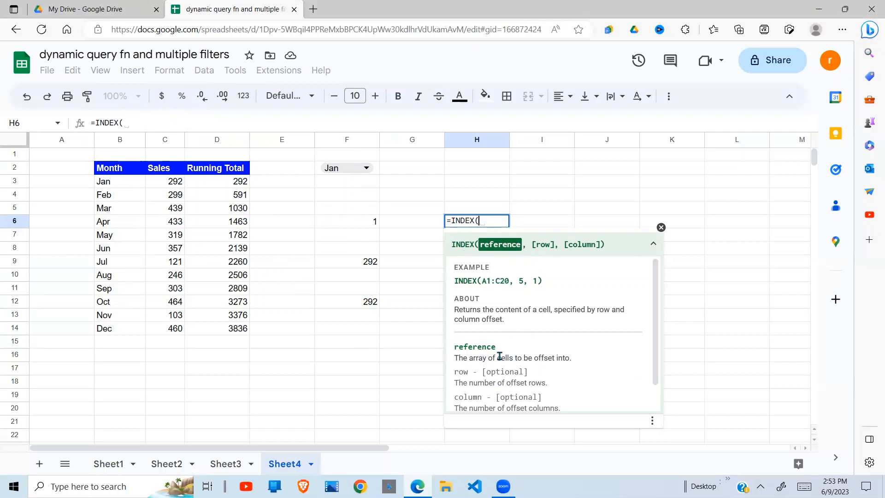
mouse_move(517, 367)
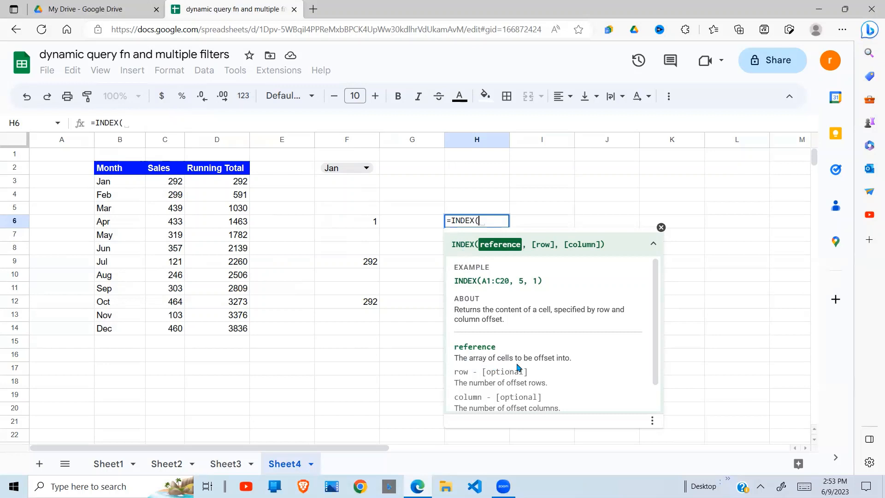
mouse_move(608, 364)
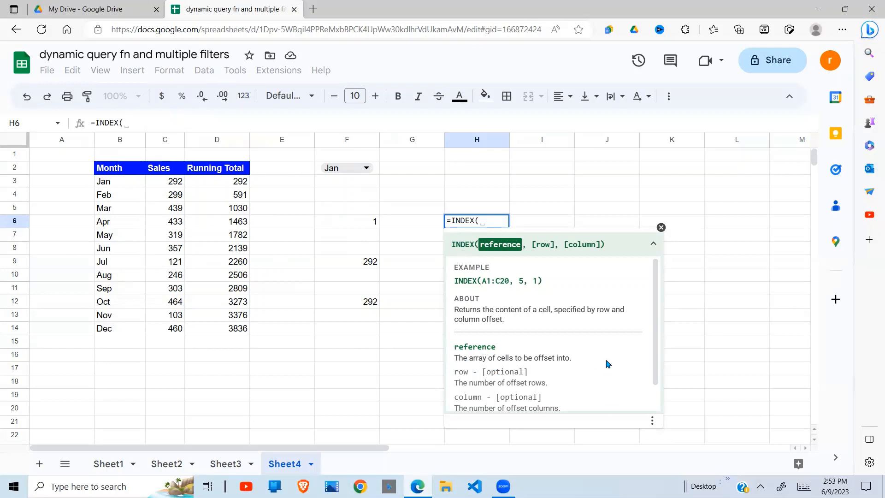
mouse_move(580, 360)
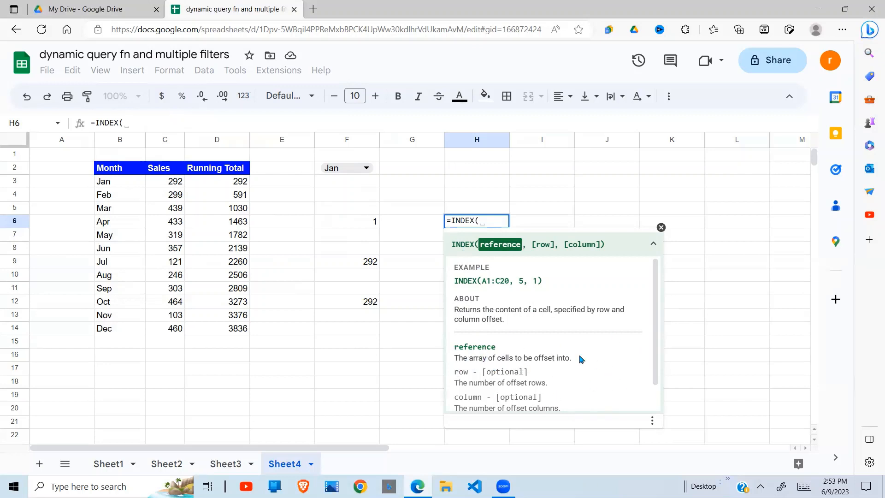
mouse_move(496, 345)
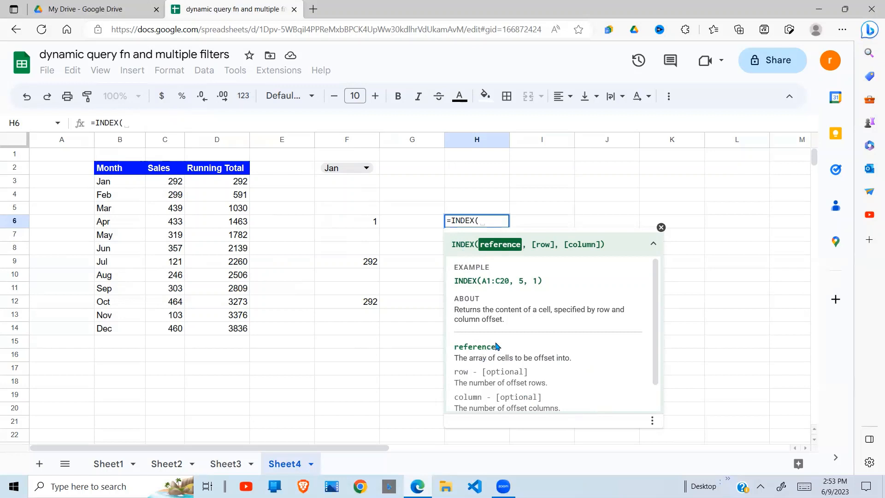
scroll("down", 3)
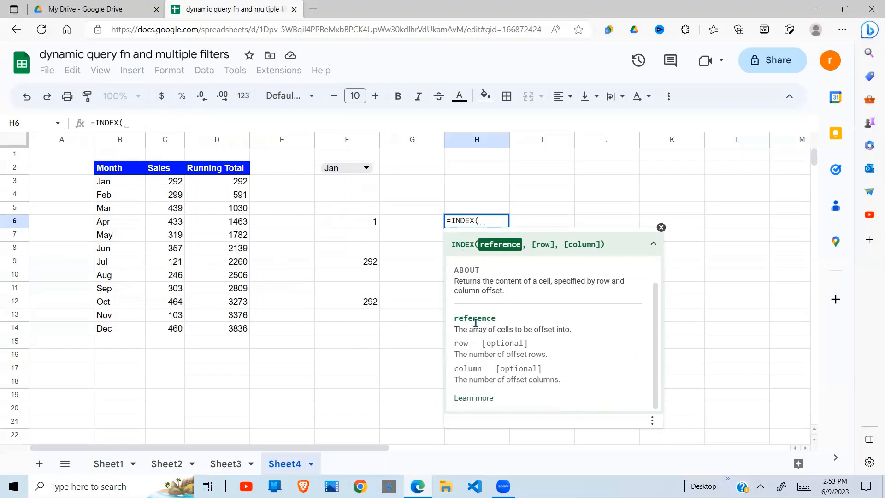
mouse_move(664, 235)
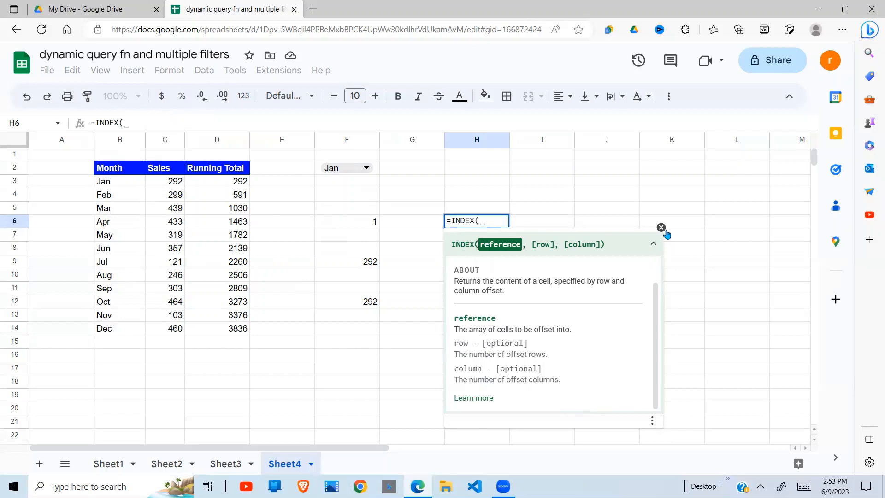
left_click(282, 248)
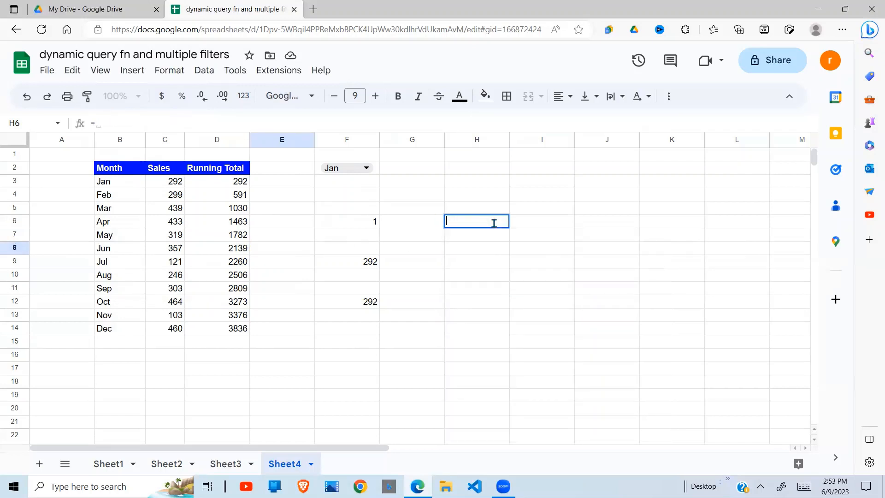
left_click(347, 301)
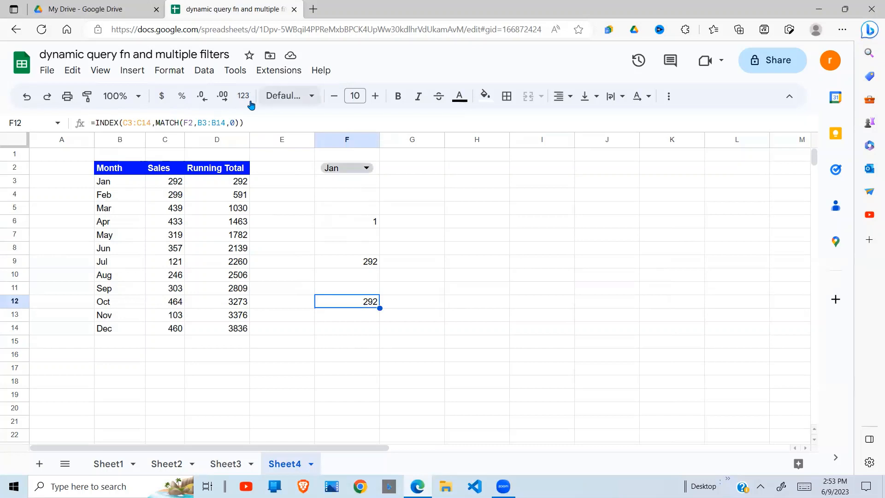
Rewrite F12 as =SUM(C3:INDEX(C3:C14,MATCH(F2,B3:B14,0))), returning 292 for Jan.
double_click(347, 300)
type("=")
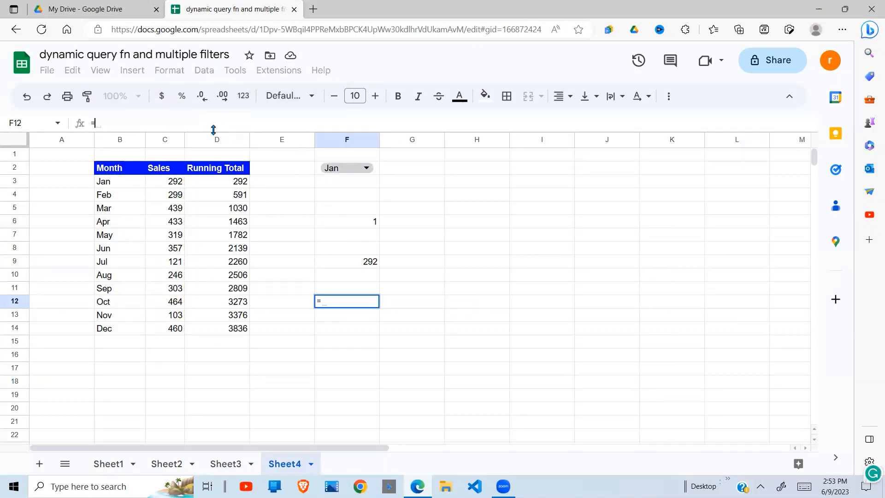
type("SUM(")
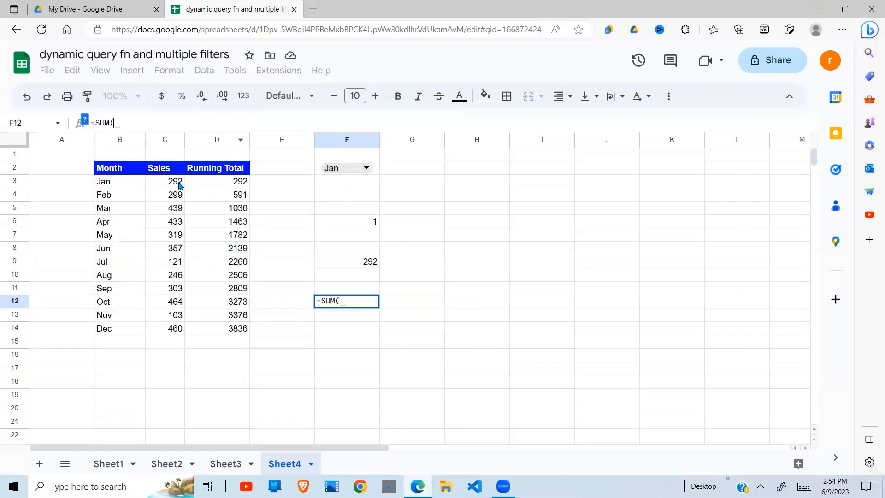
left_click(164, 182)
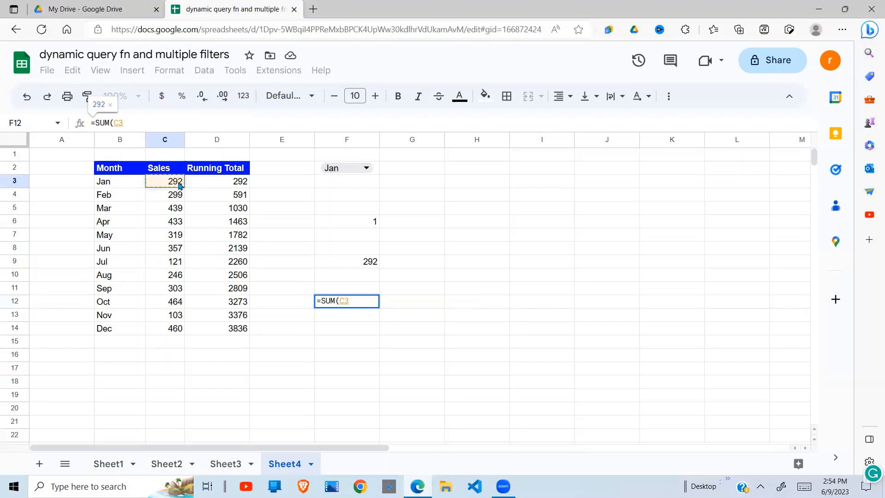
type(":")
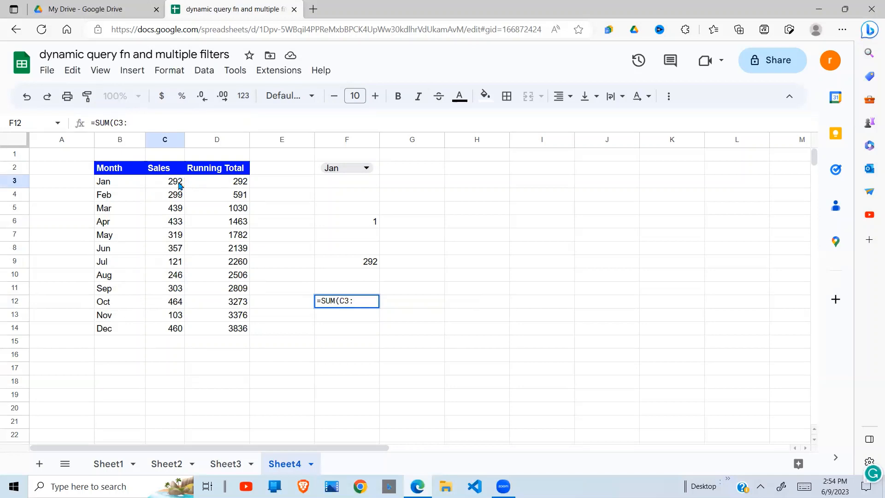
type("INDEX(C3:C14,MATCH(F2,B3:B14,0))")
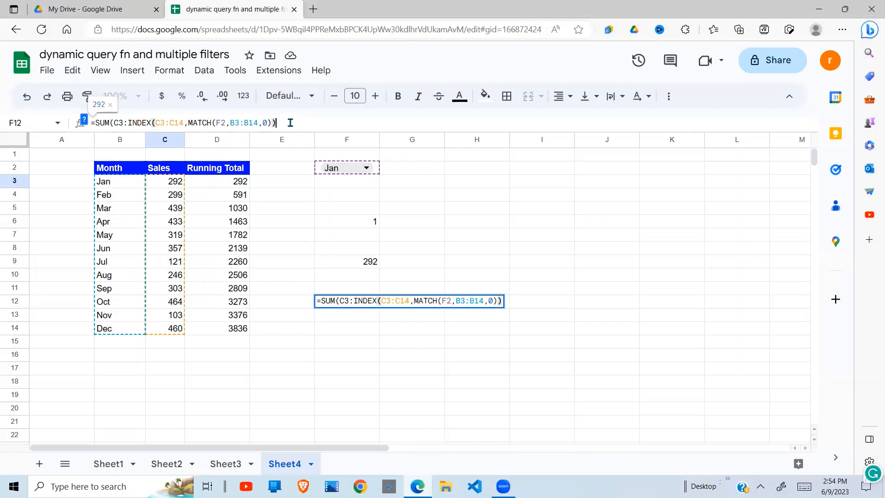
key("Return")
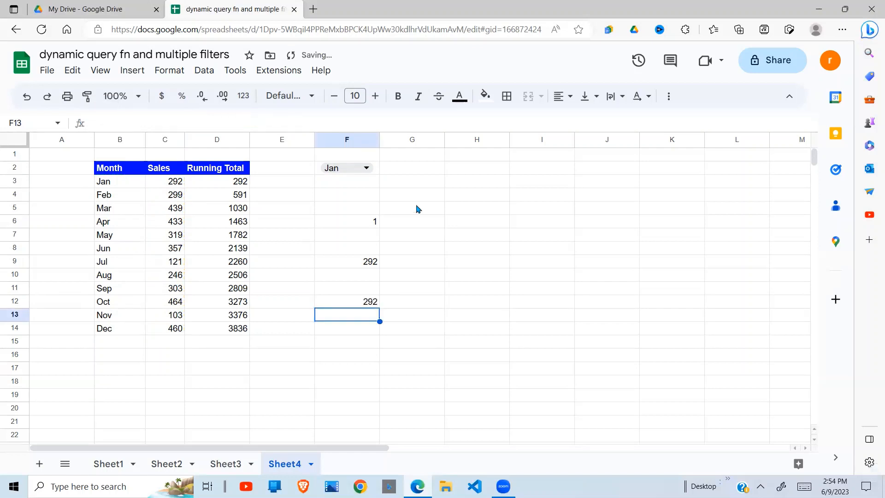
left_click(346, 300)
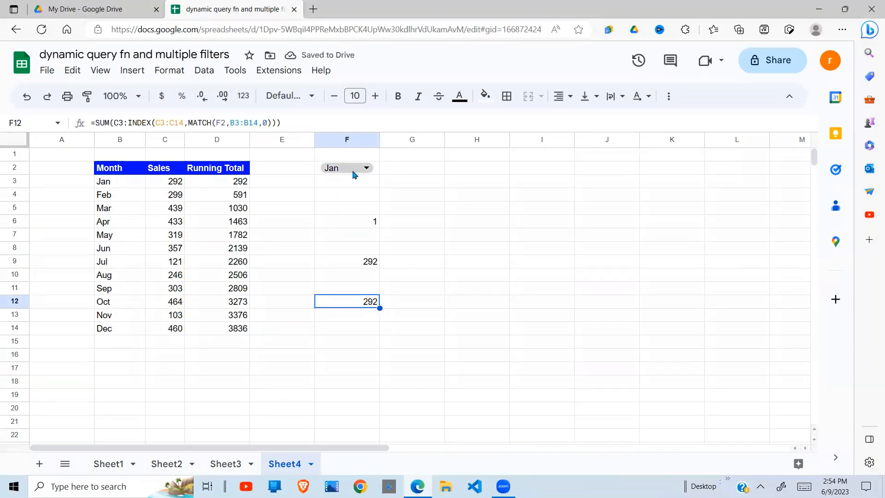
mouse_move(181, 187)
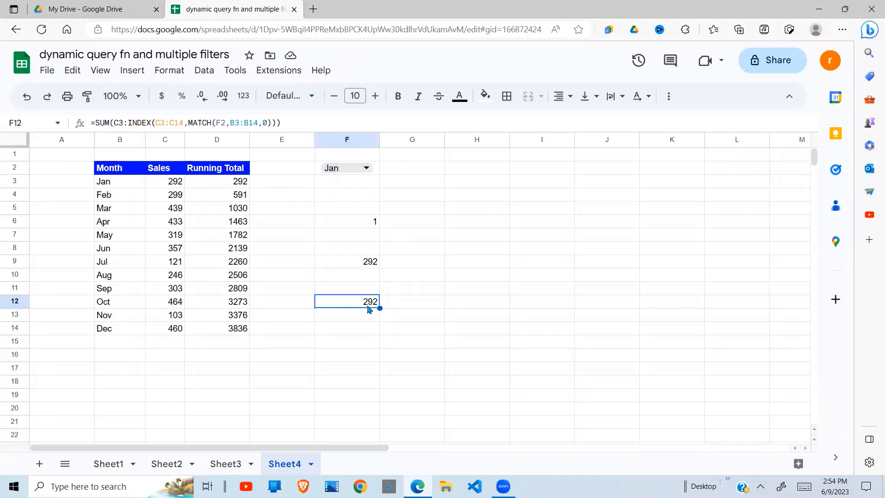
Choose Apr in F2 and select C3:C6 to check the Jan–Apr sales total.
left_click(365, 168)
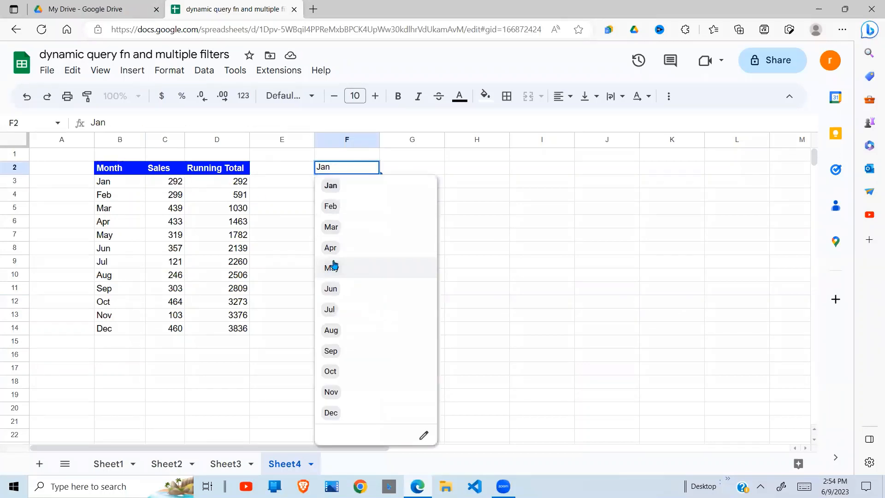
left_click(330, 247)
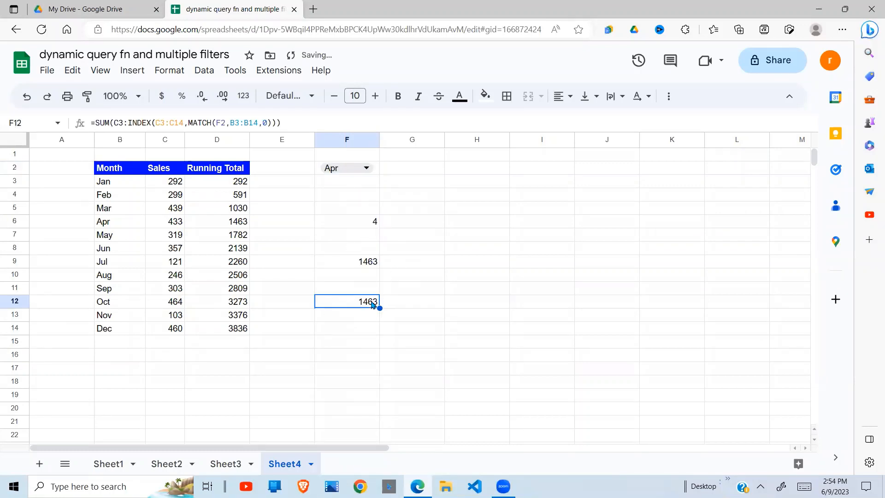
left_click(164, 182)
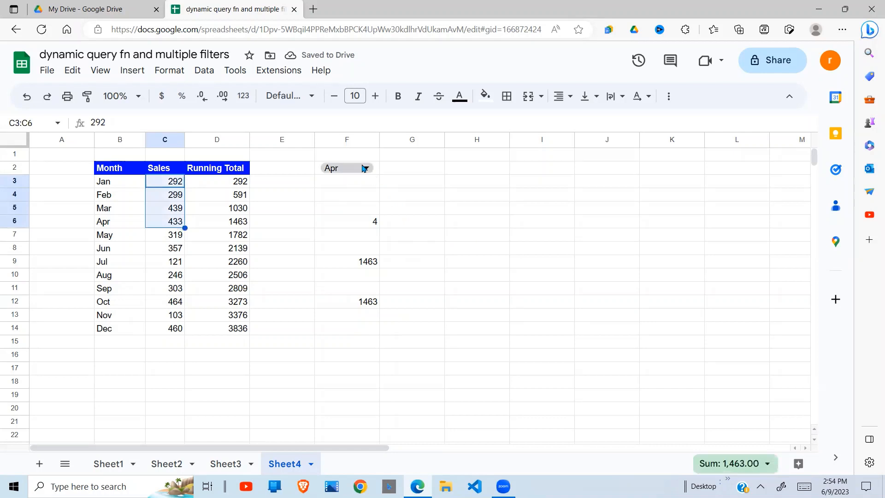
Choose Sep in F2 and select C3:C11, confirming F12 shows 2809.
left_click(366, 168)
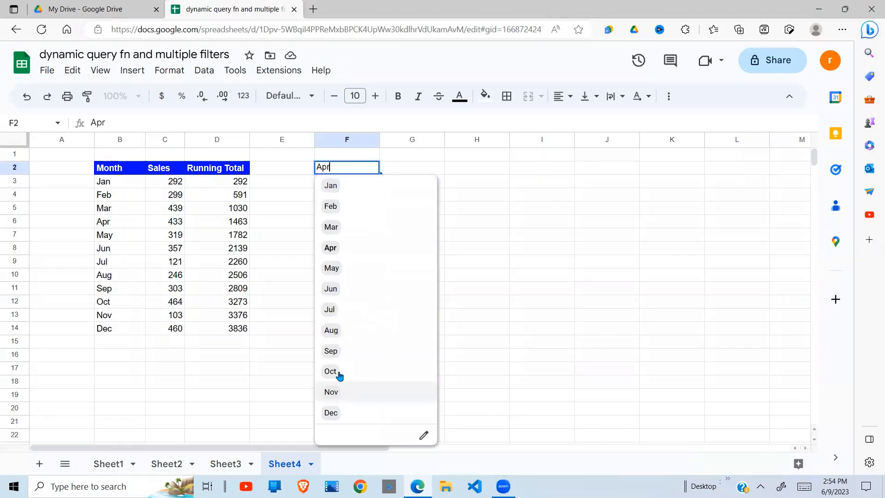
left_click(330, 350)
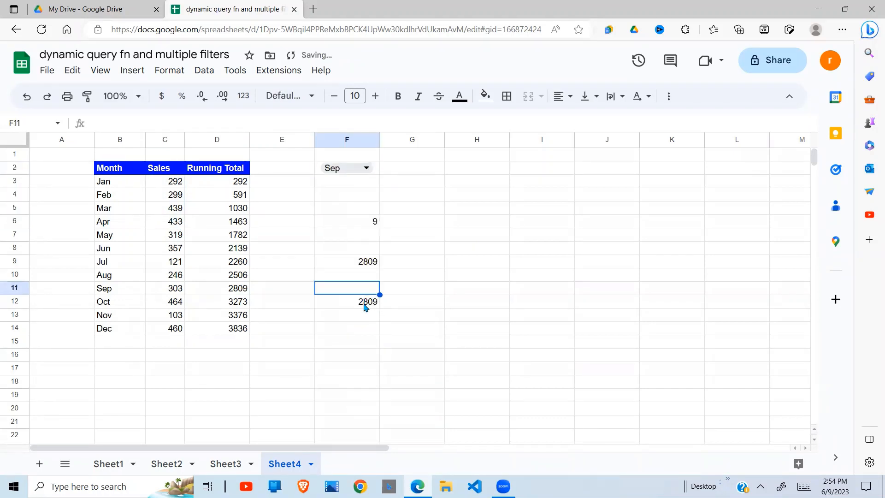
left_click(165, 181)
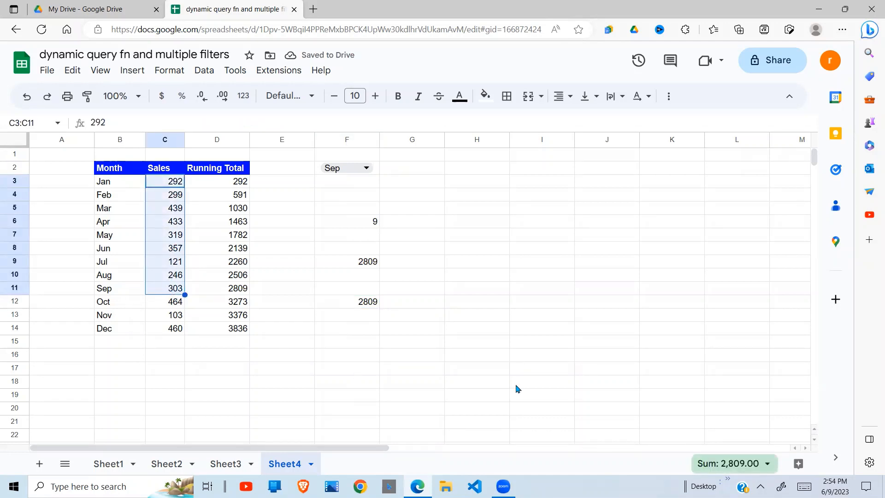
mouse_move(444, 325)
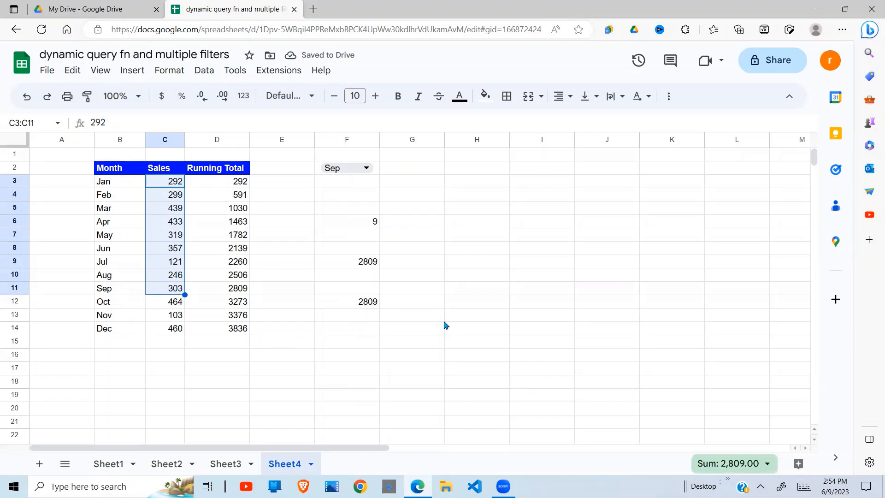